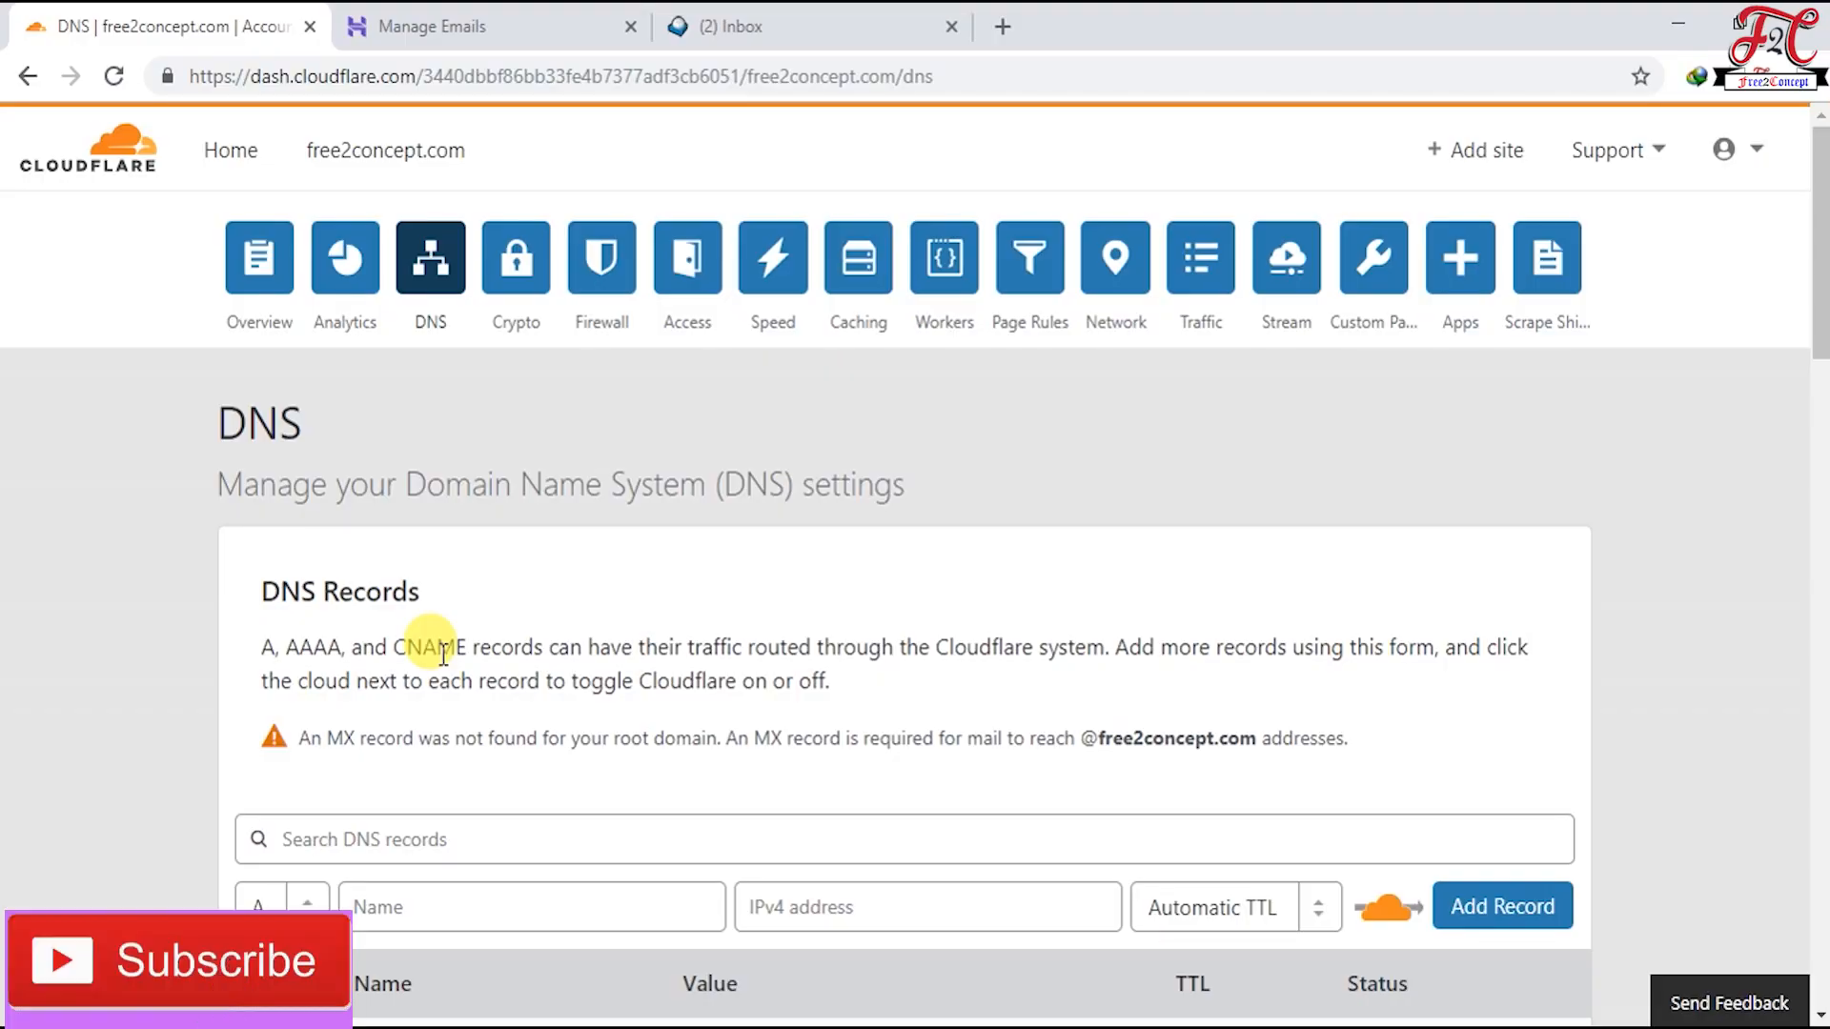
mouse_move(257, 712)
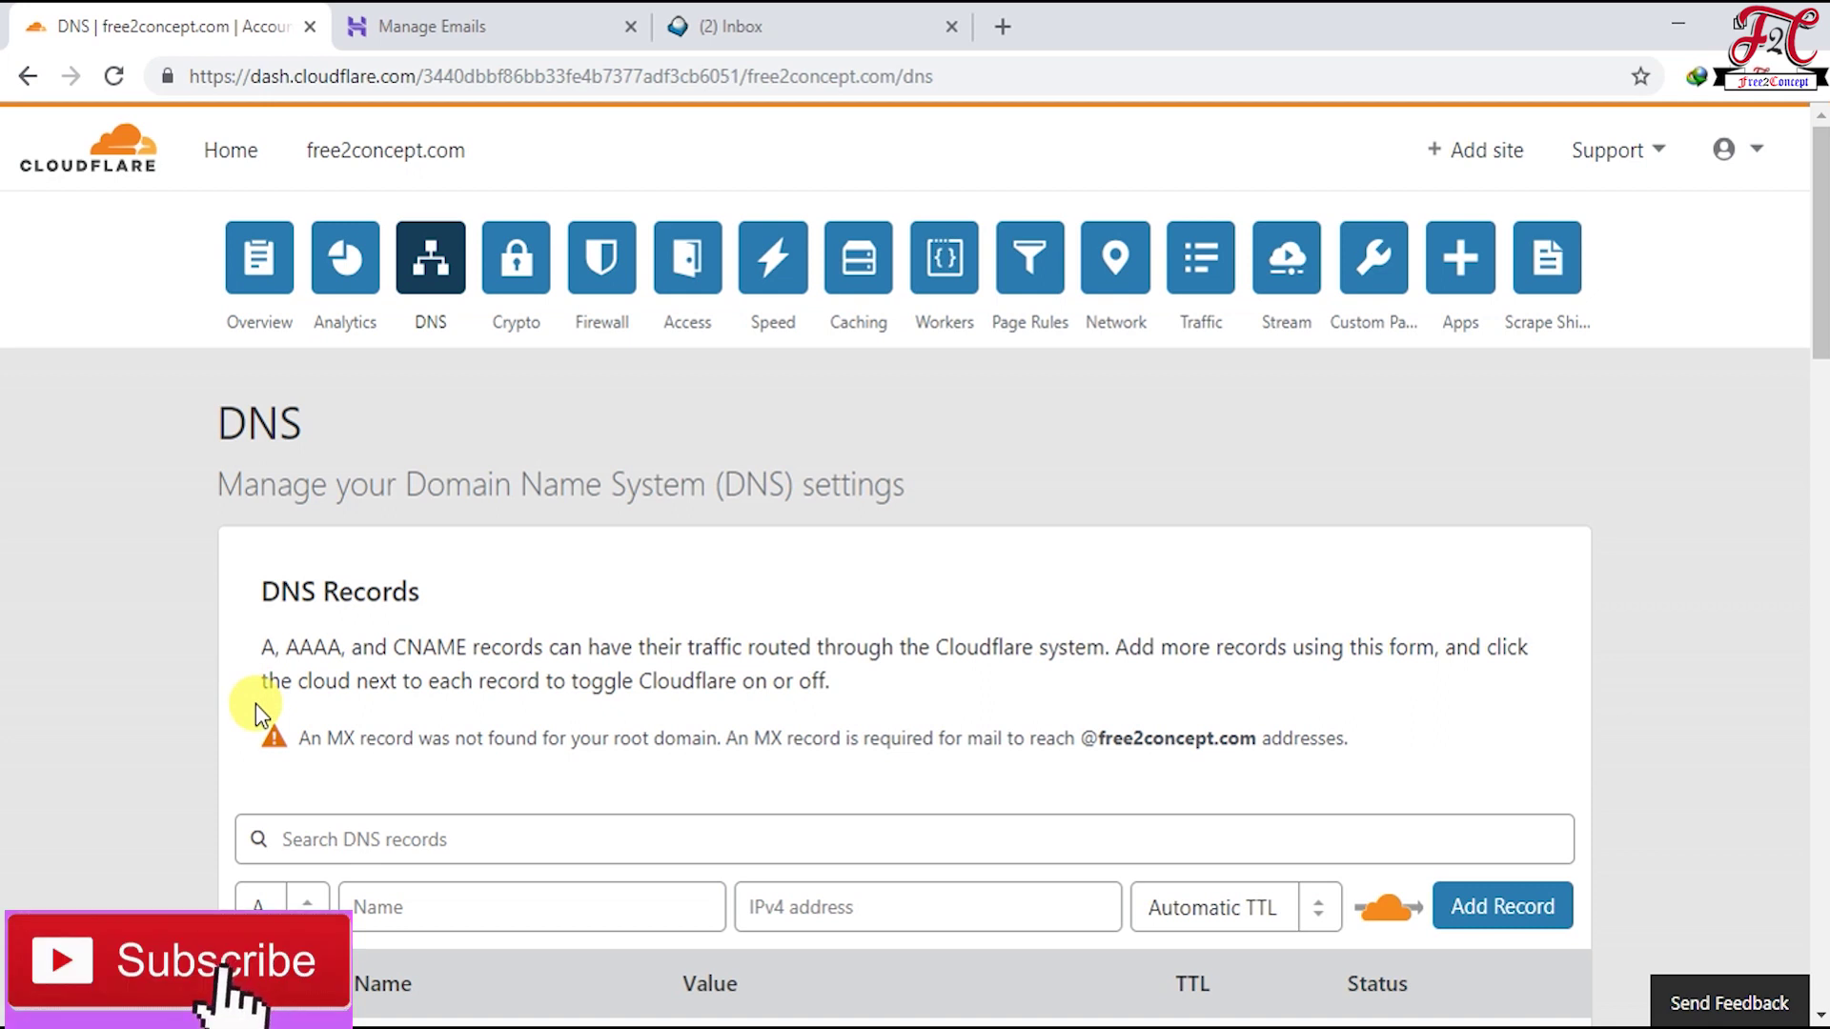
mouse_move(482, 744)
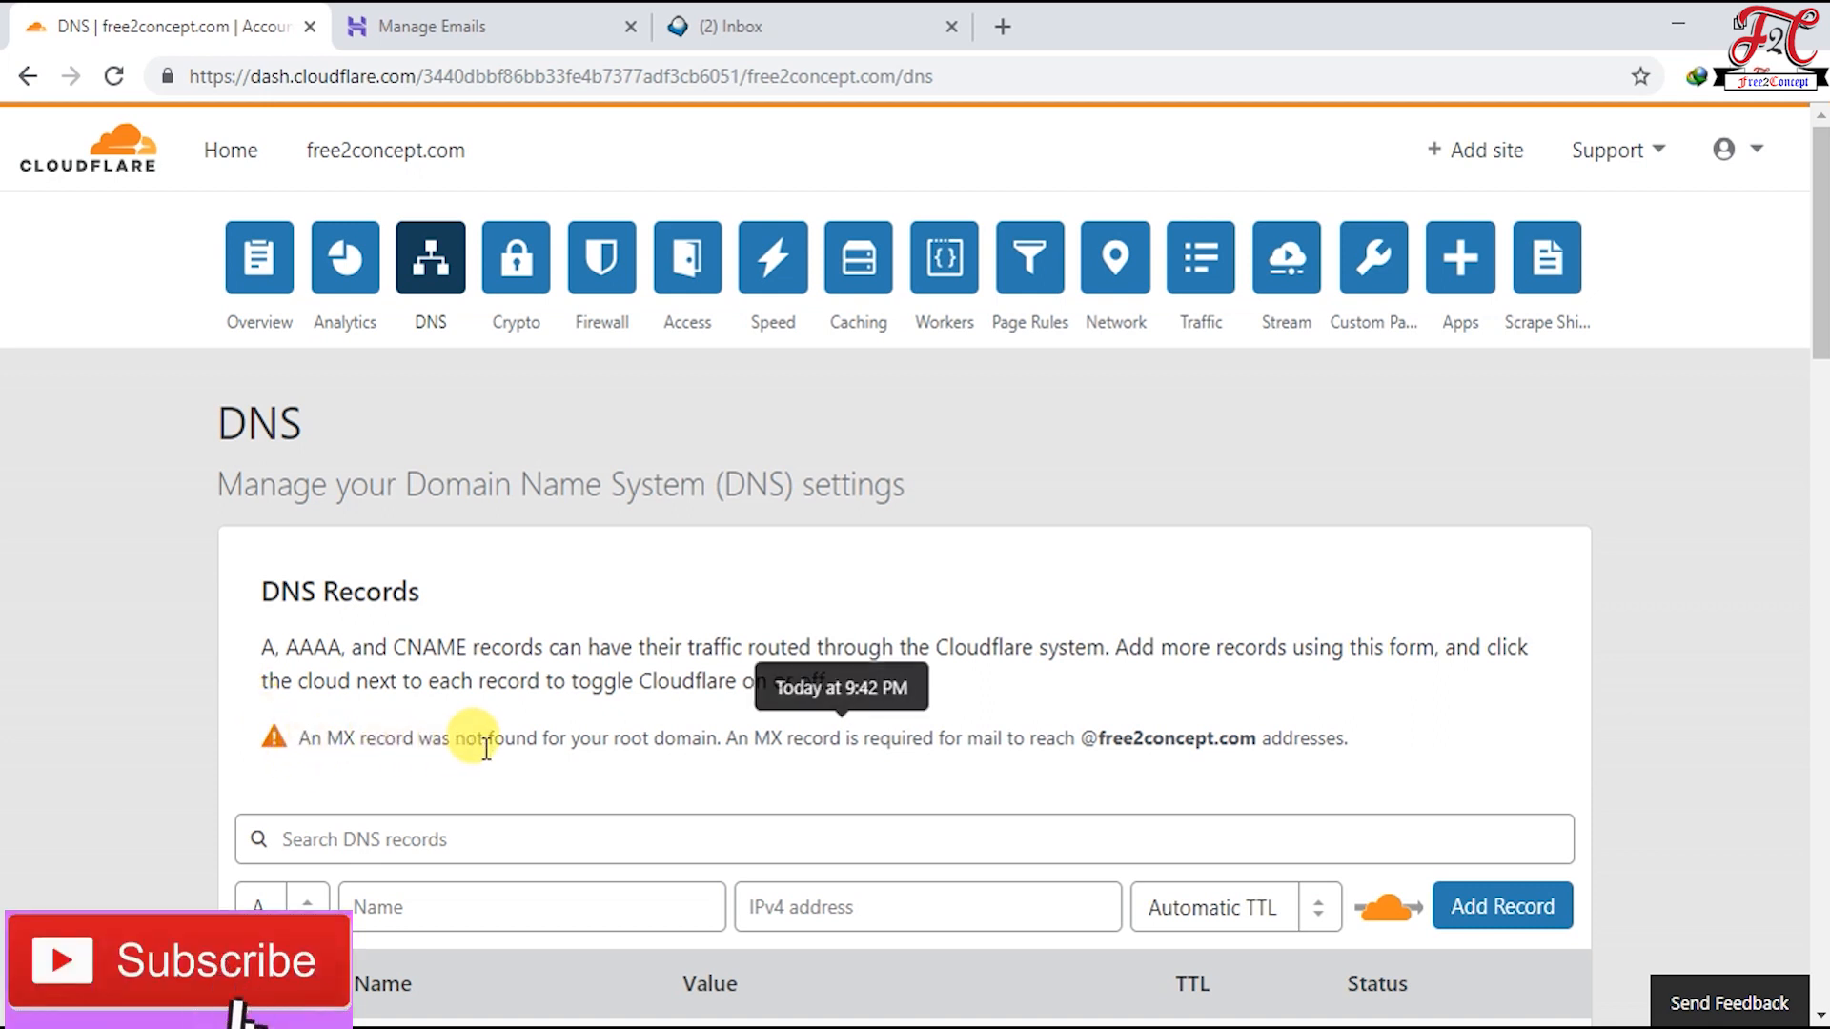
mouse_move(738, 764)
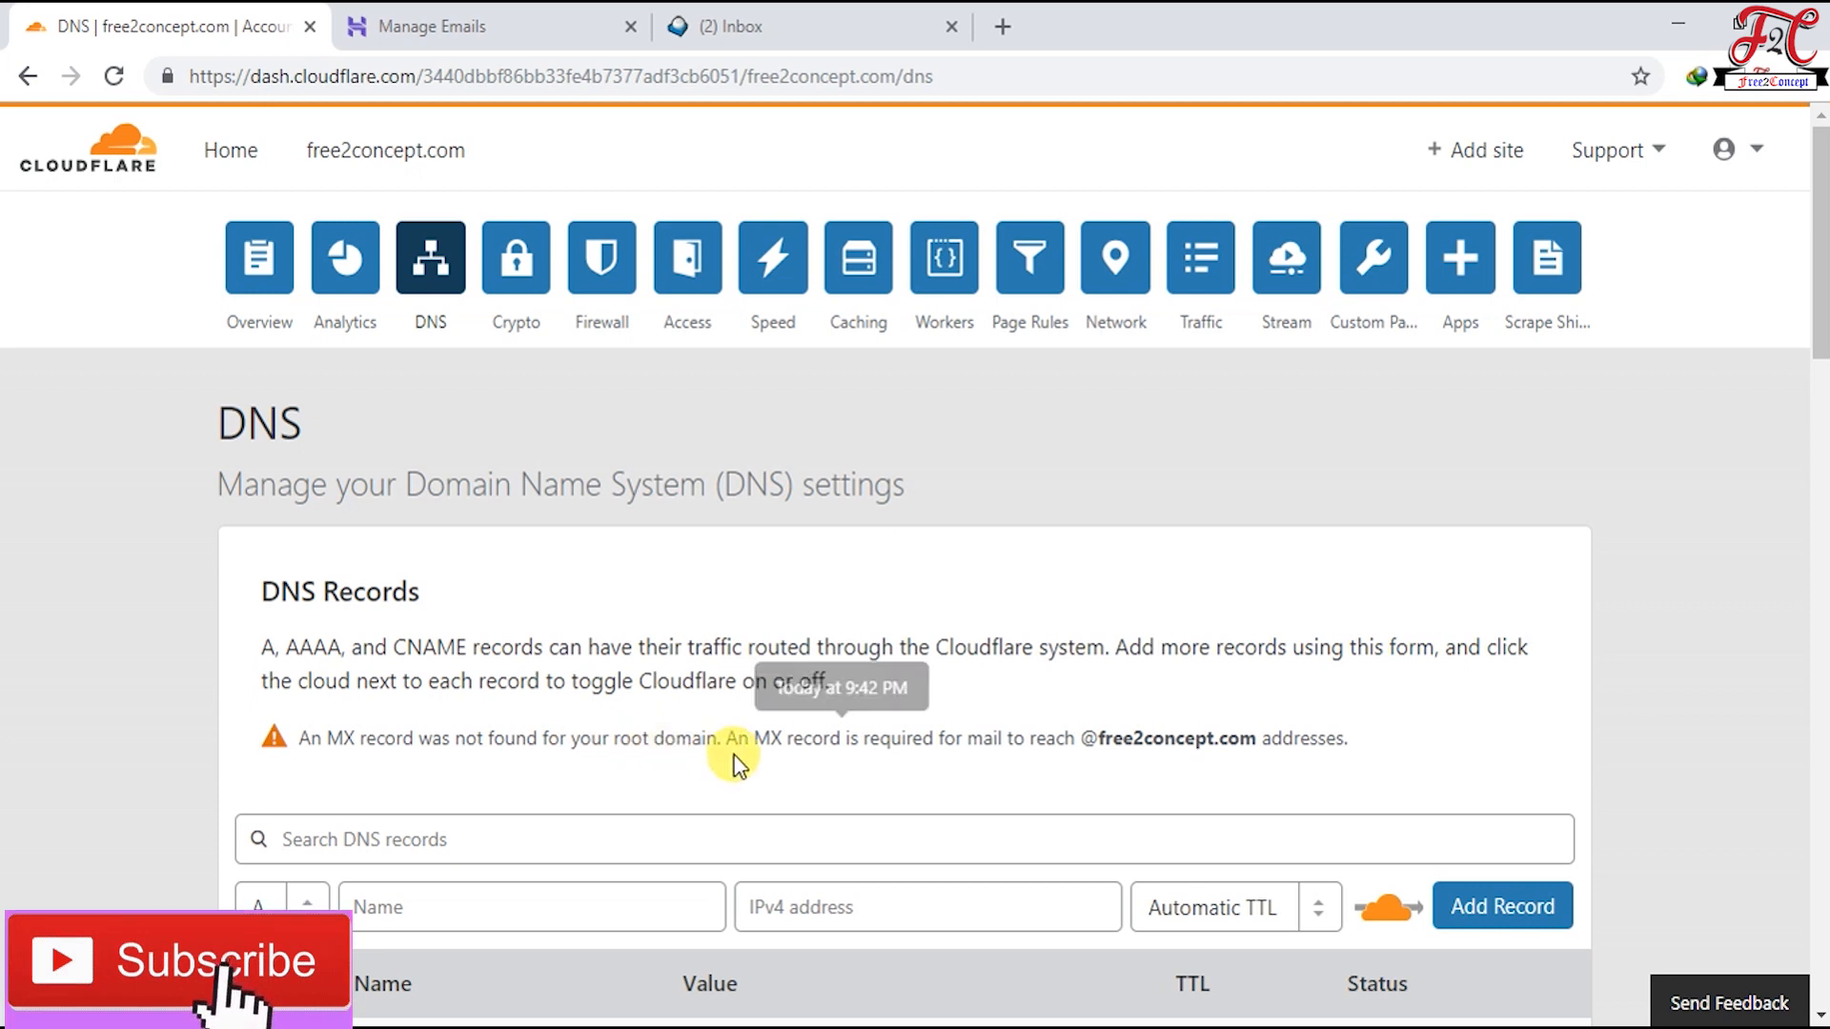
mouse_move(1002, 759)
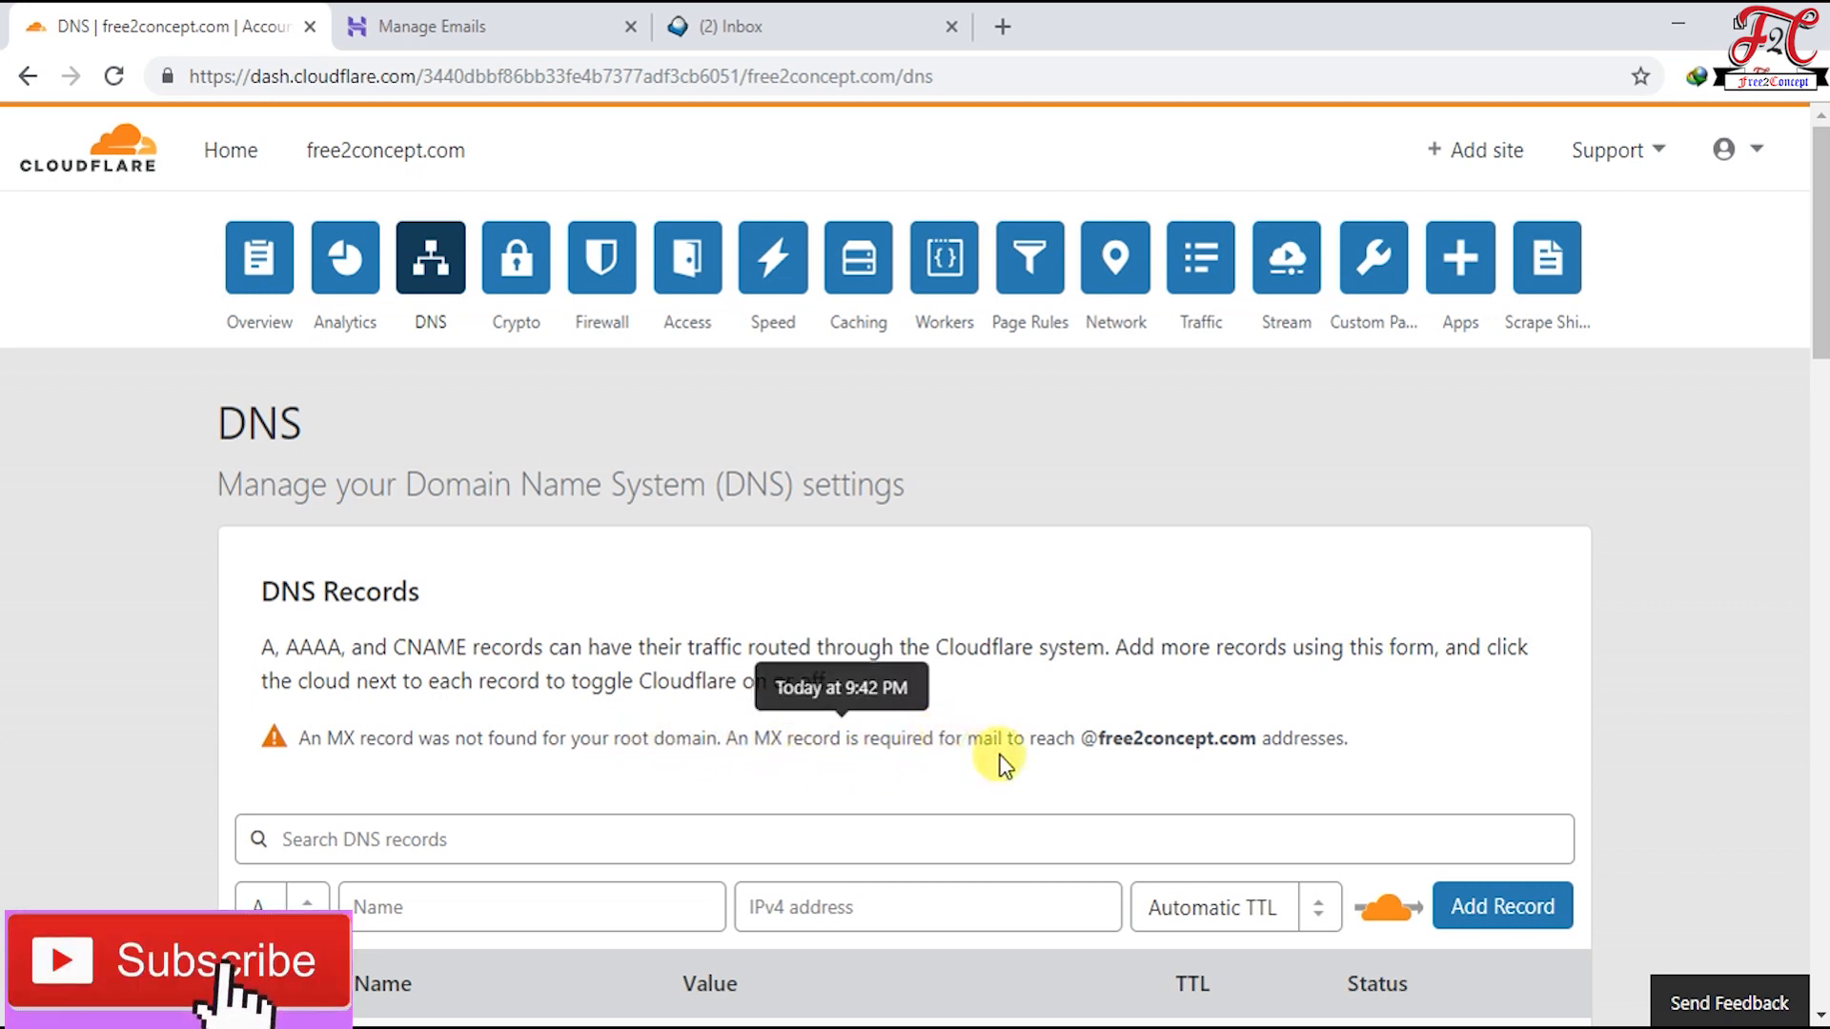
mouse_move(1272, 759)
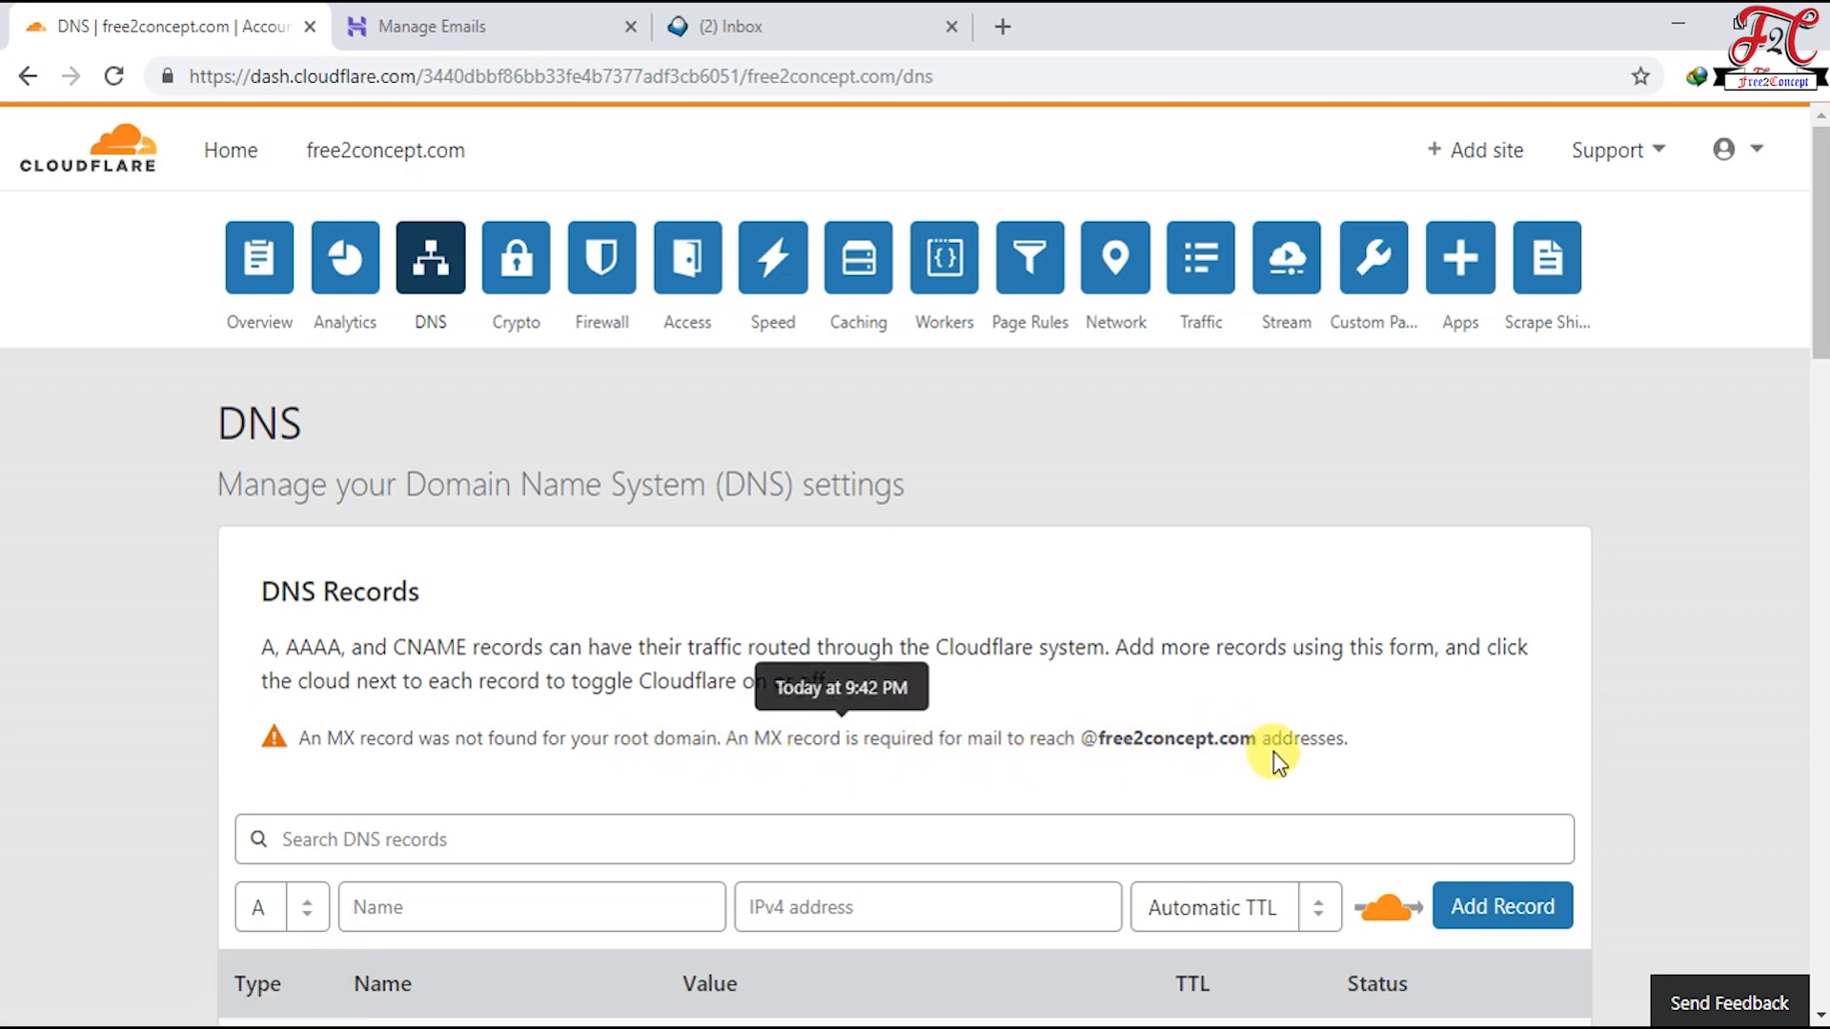
mouse_move(35, 584)
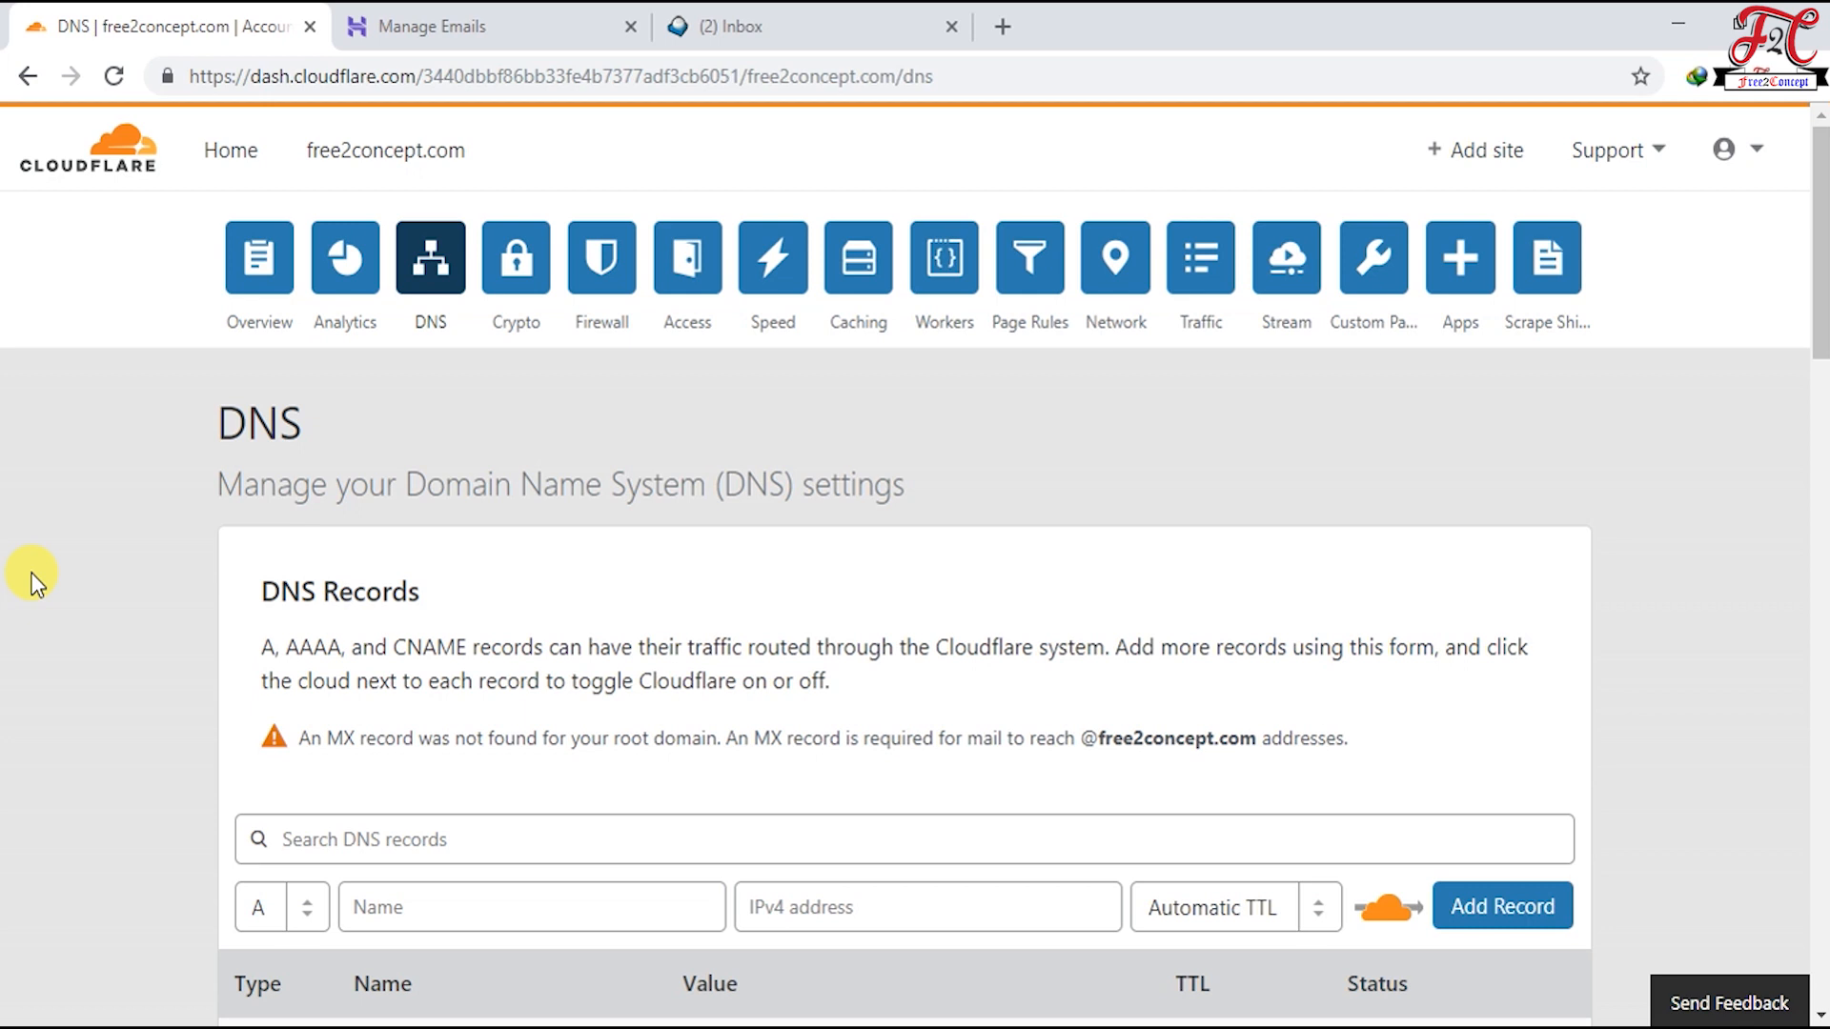
mouse_move(145, 631)
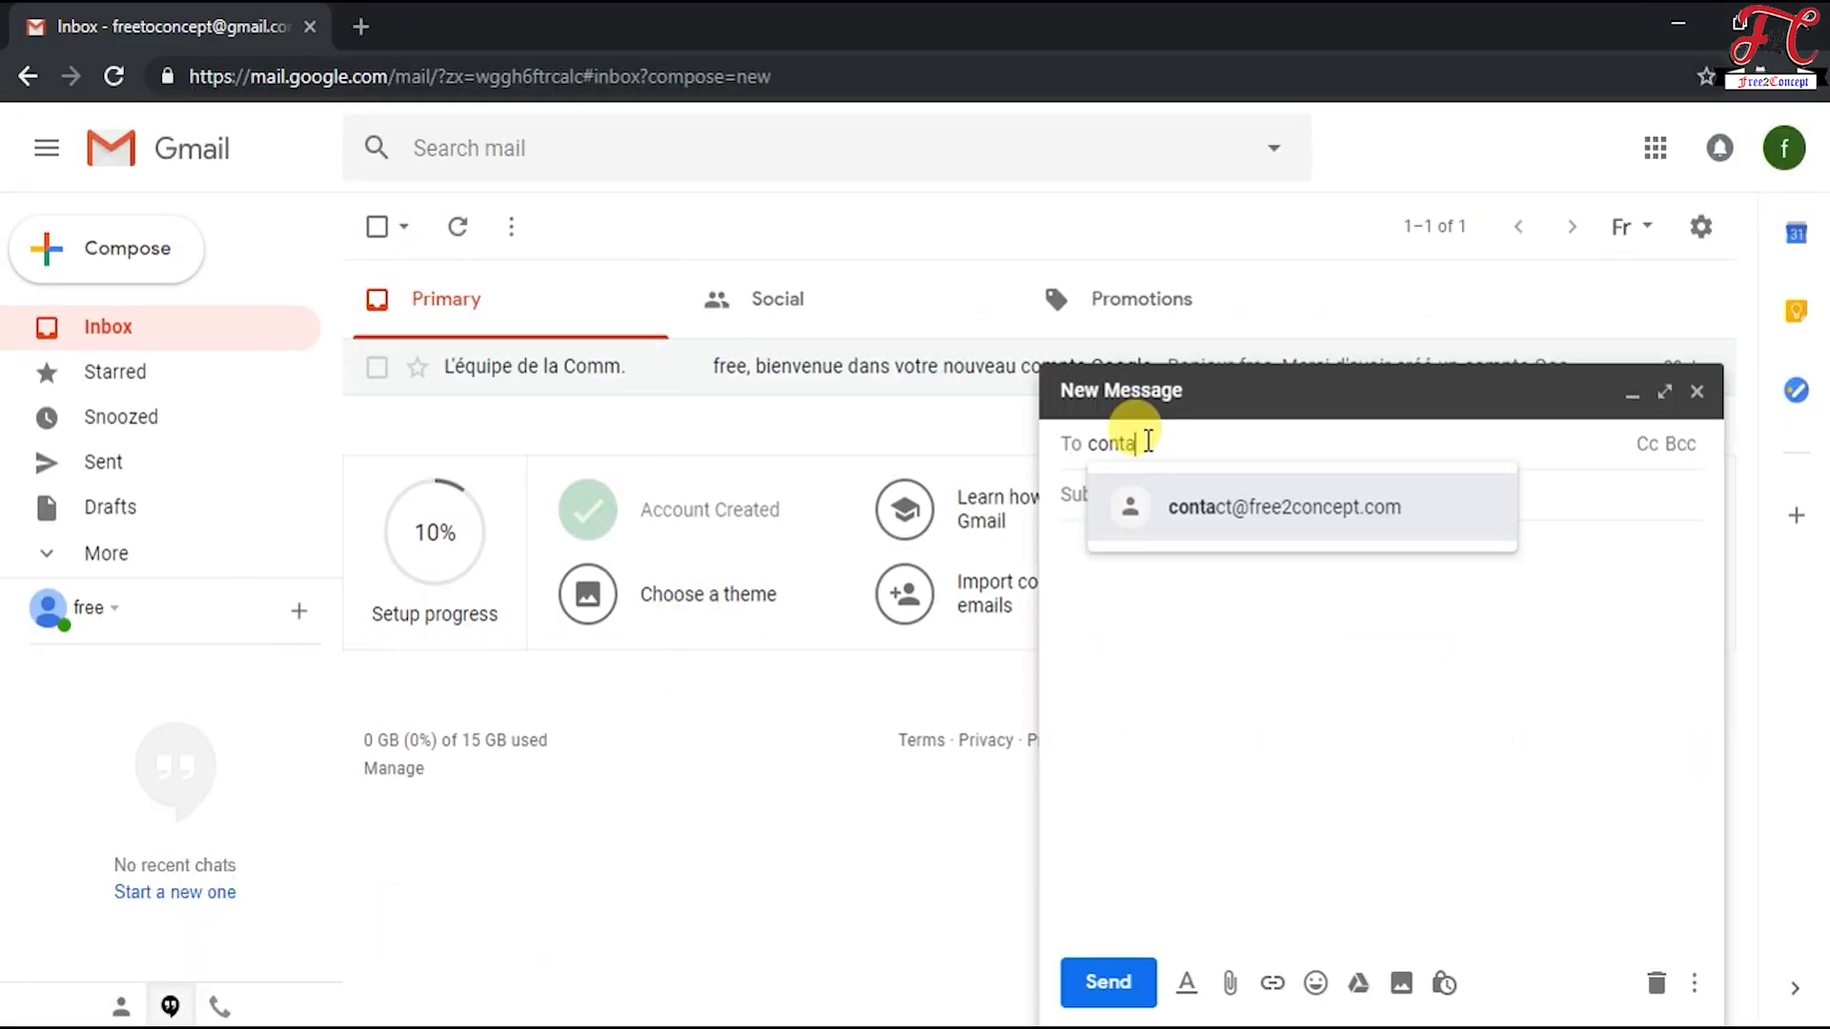
text(ct)
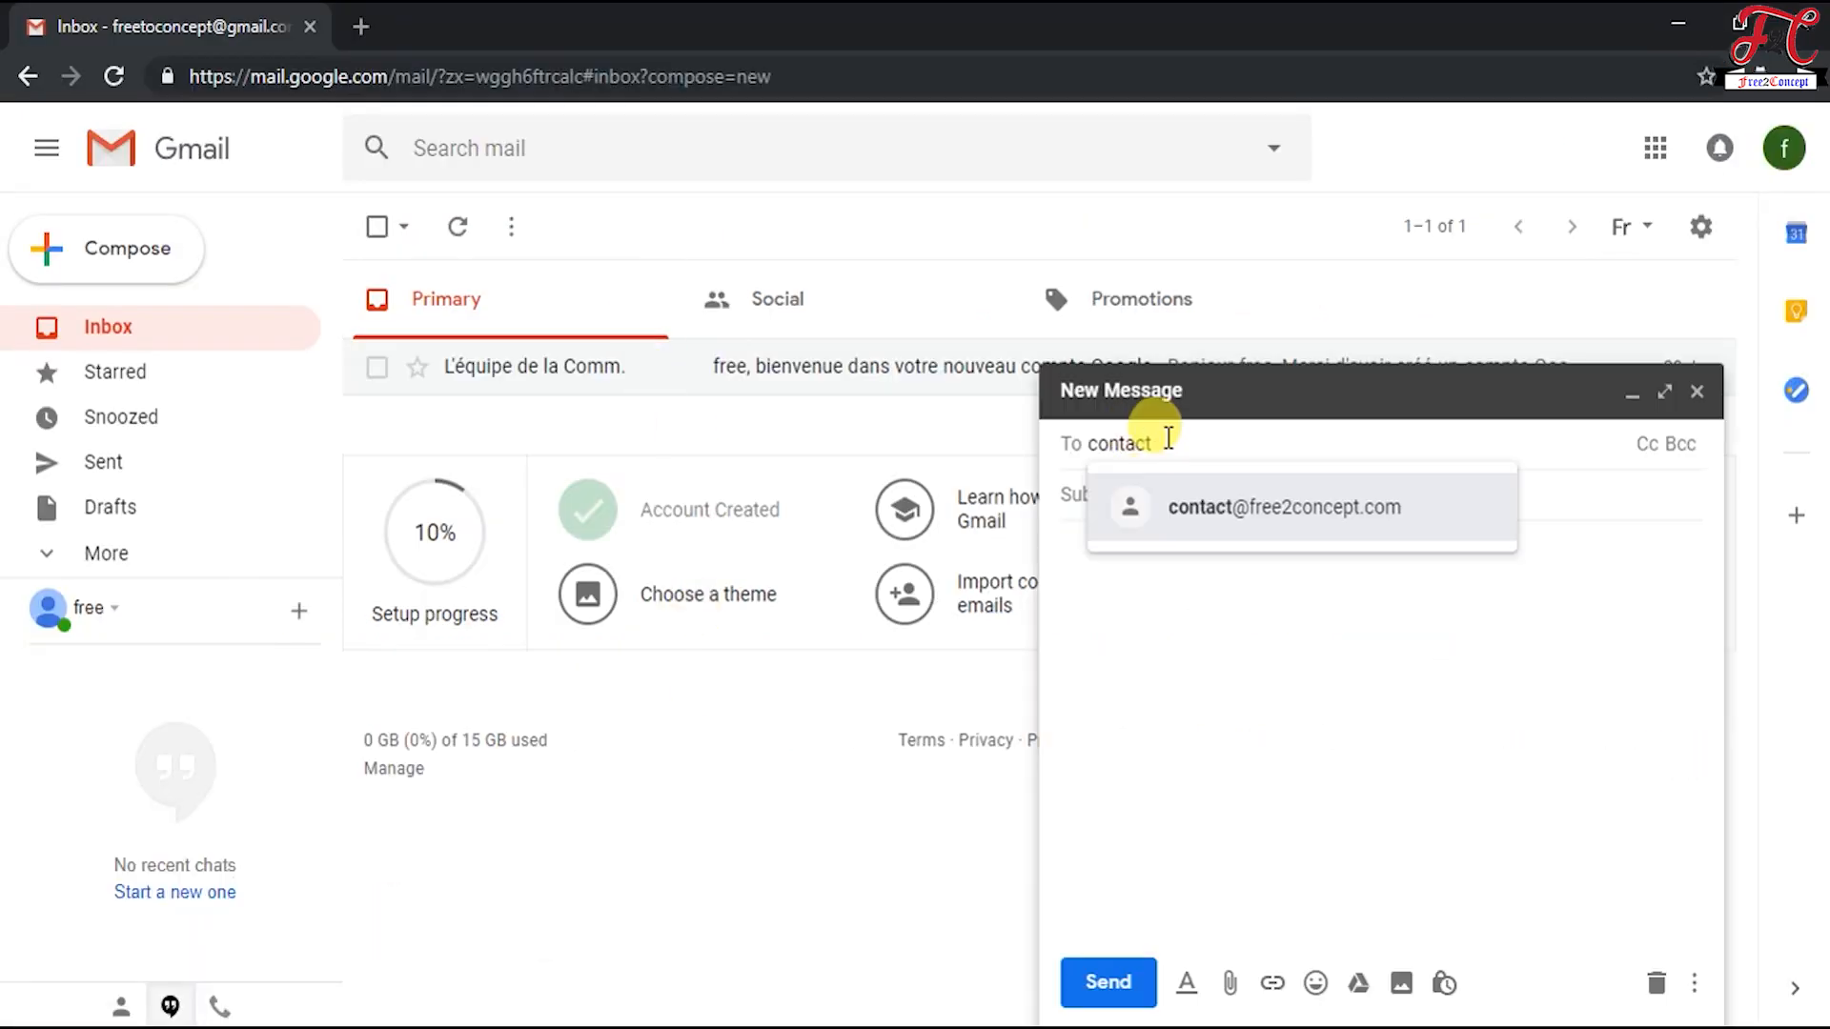
click(1284, 506)
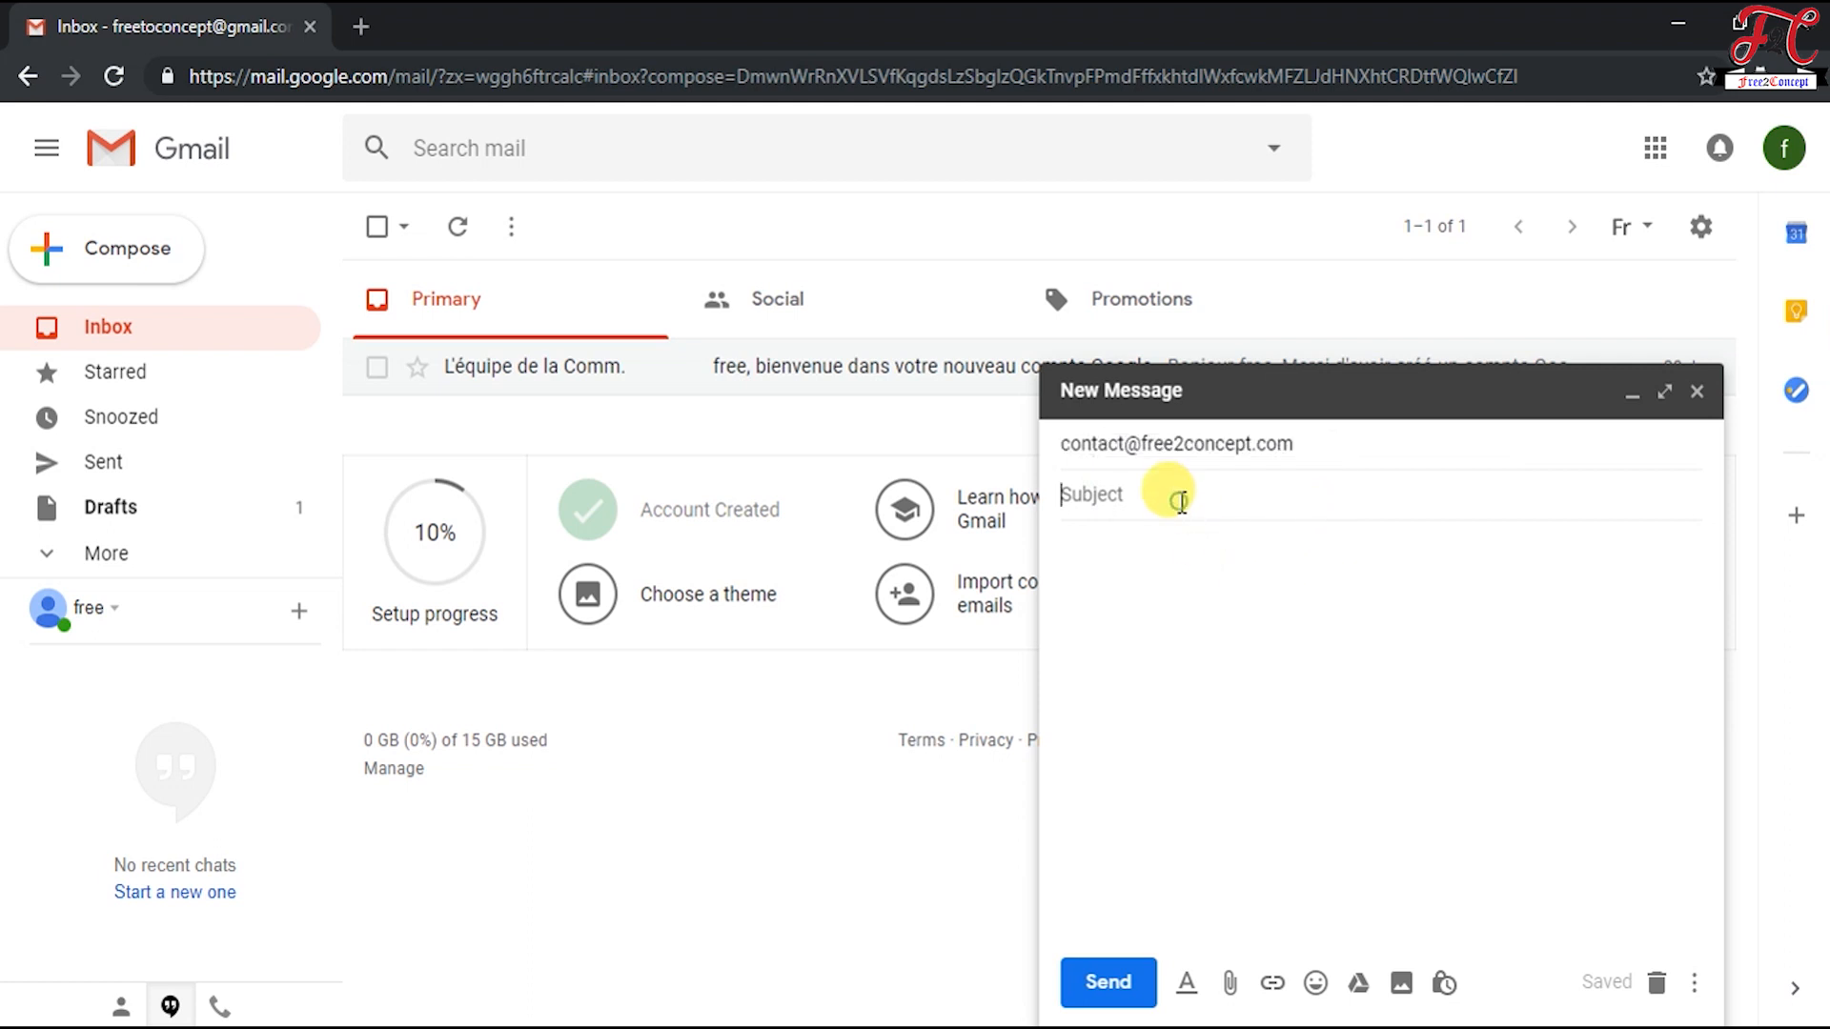
text(test)
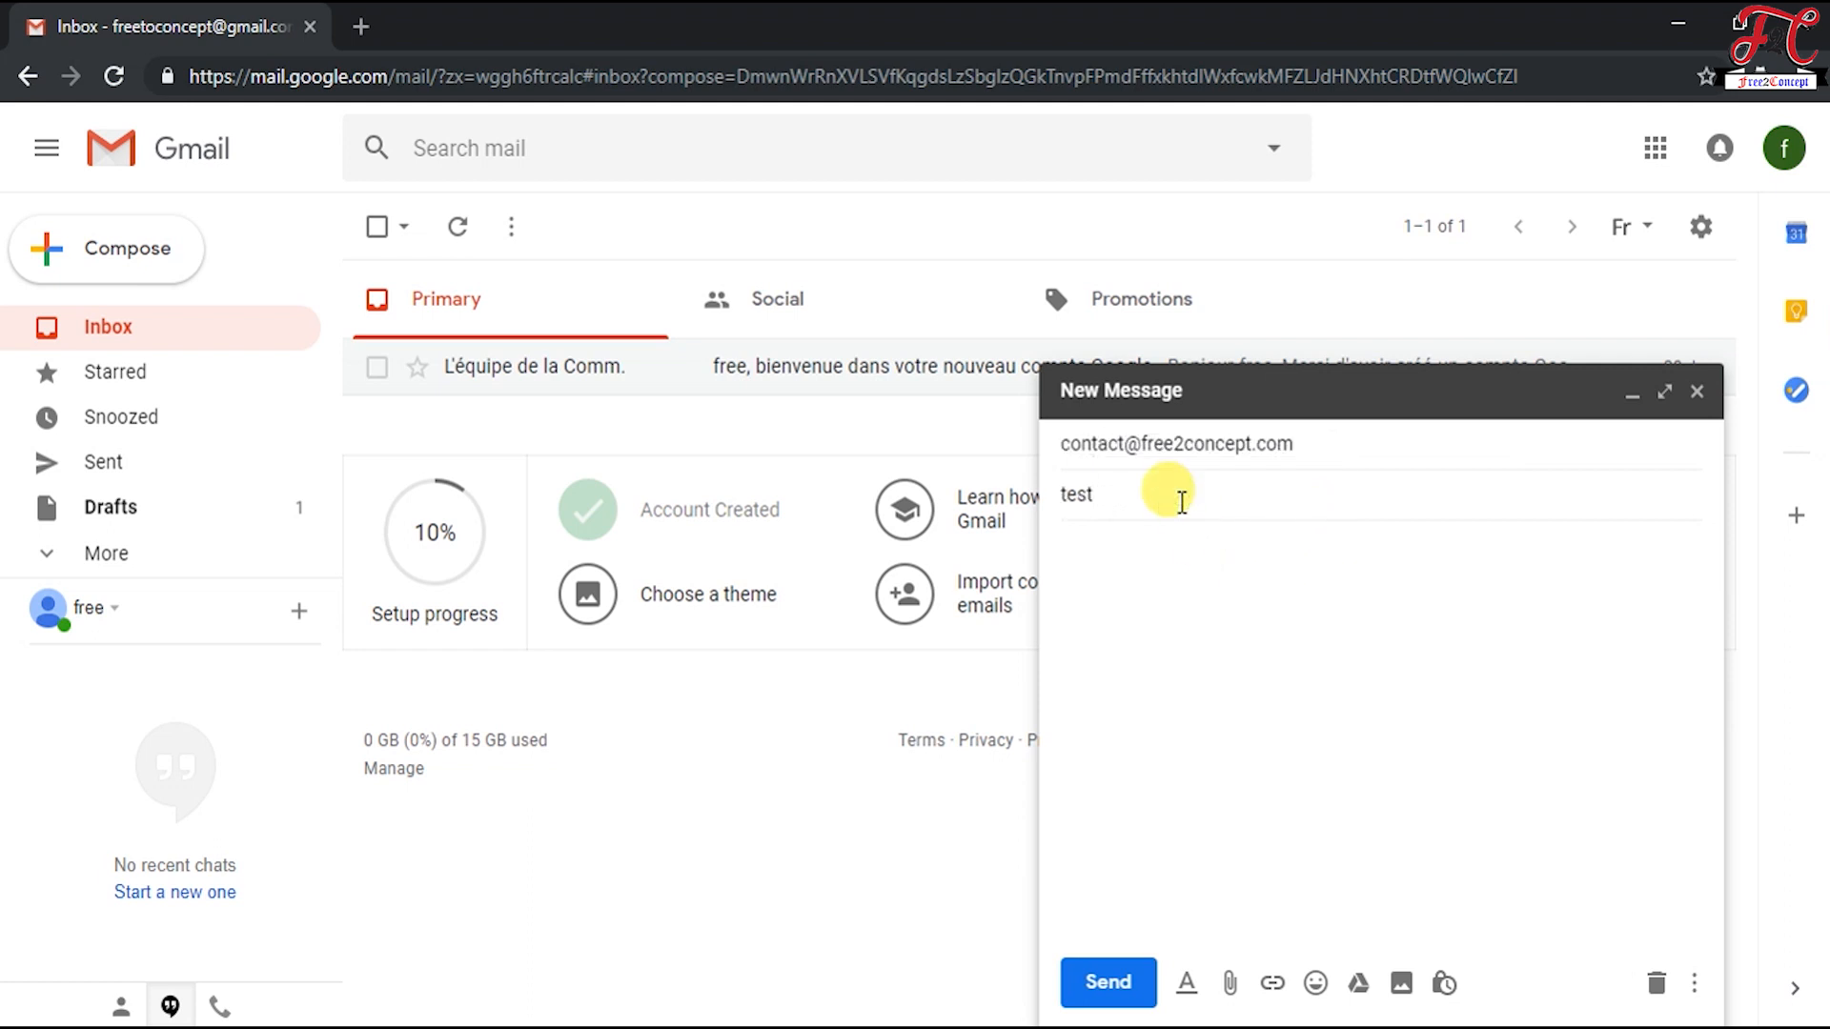
text(testeste)
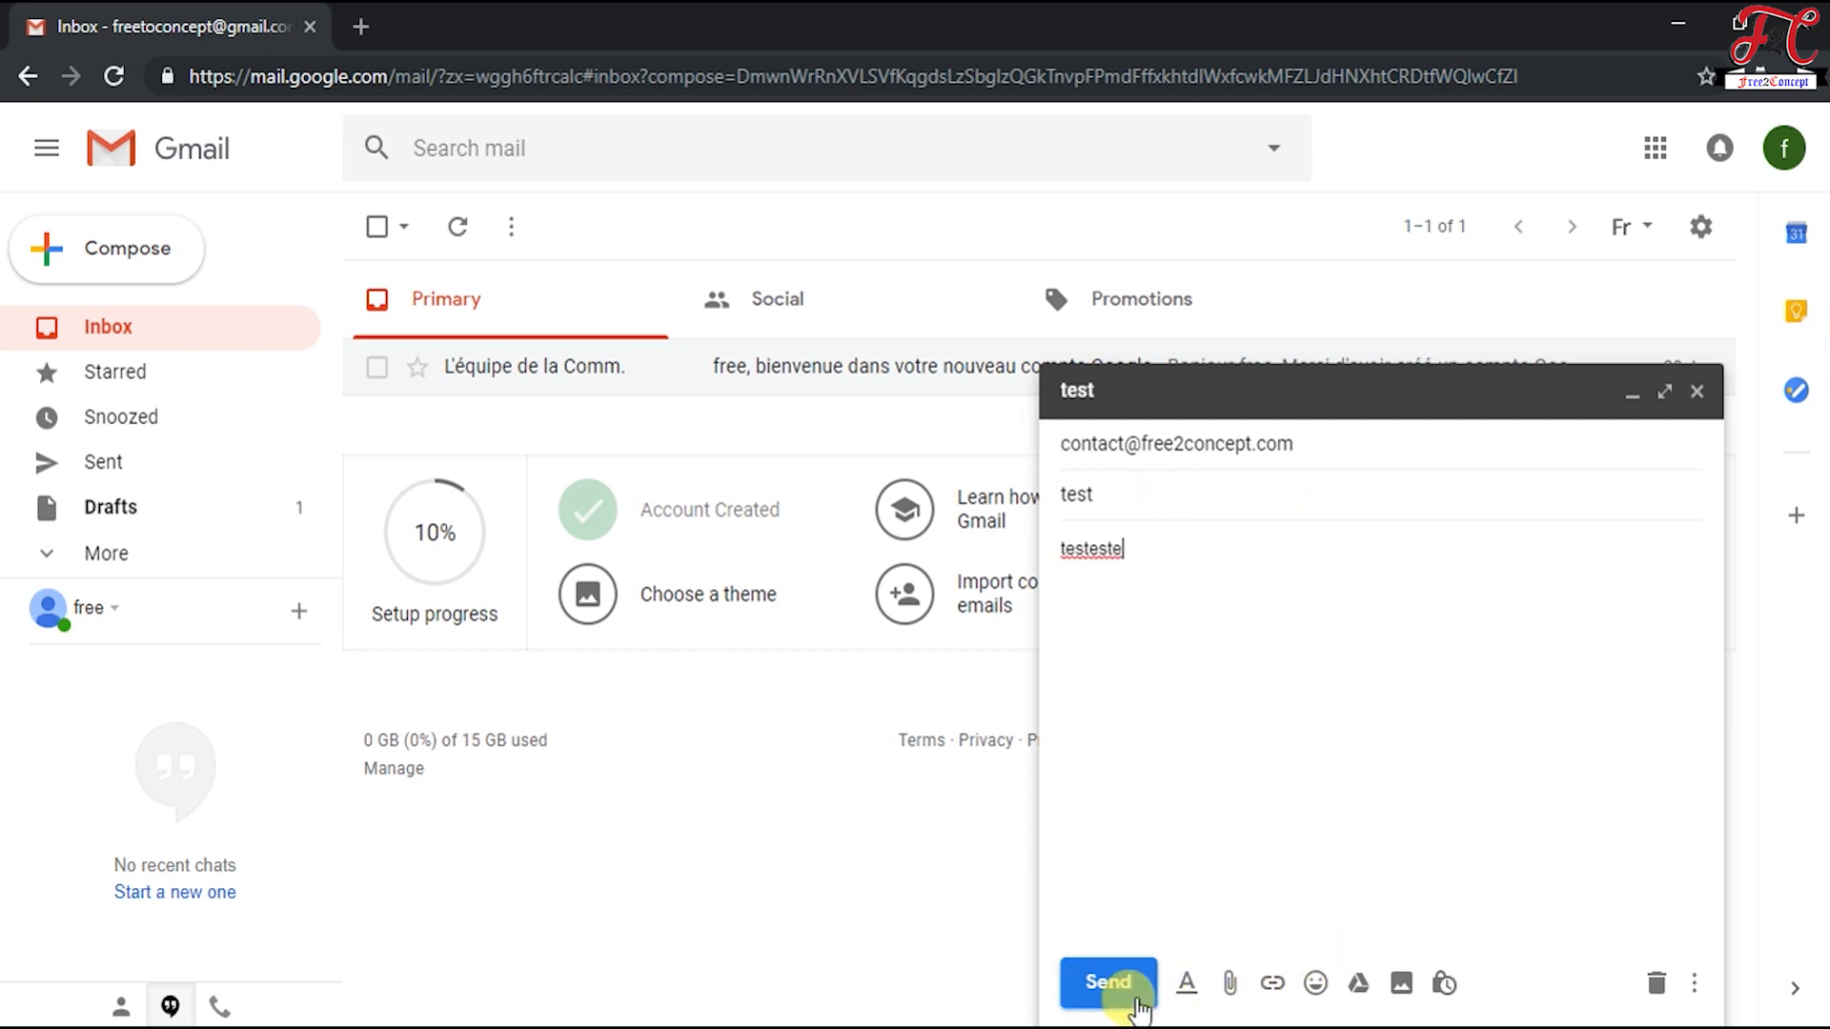
click(1106, 982)
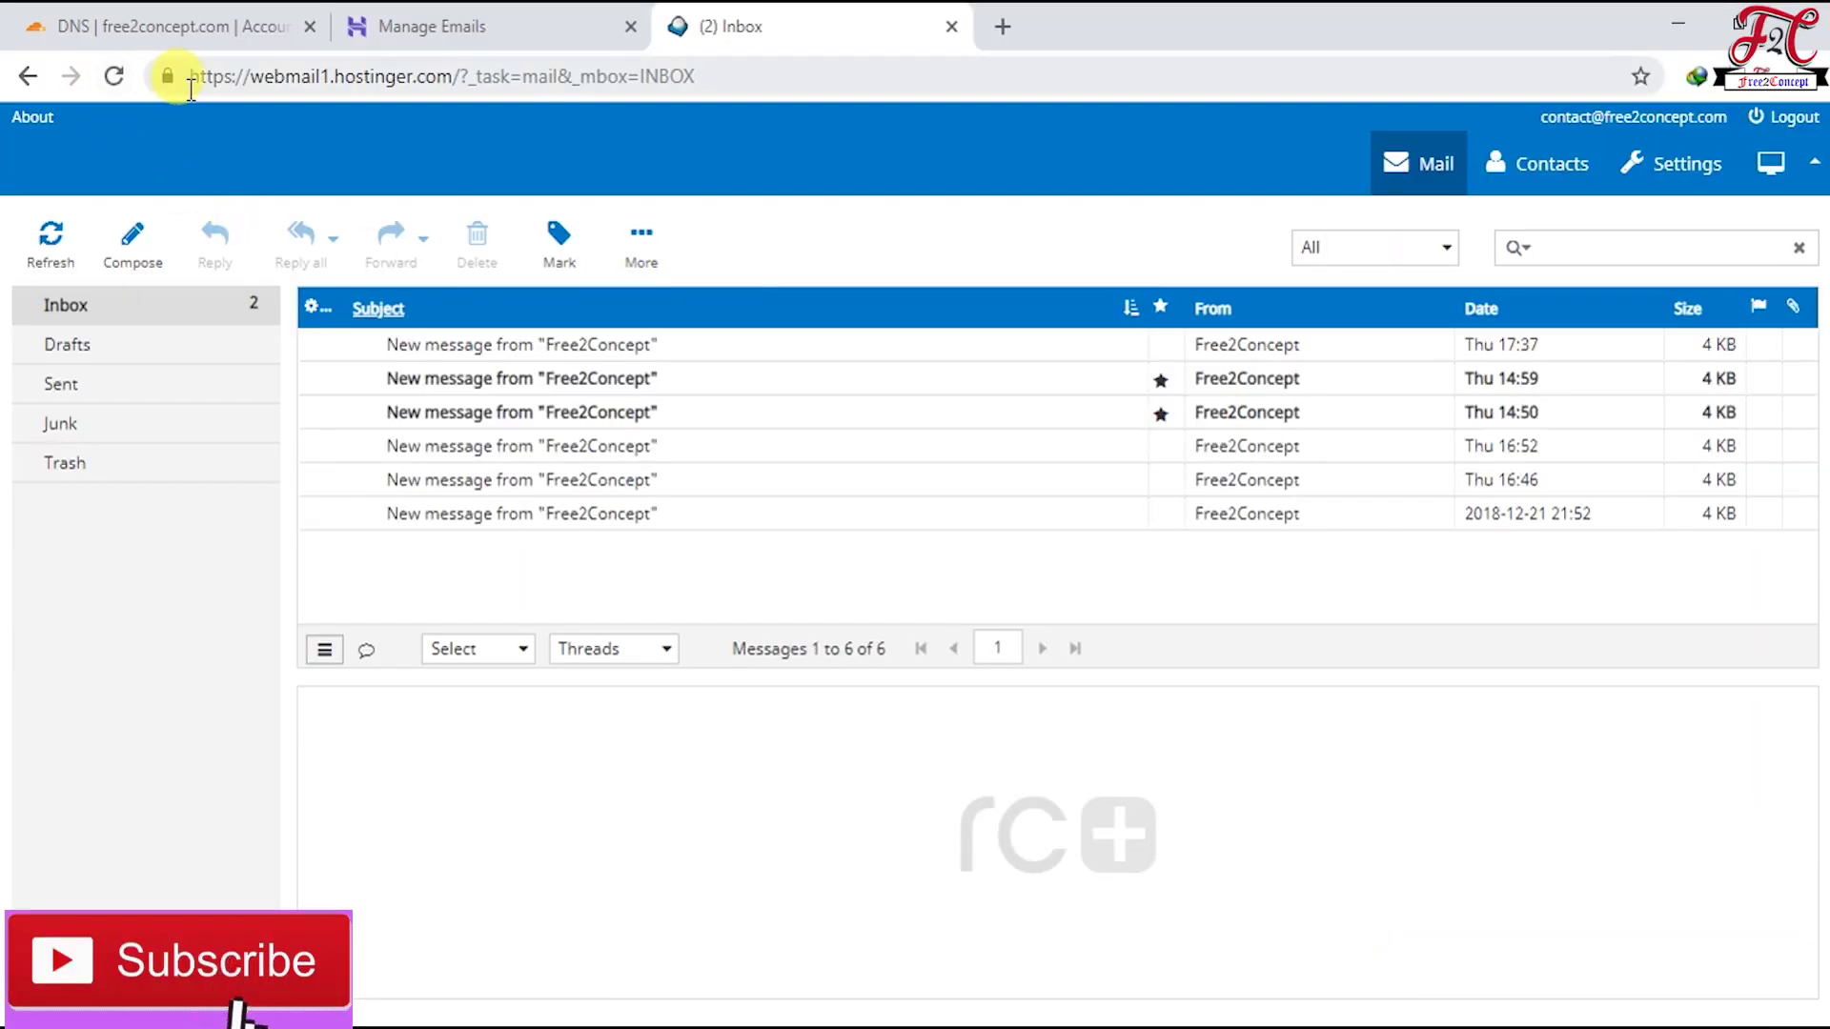
mouse_move(809, 105)
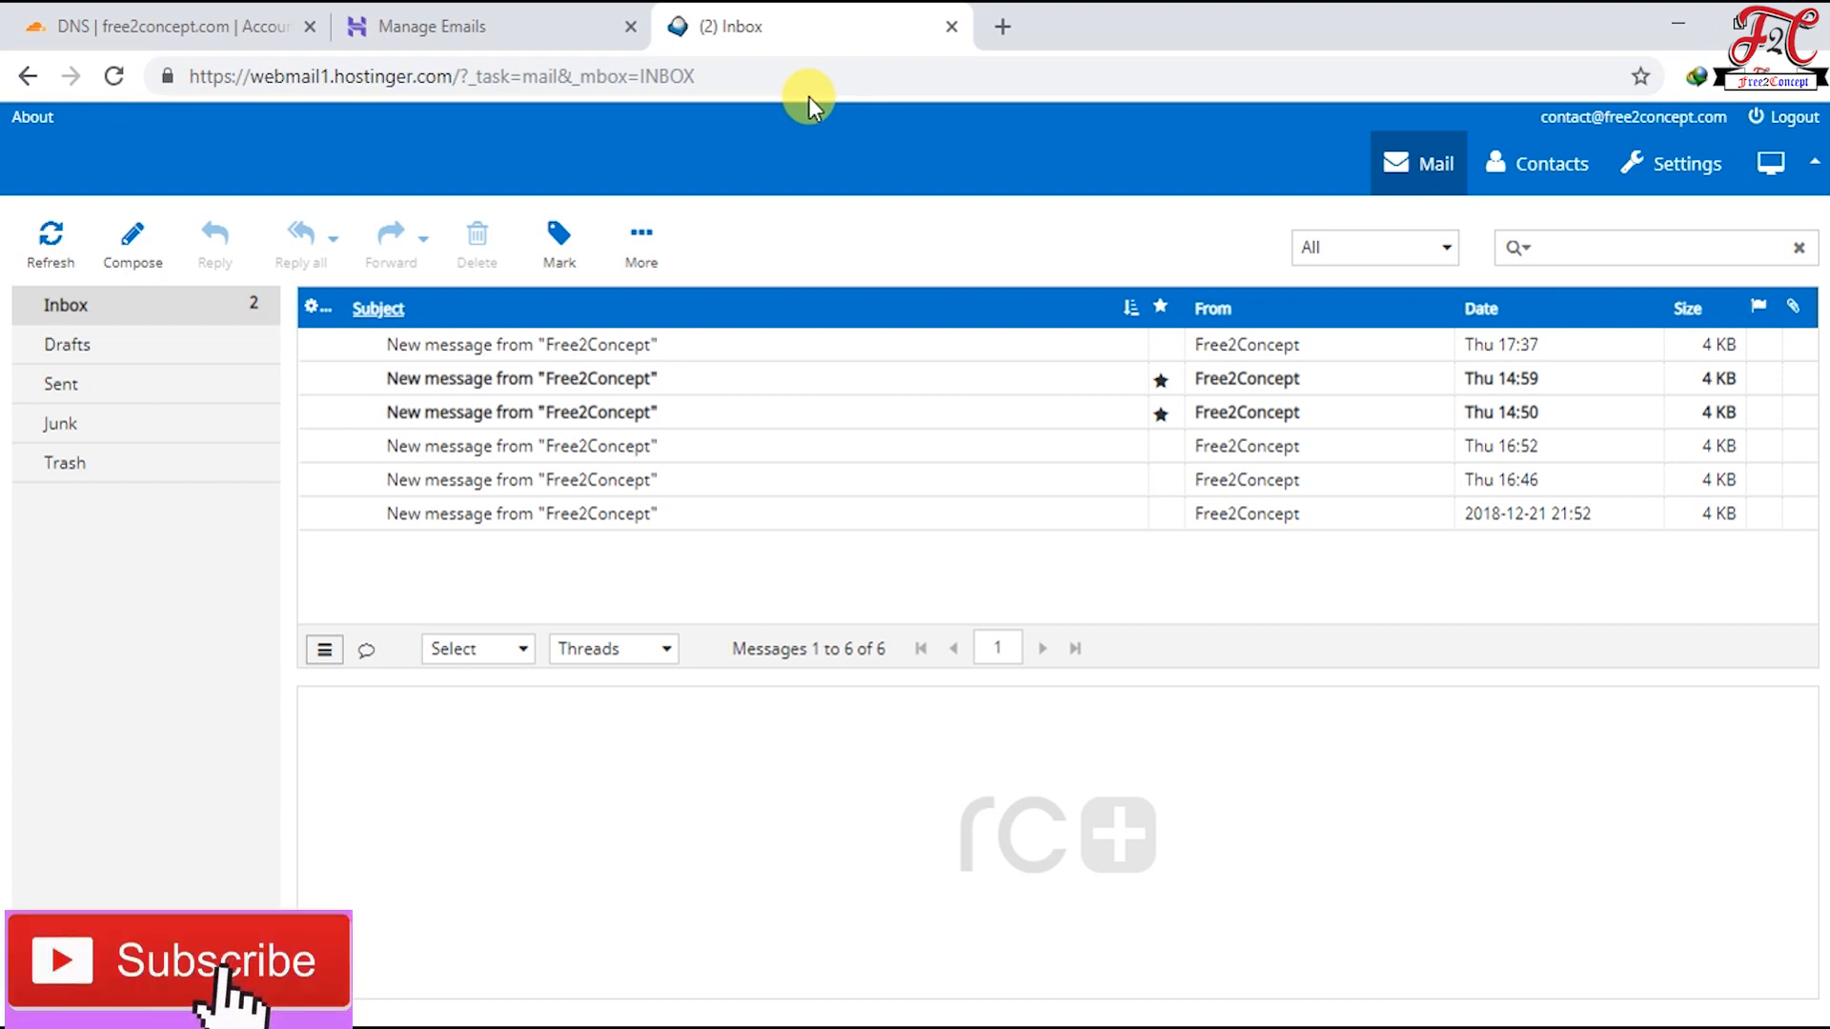
Step: Begin a new free2concept.com DNS record in Cloudflare and set its type to MX
click(163, 26)
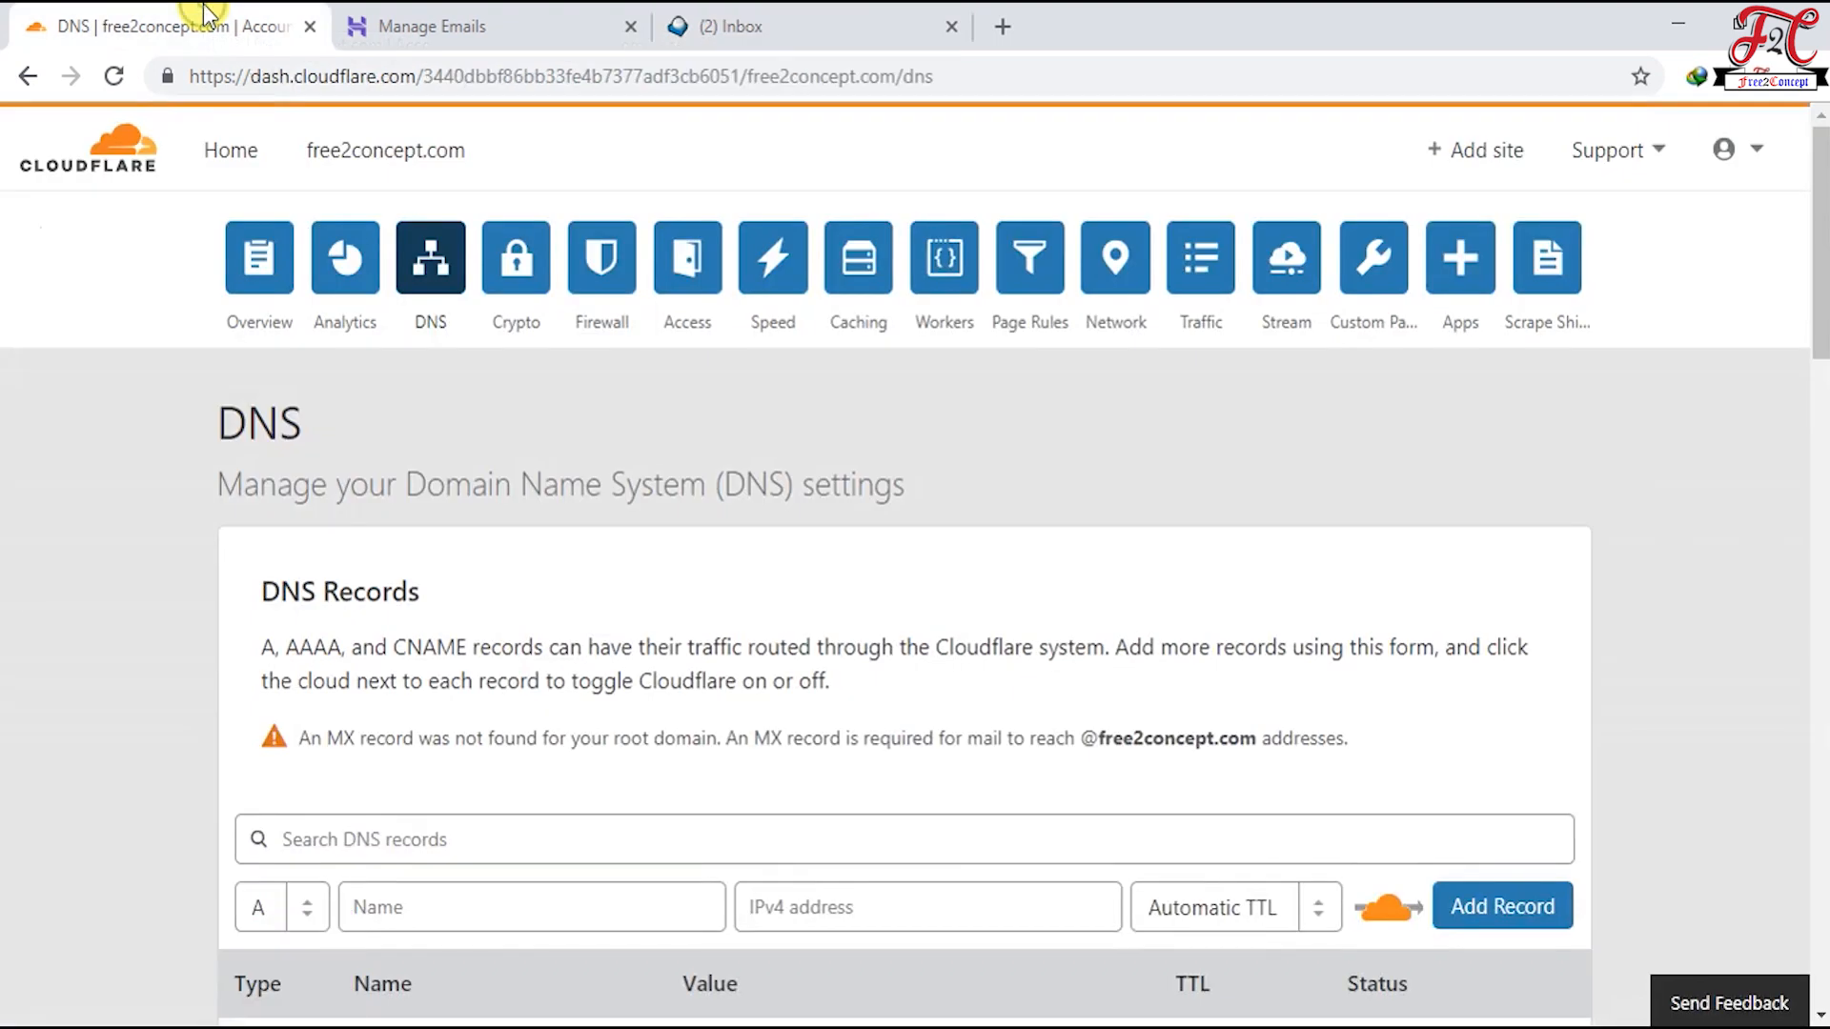
scroll(down, 3)
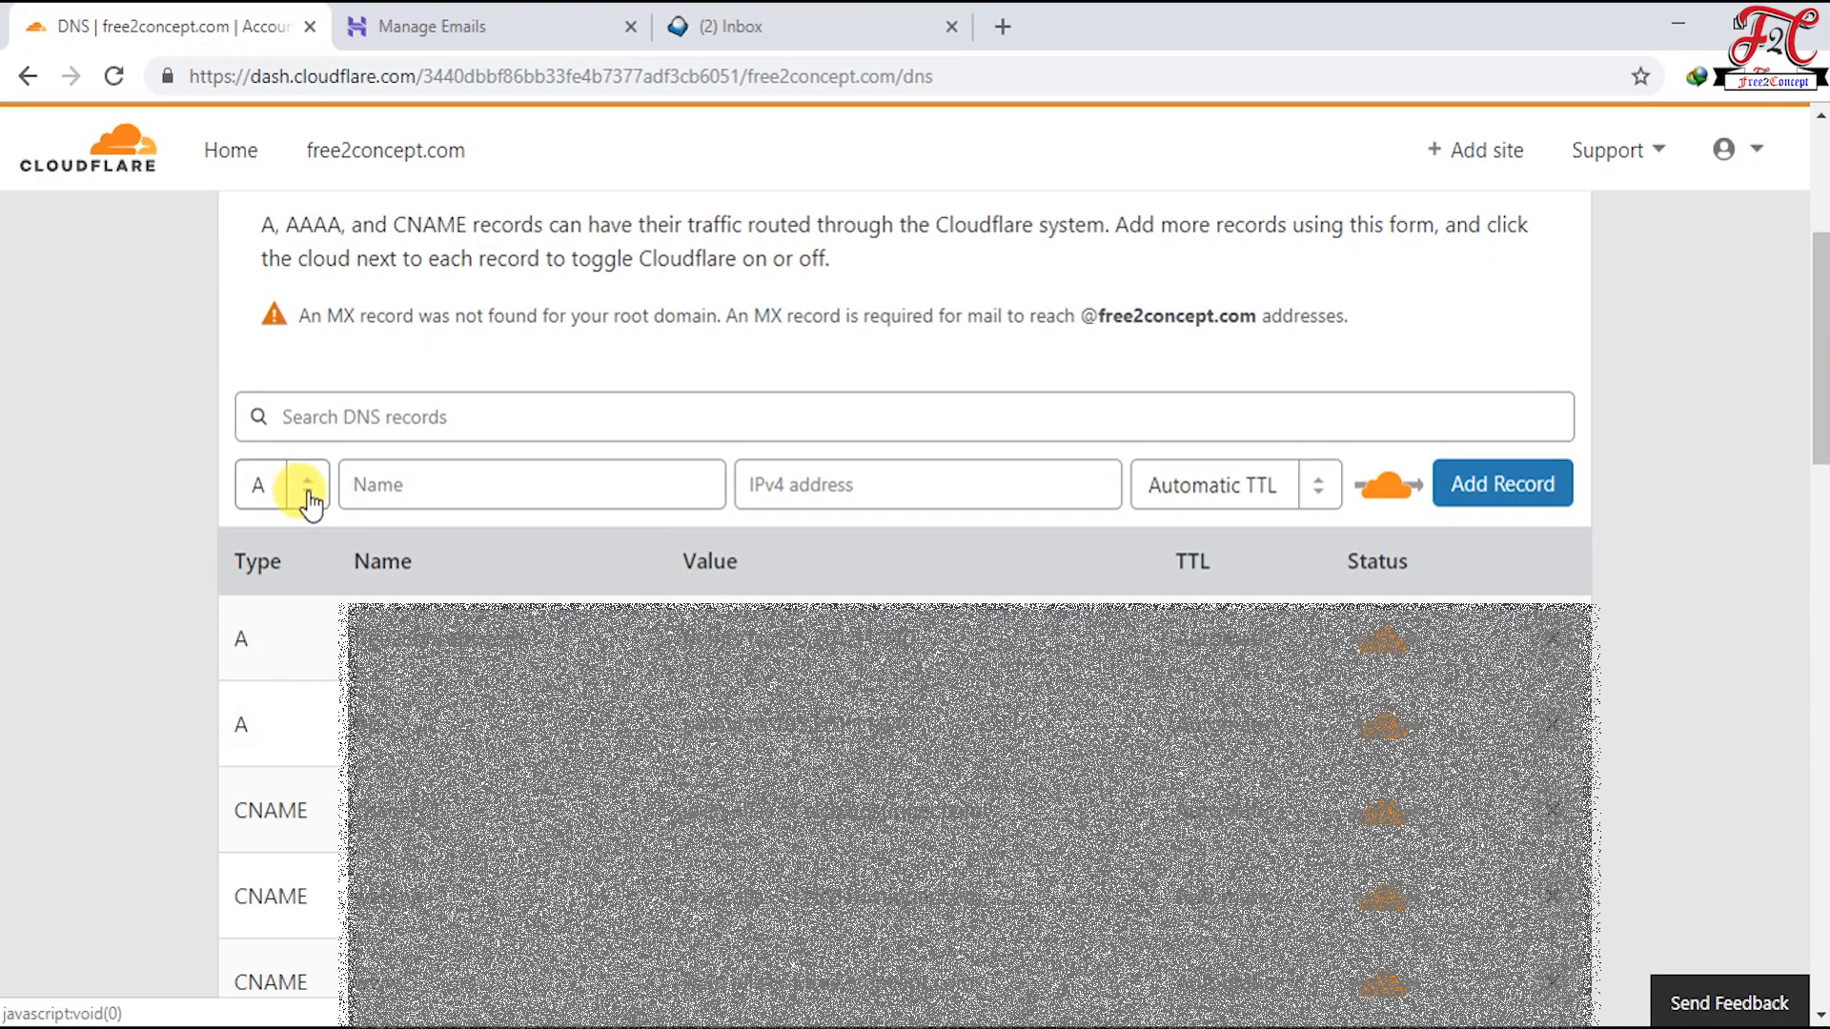
click(280, 484)
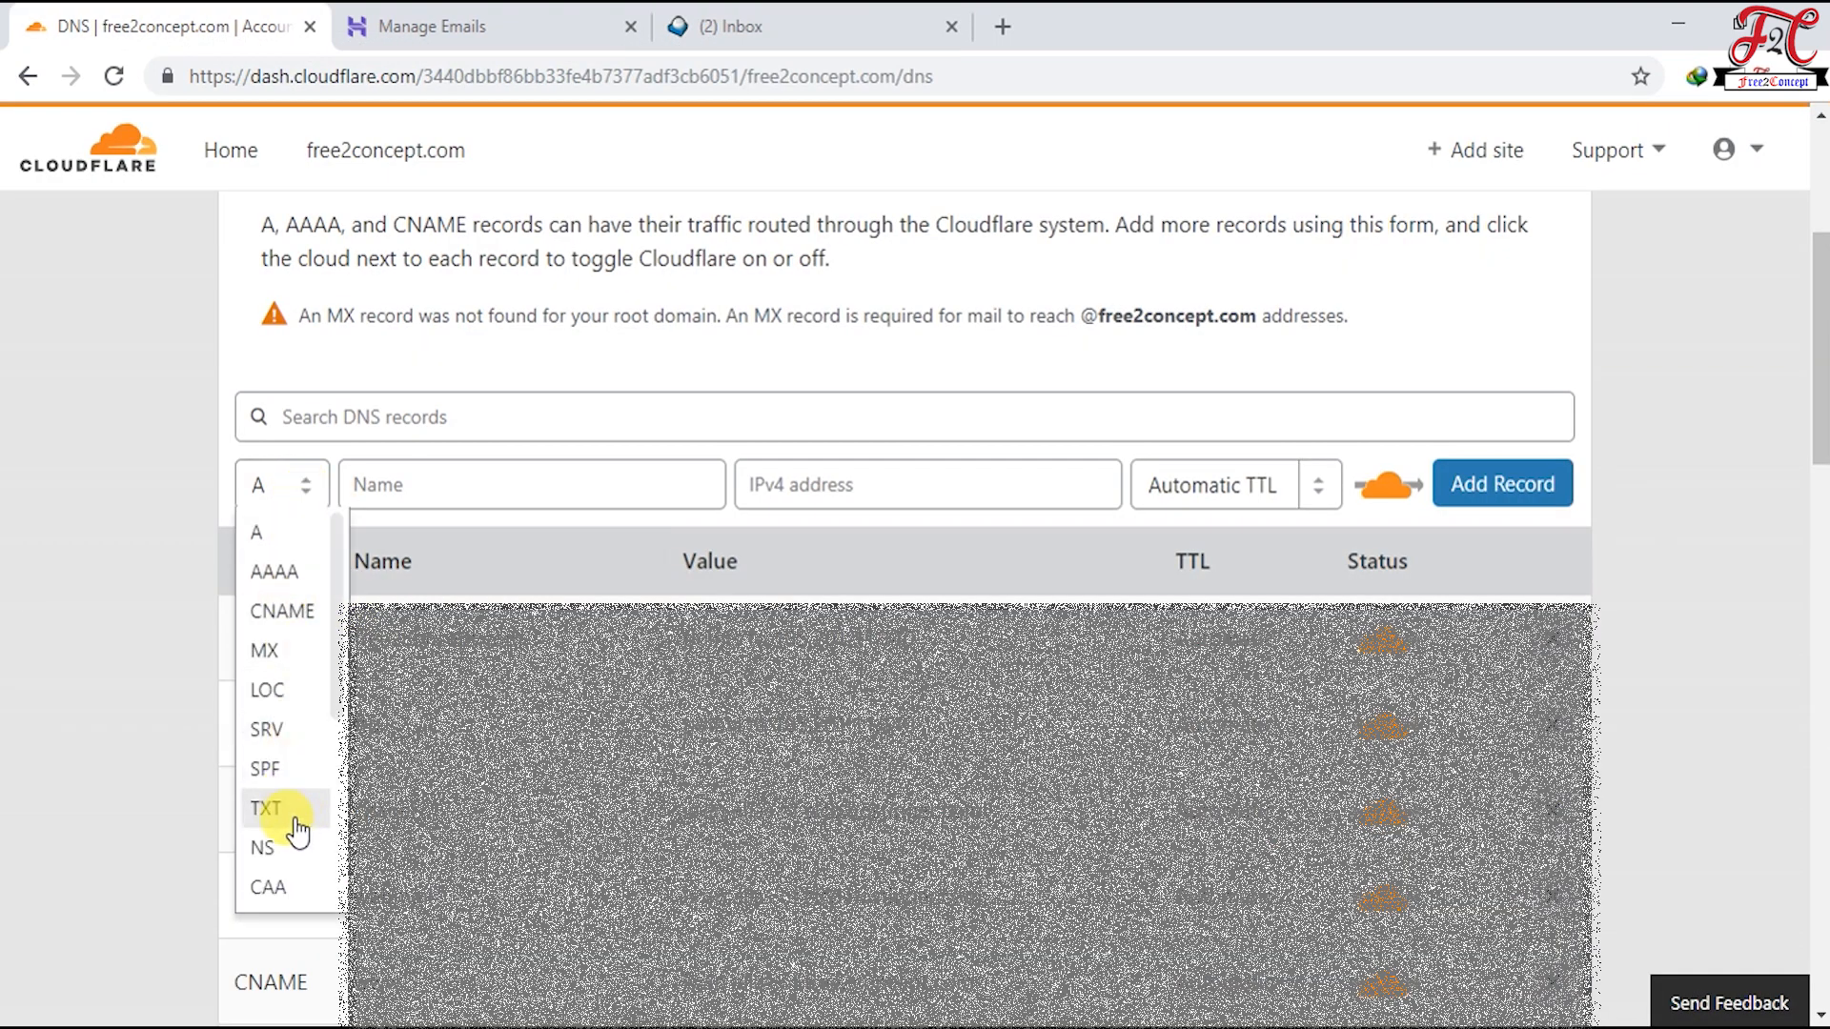
mouse_move(291, 805)
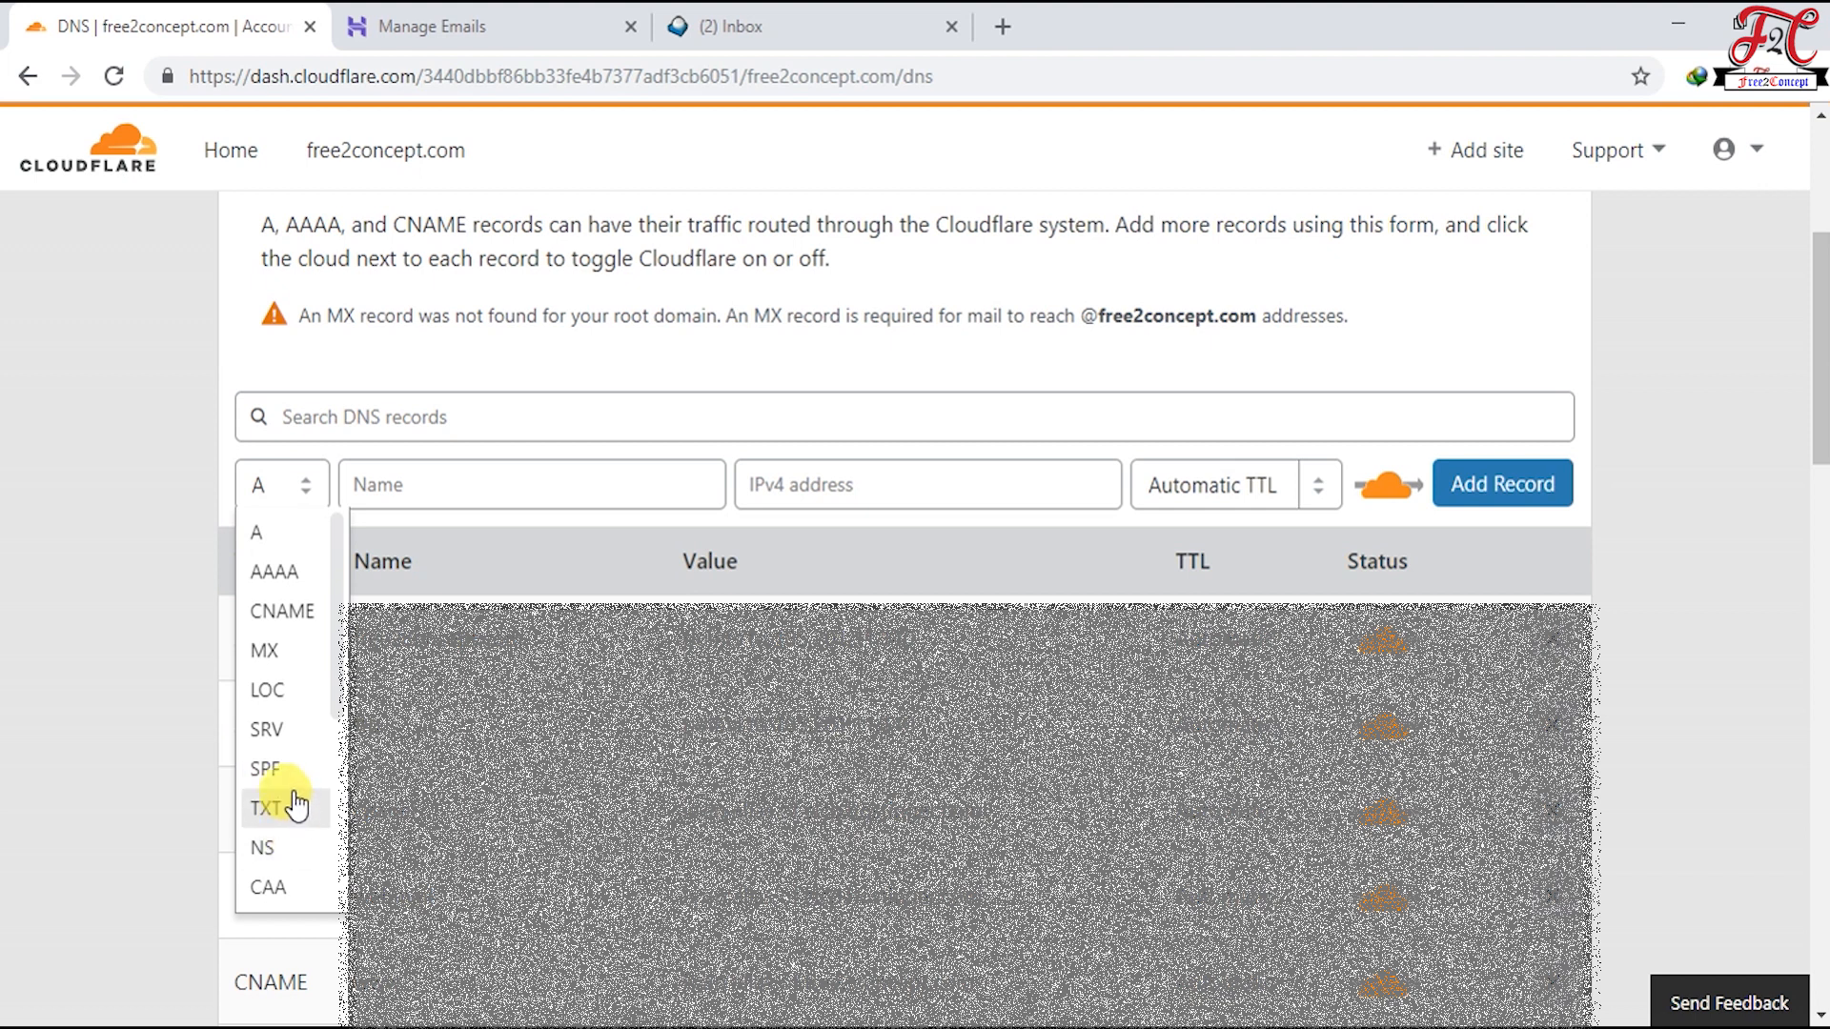
scroll(down, 3)
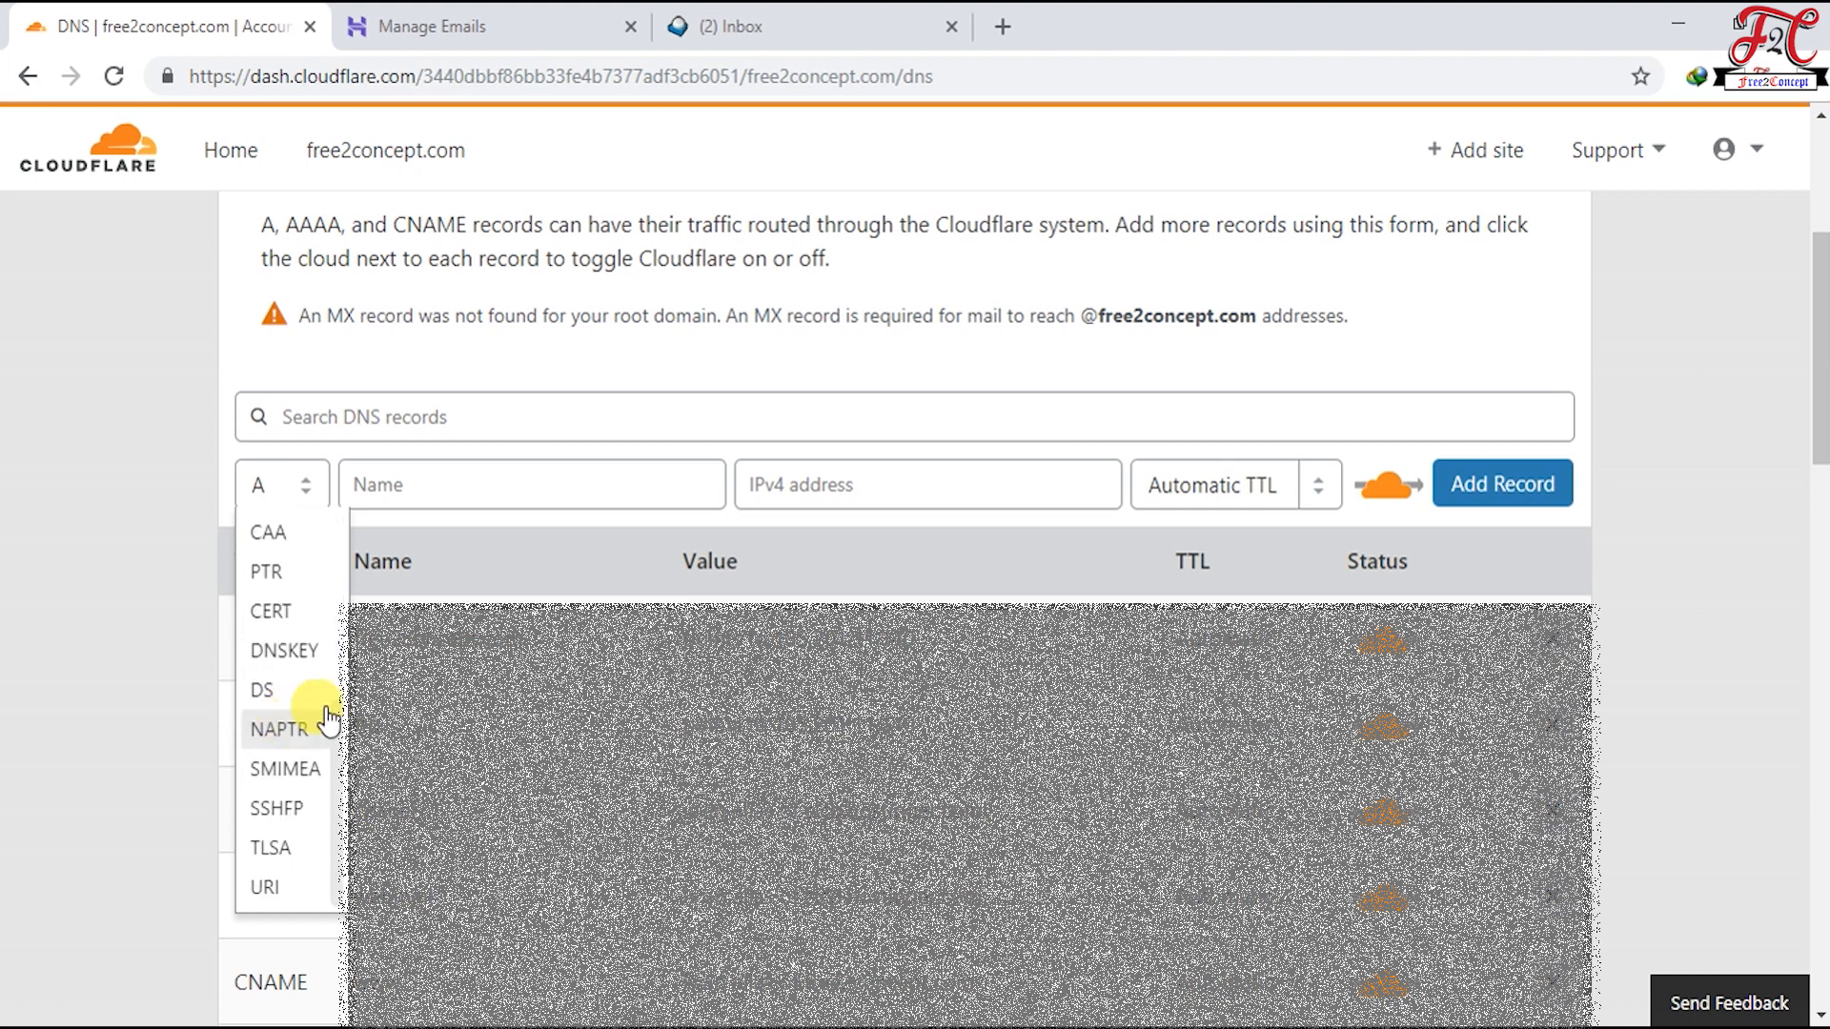
scroll(up, 3)
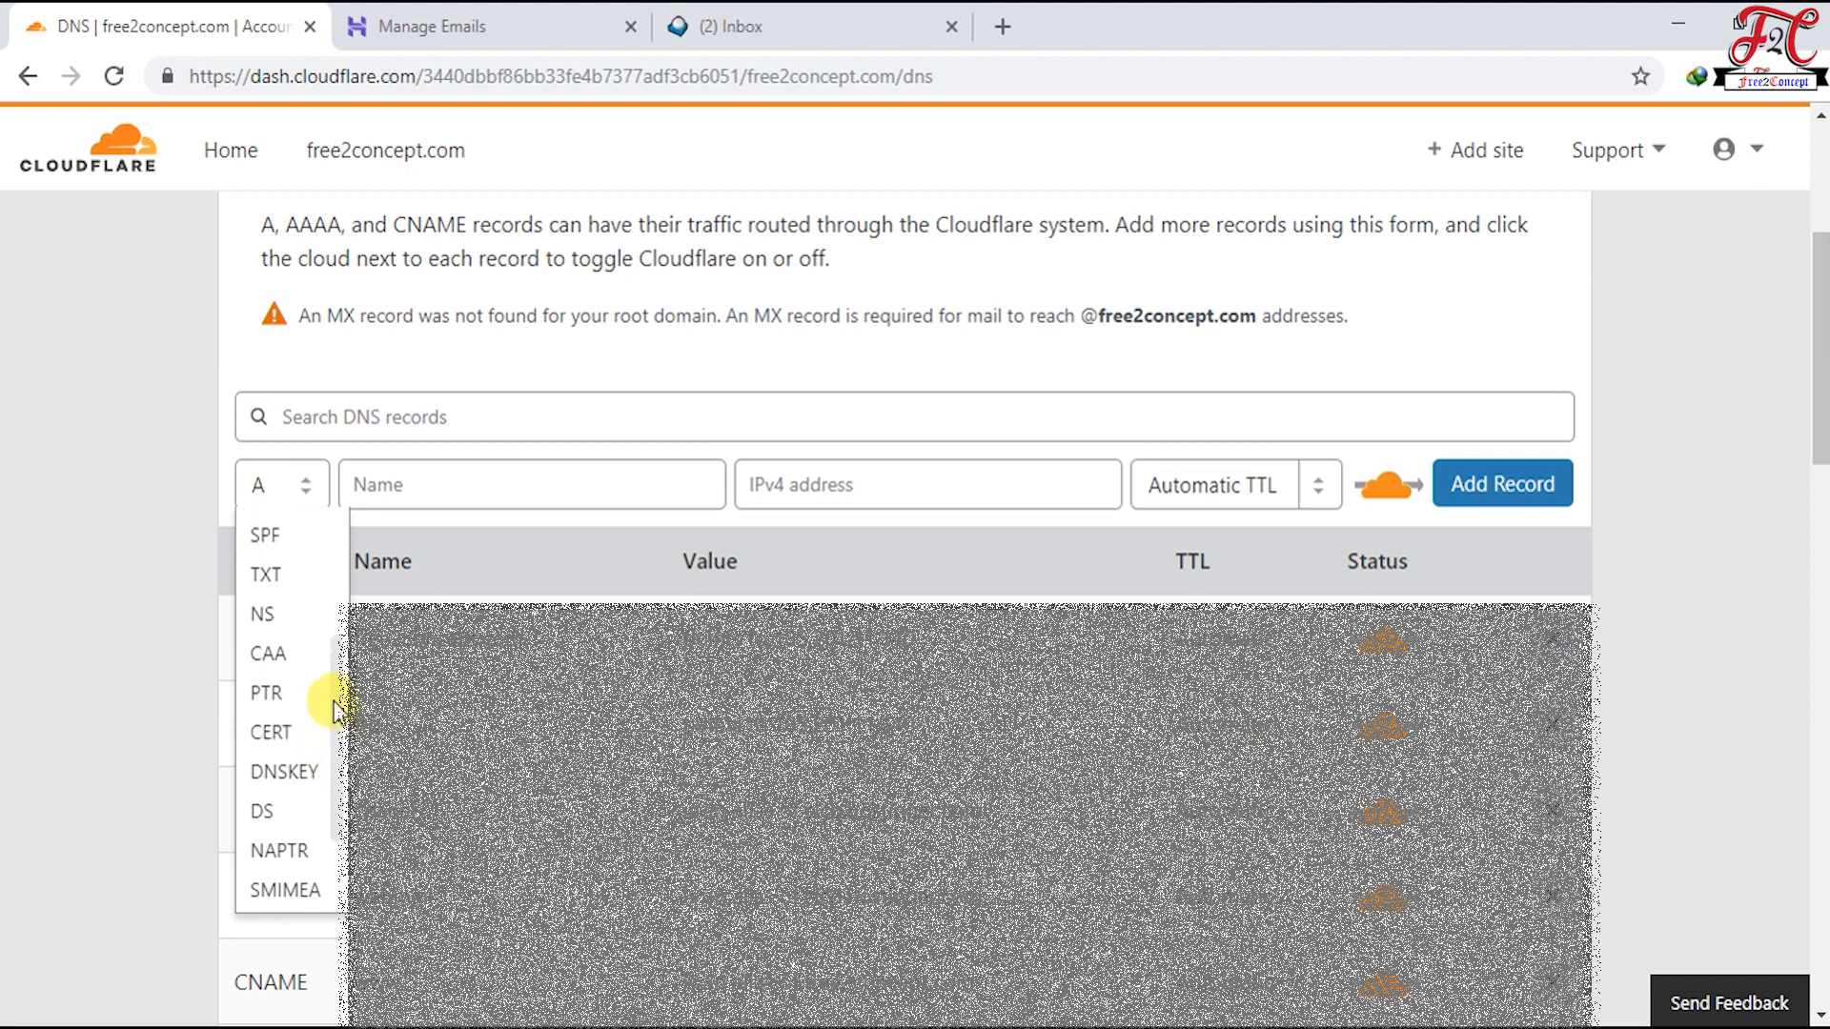
scroll(up, 3)
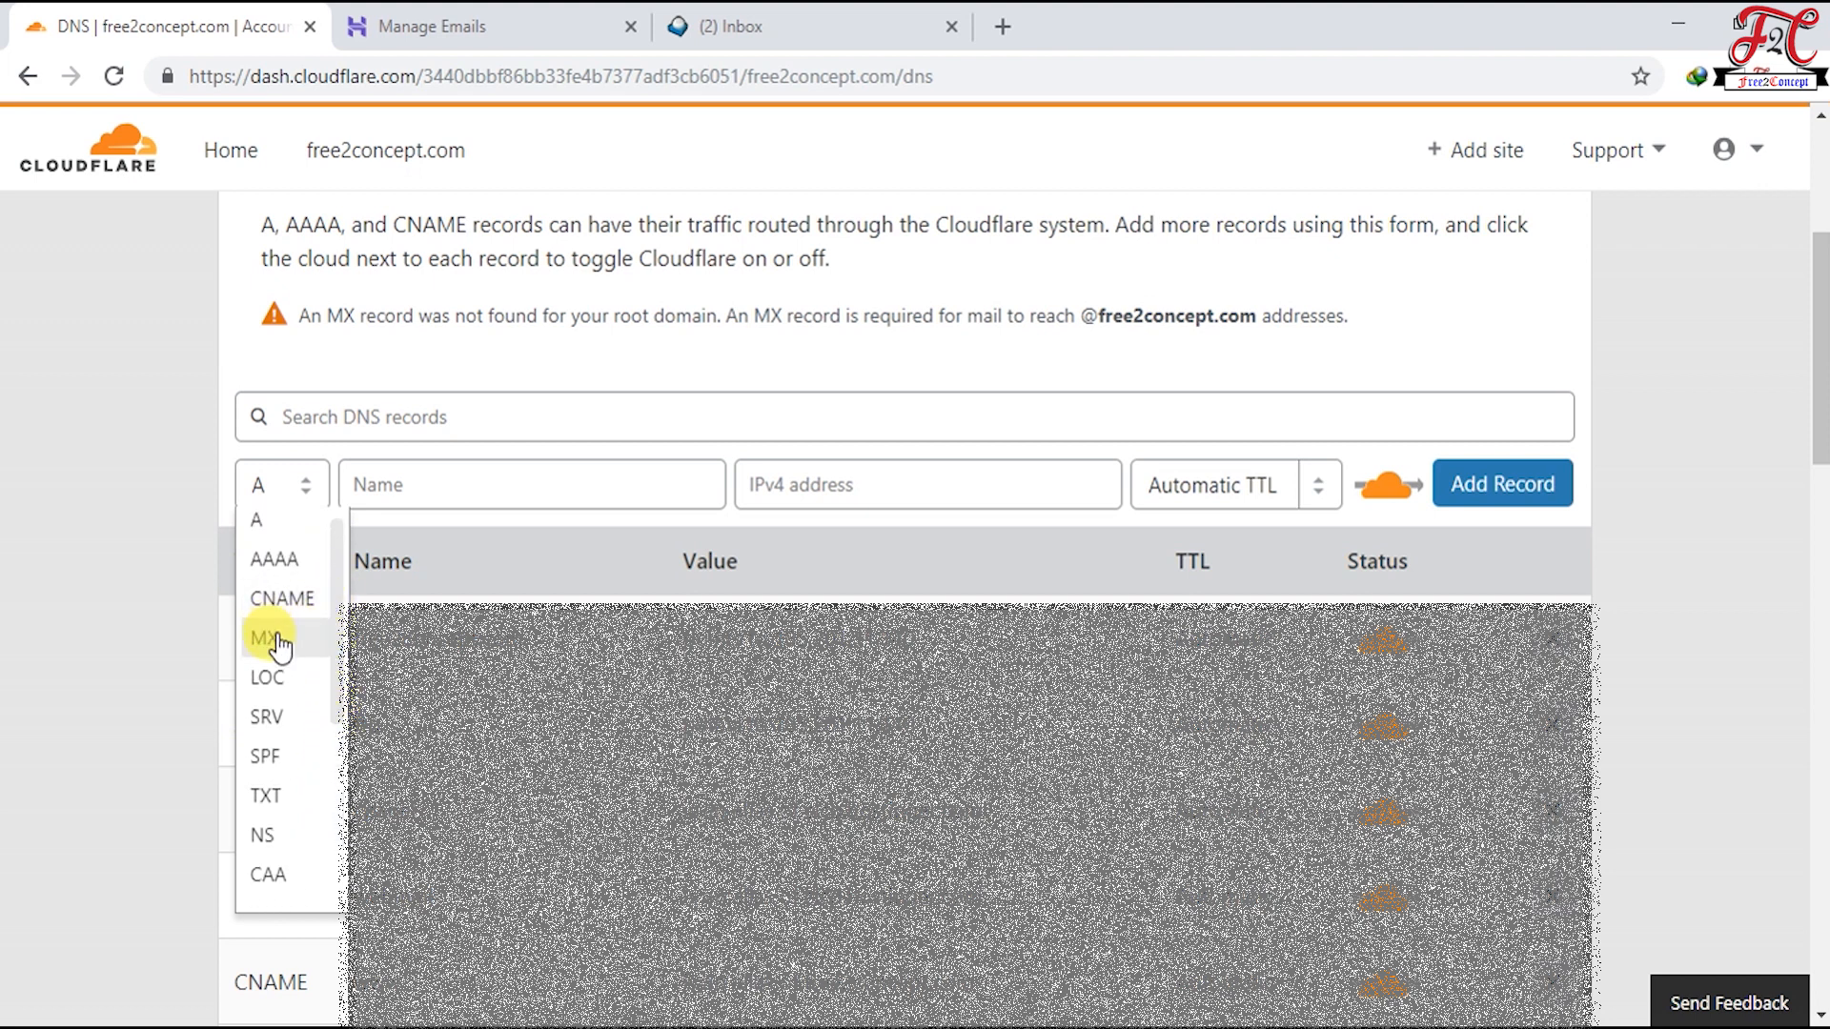
click(266, 638)
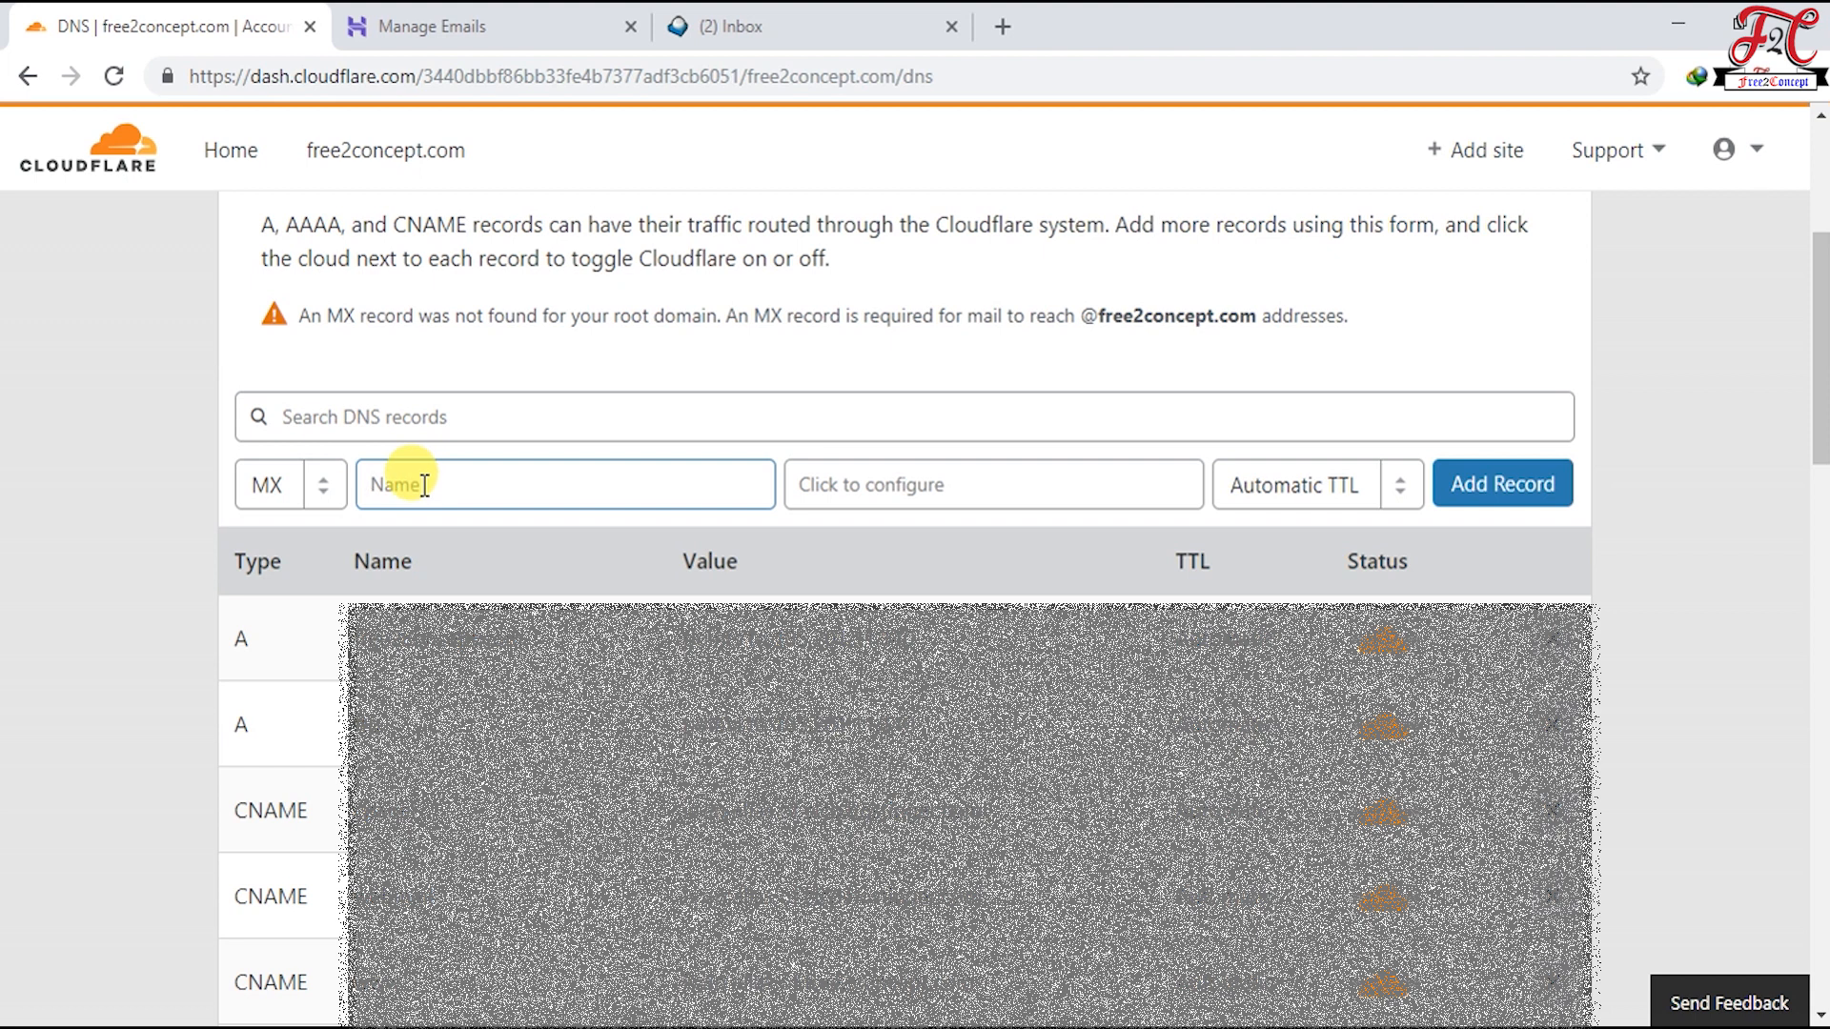
text(@)
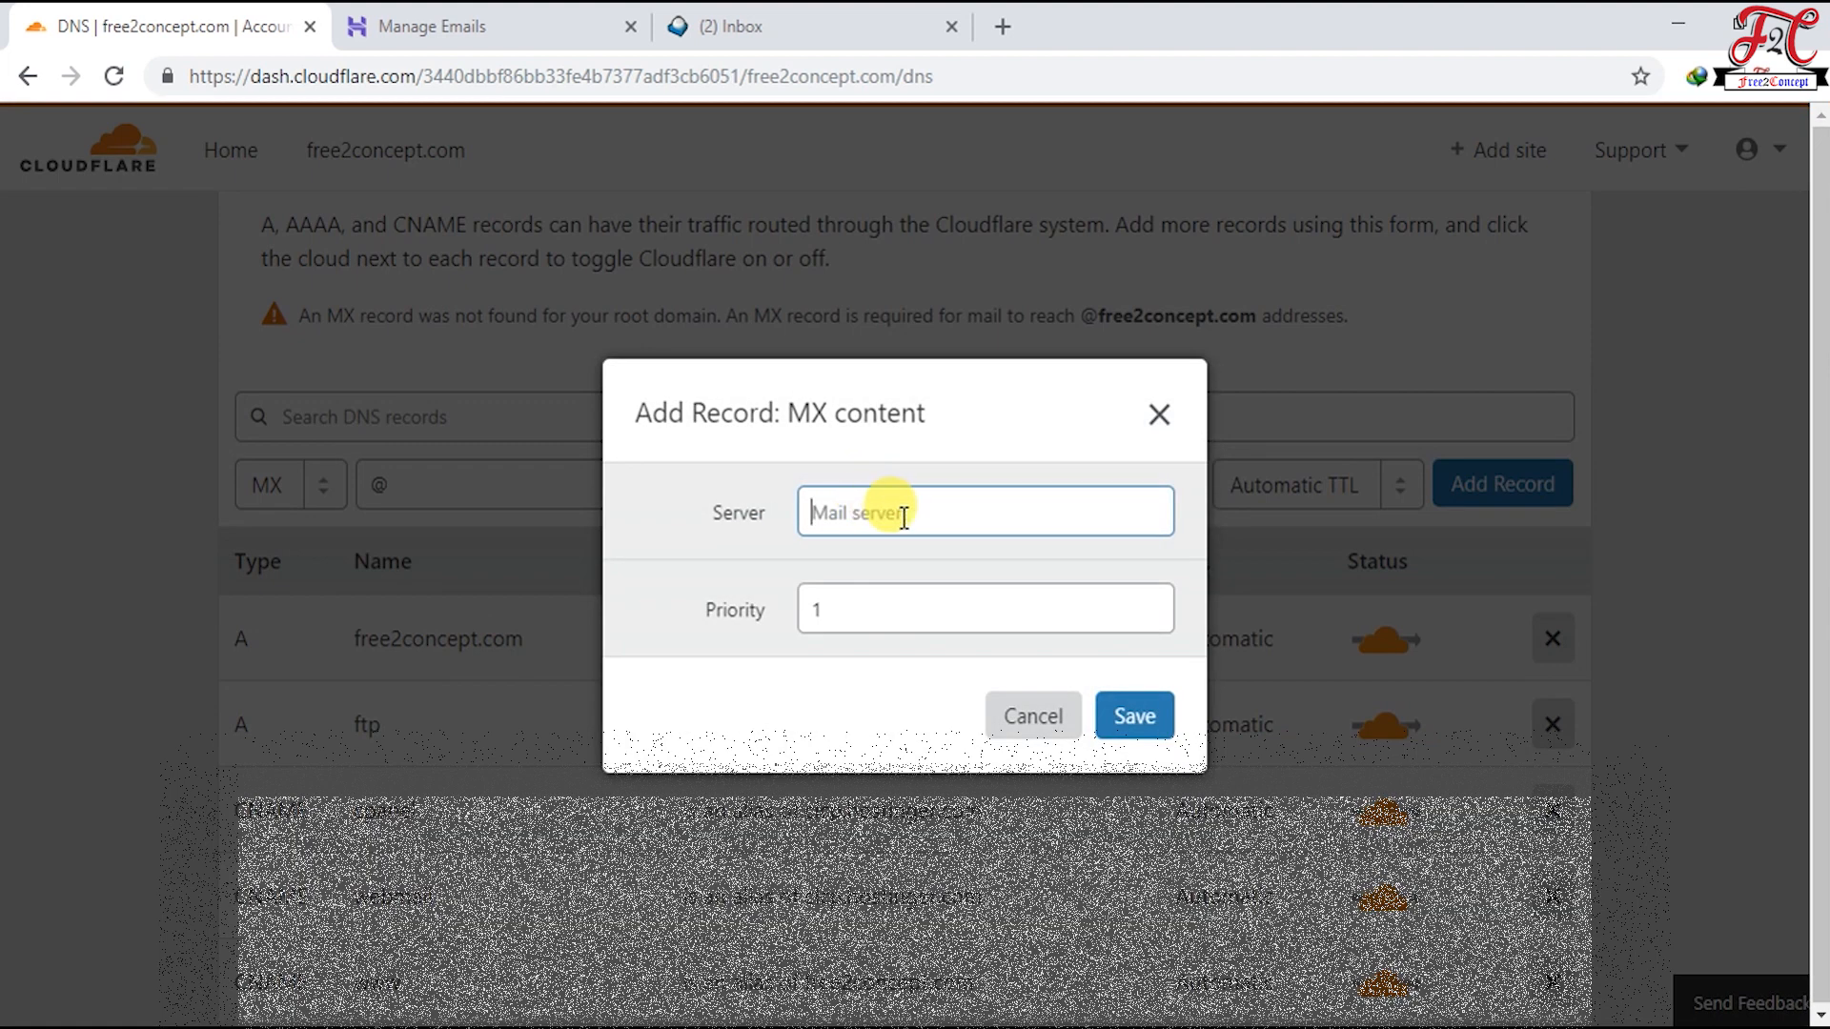
click(1132, 714)
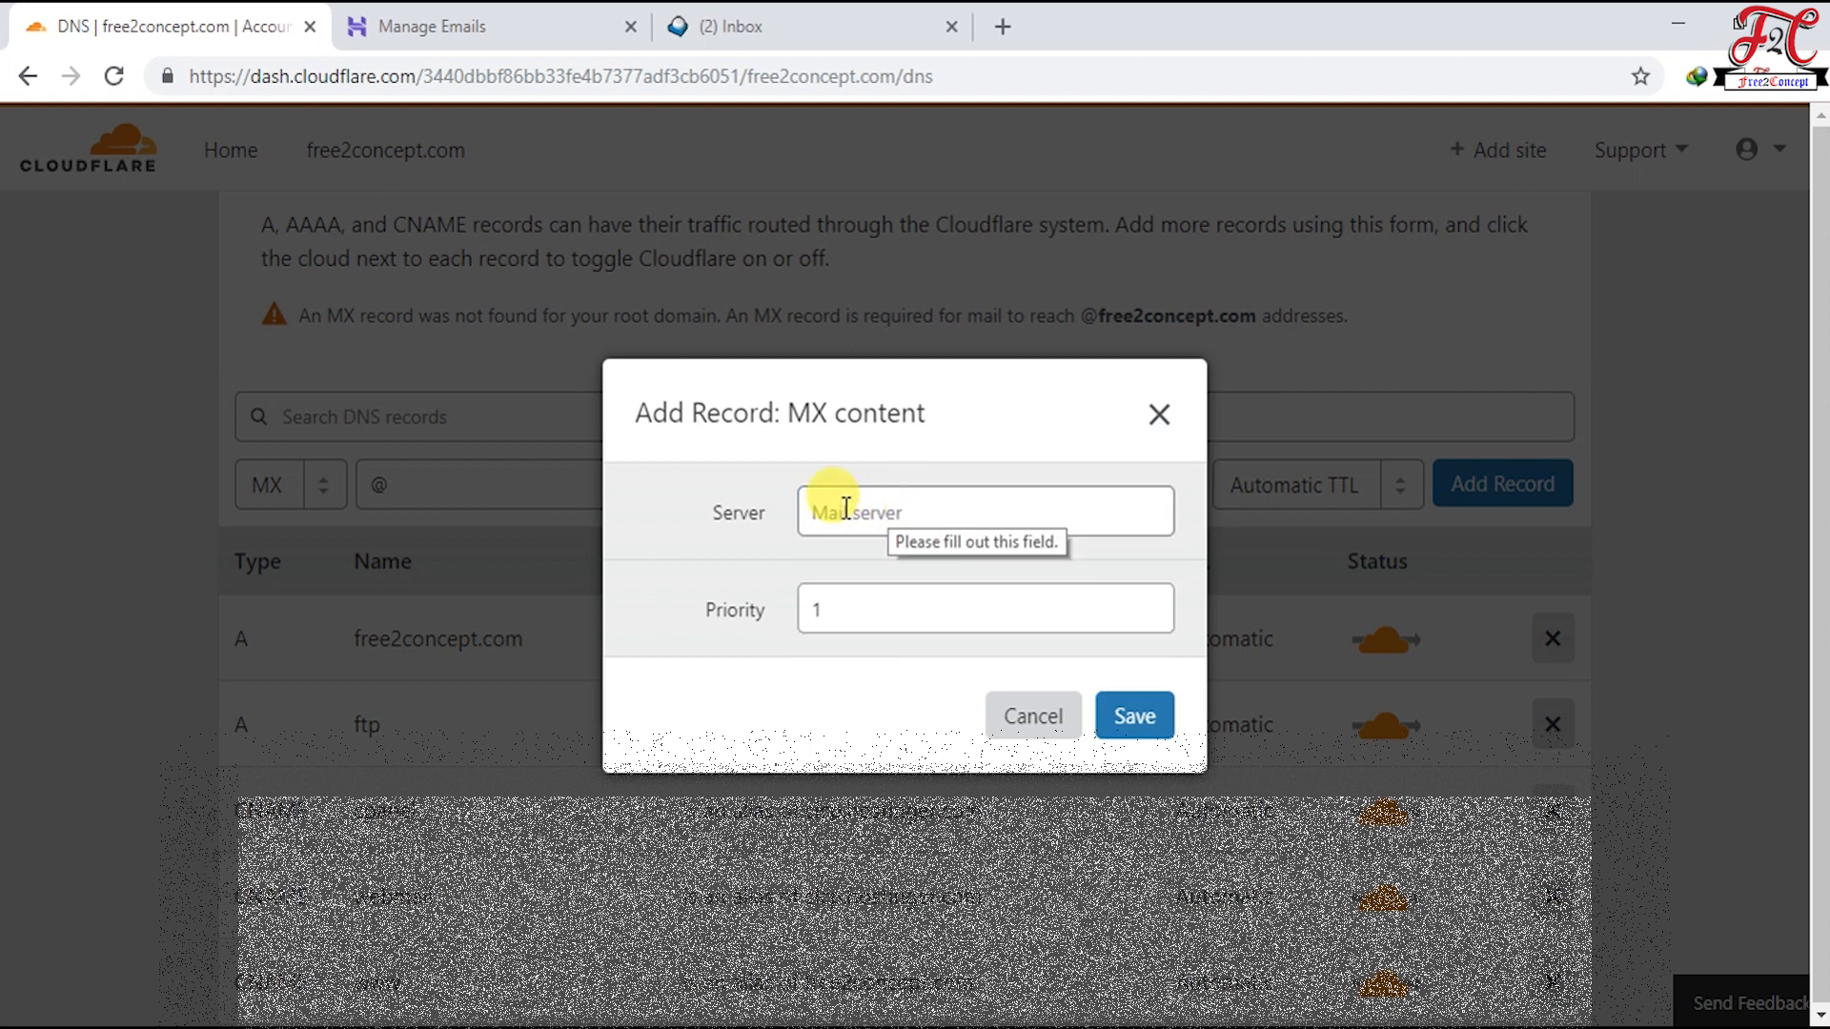
click(467, 26)
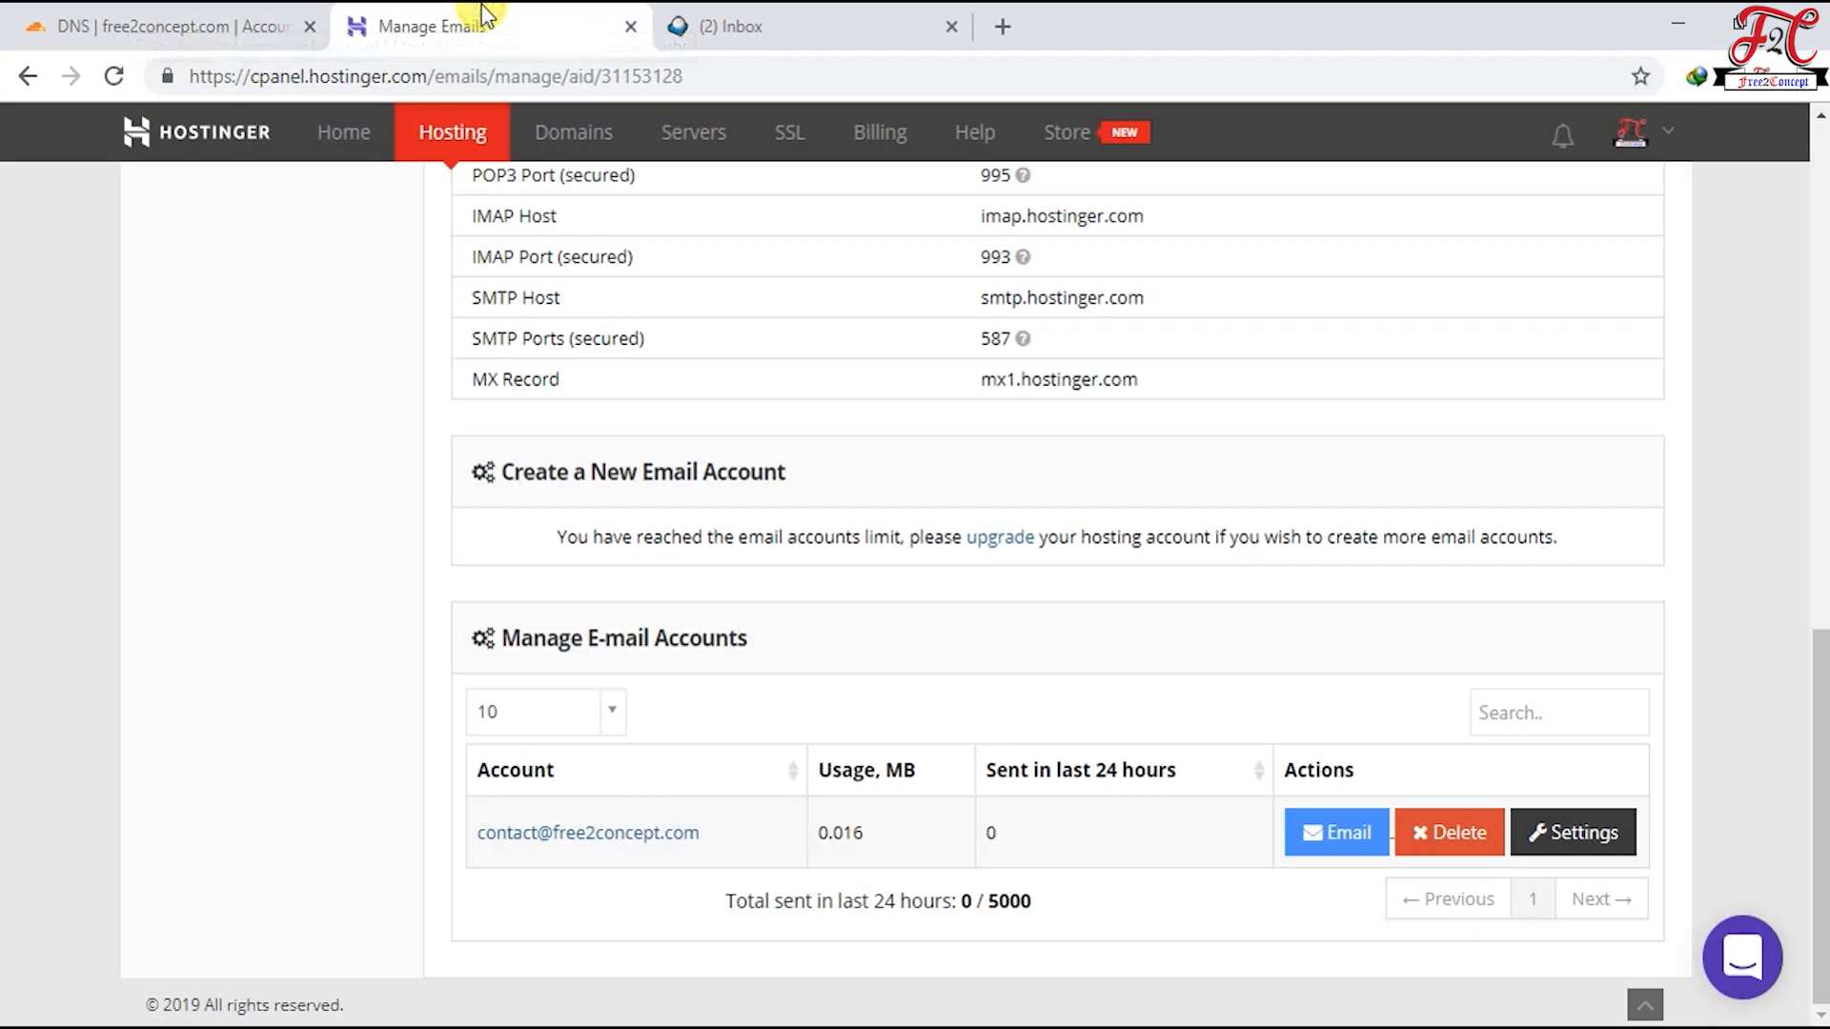
mouse_move(716, 704)
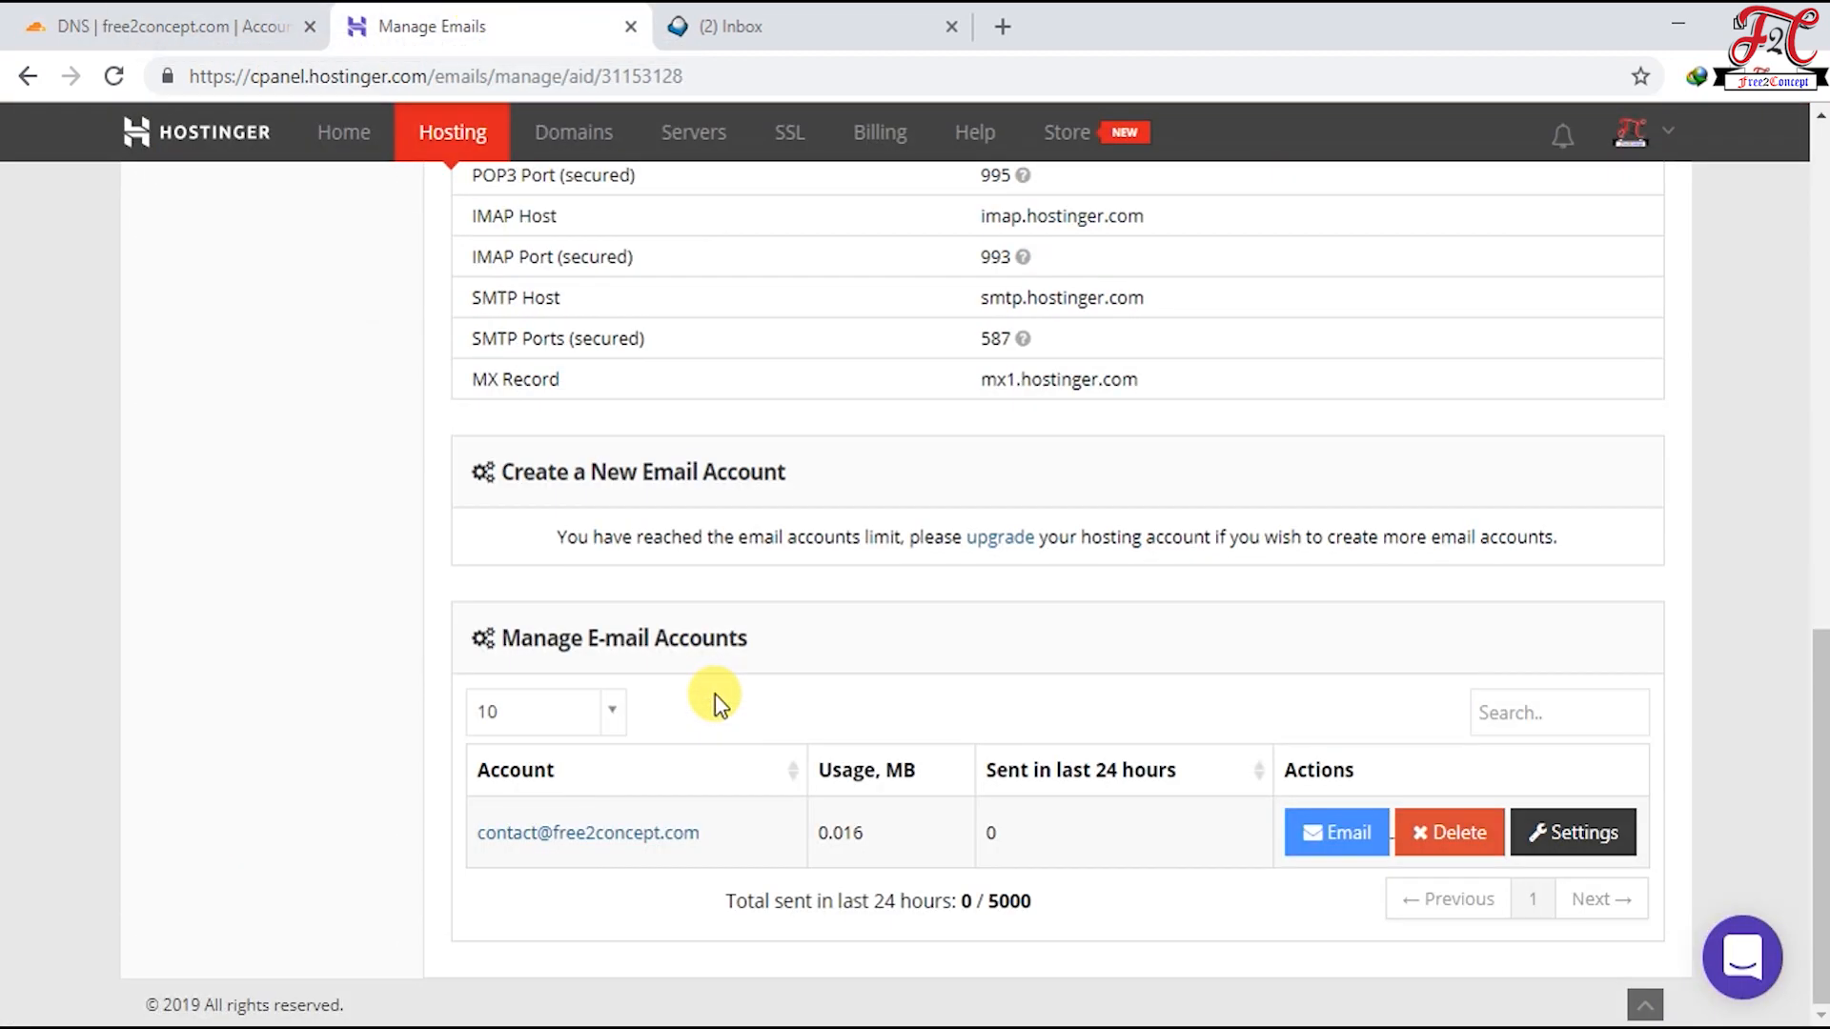
mouse_move(567, 388)
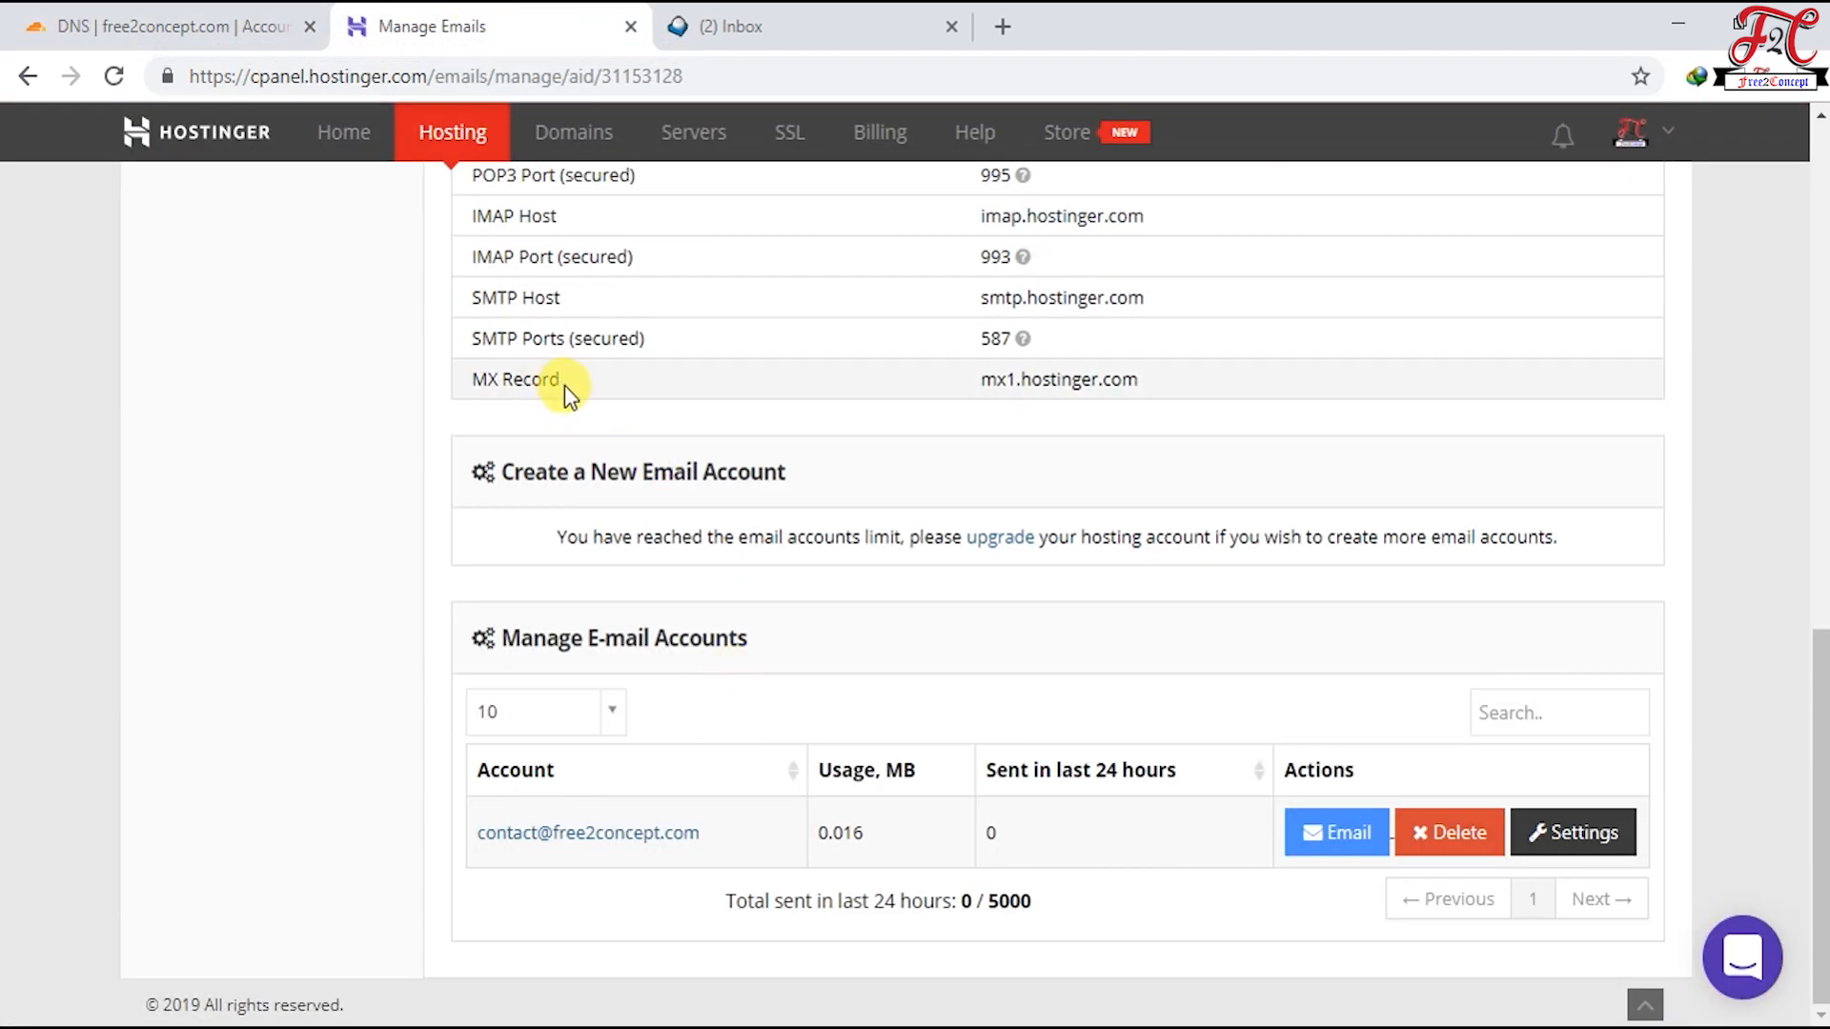
mouse_move(1000, 389)
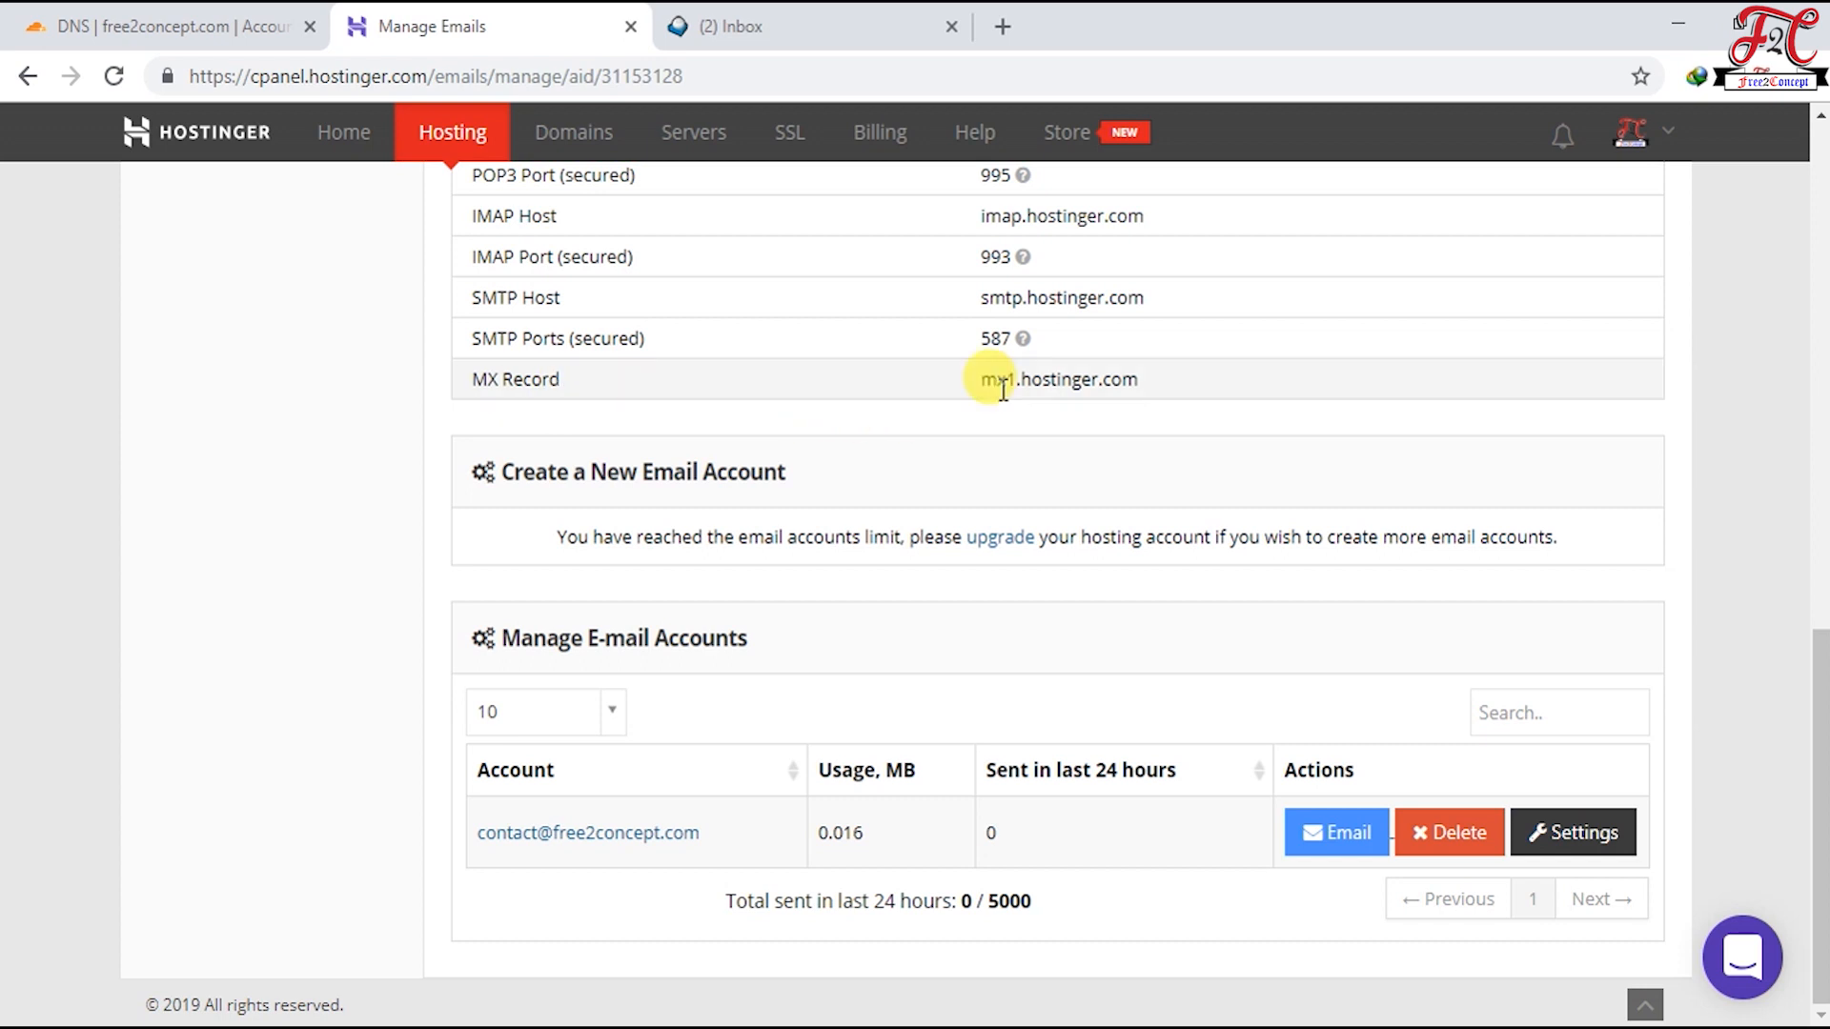
mouse_move(1107, 405)
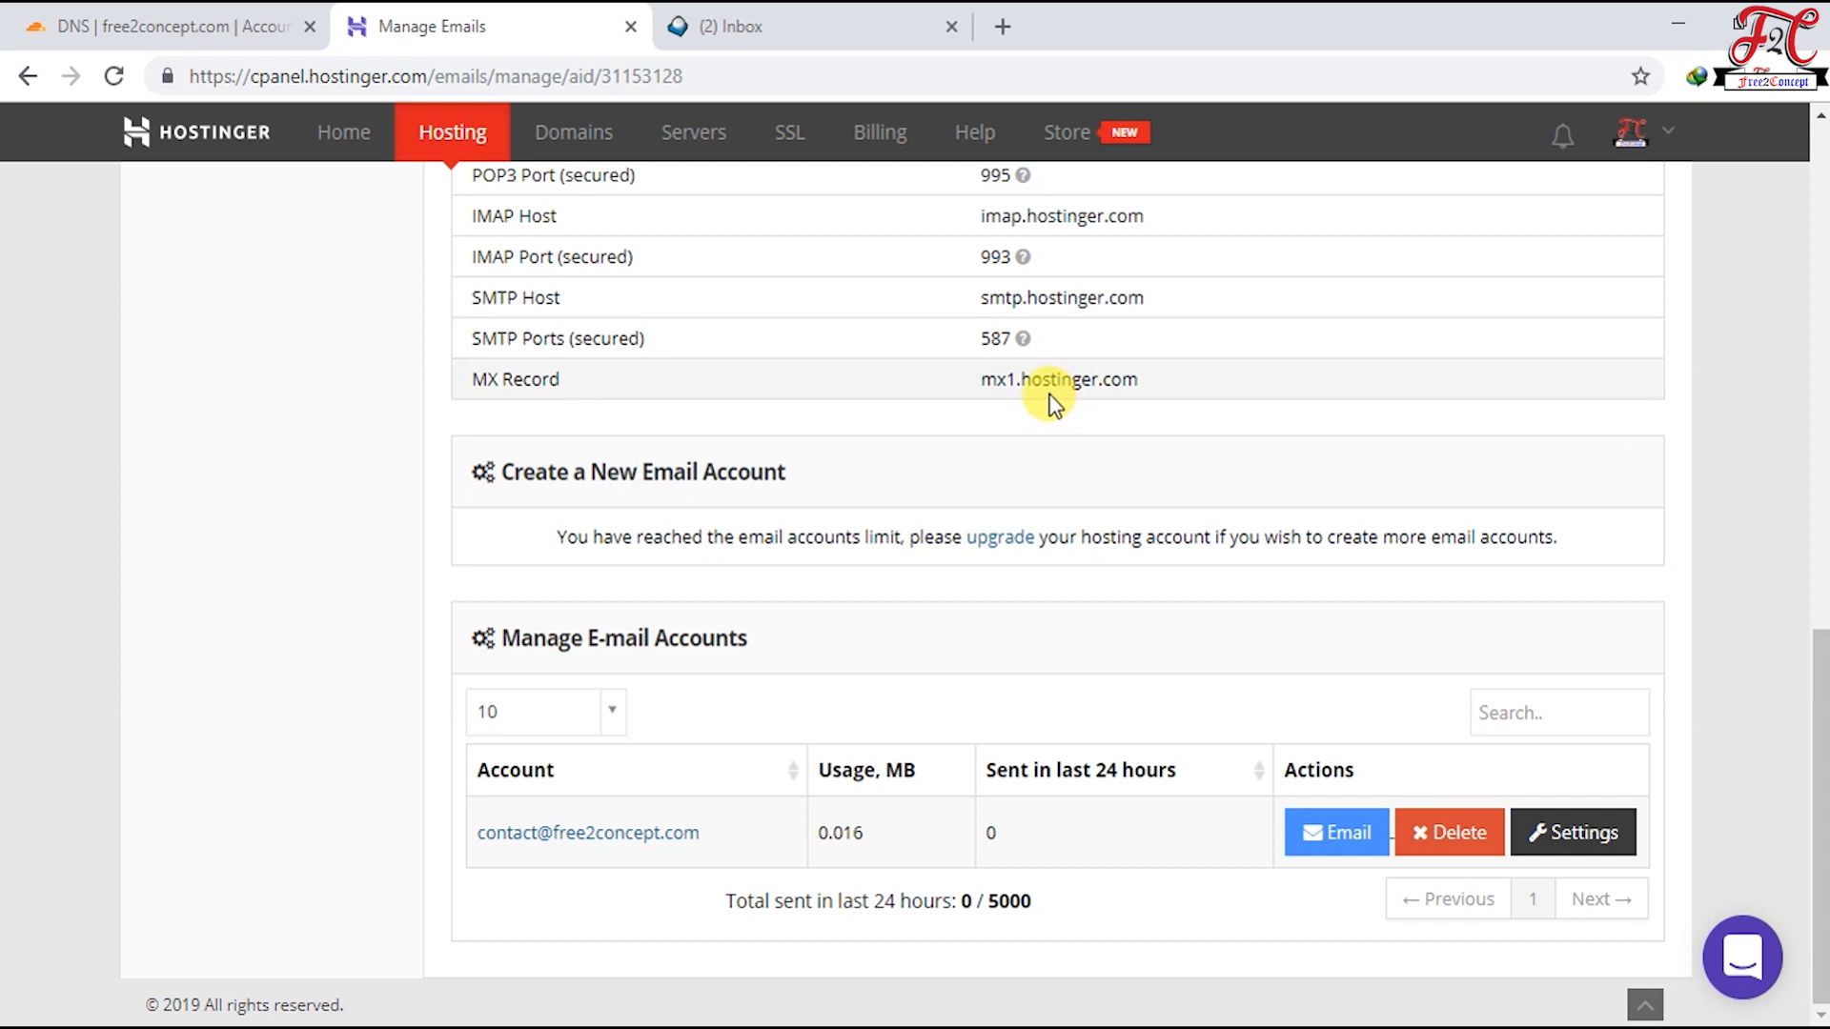
mouse_move(1045, 423)
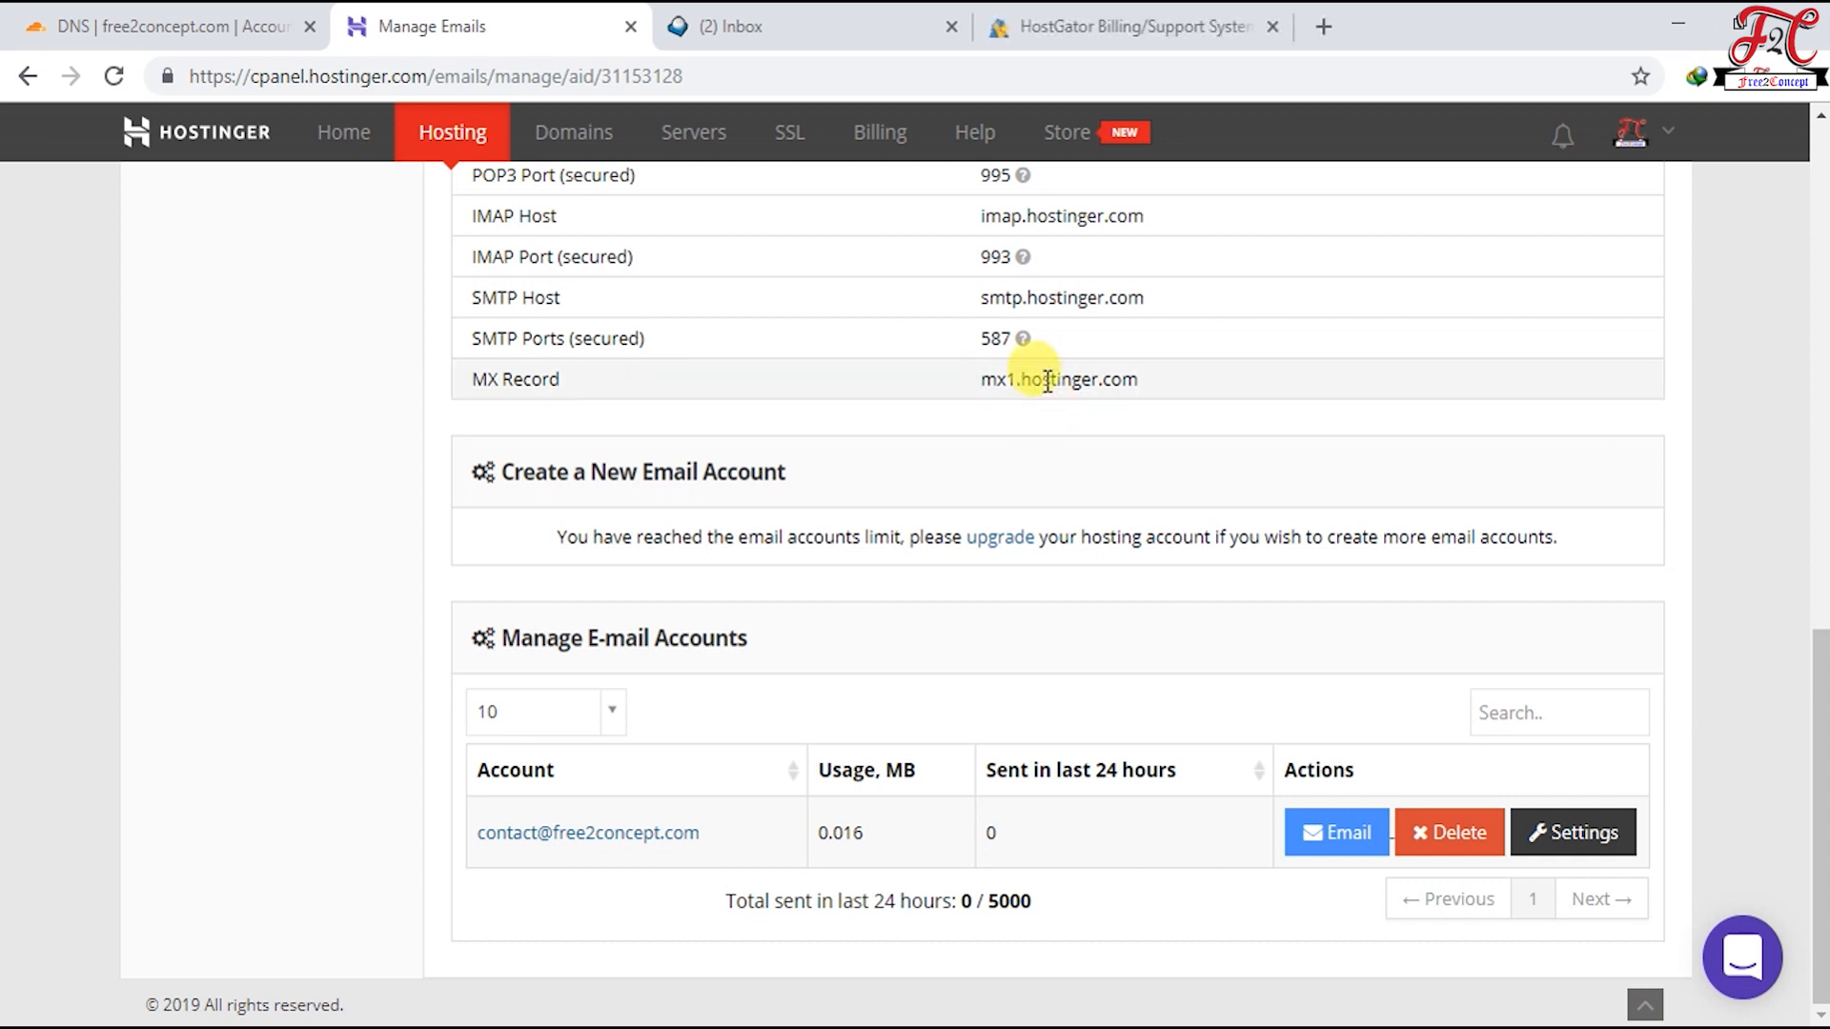
Step: Review HostGator's MX Entry page showing the priority-0 record, then return to Hostinger
click(1127, 26)
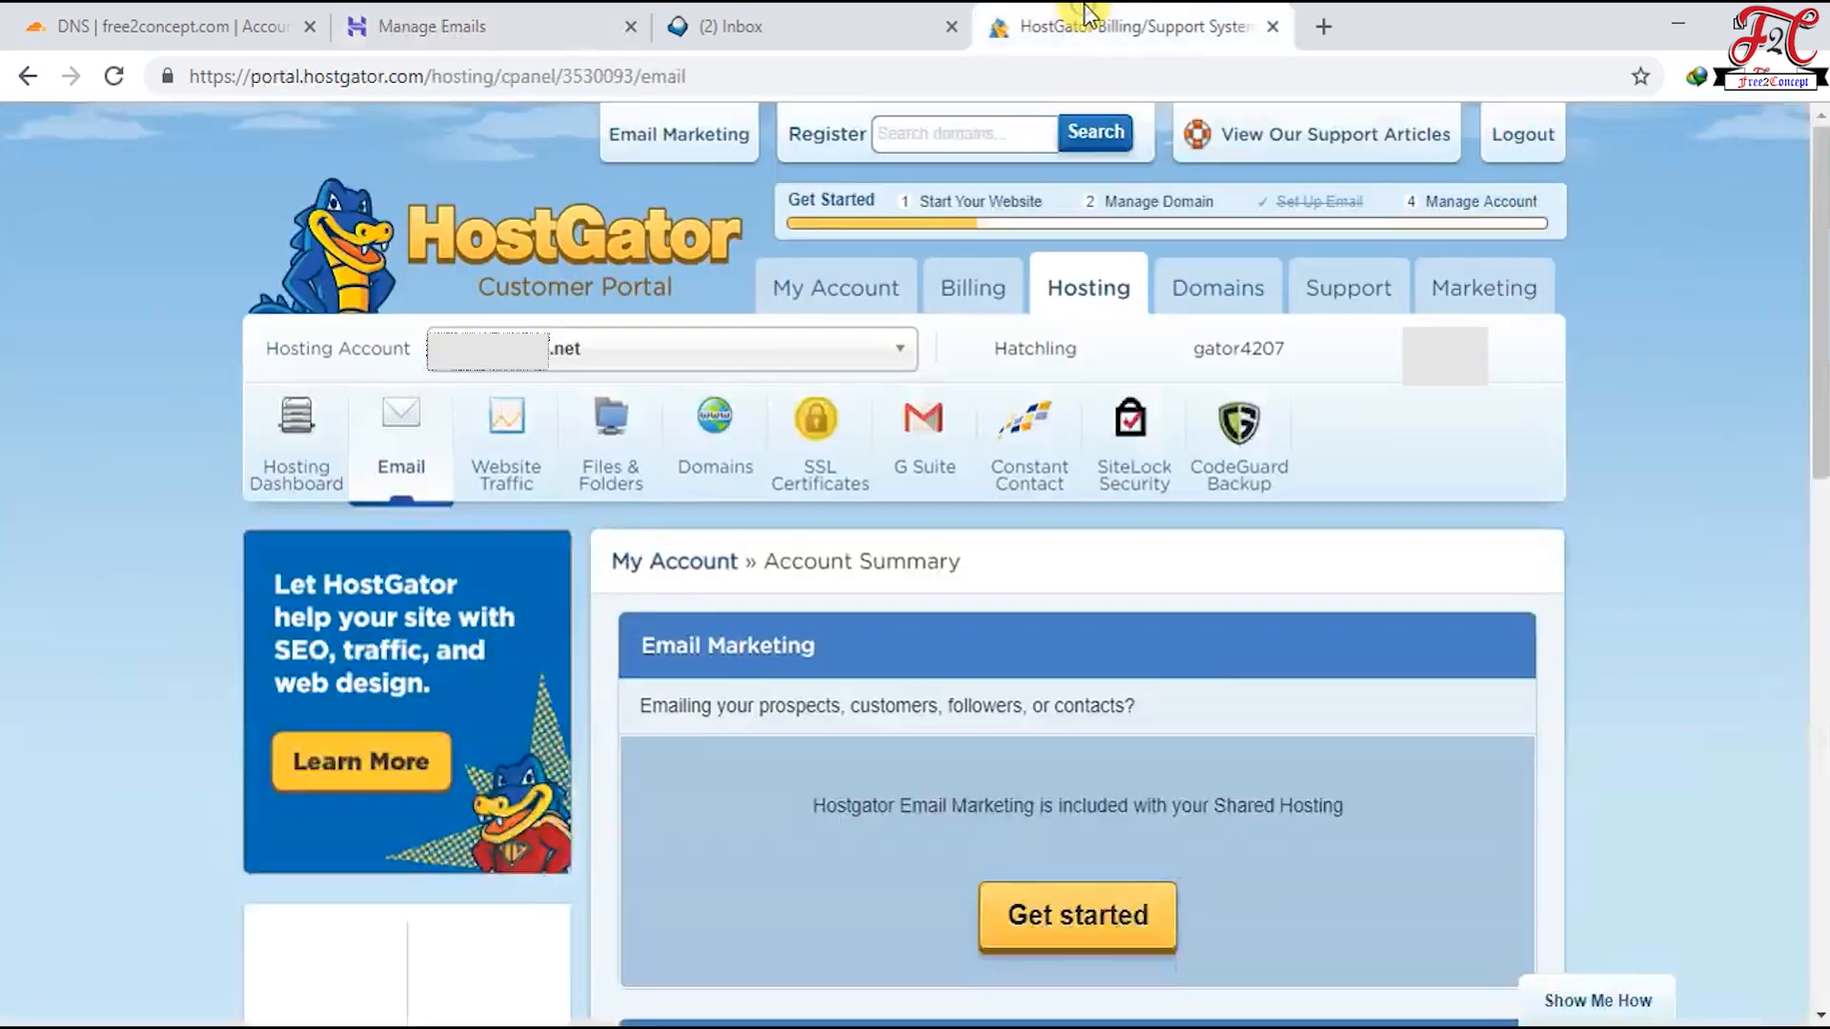
scroll(down, 3)
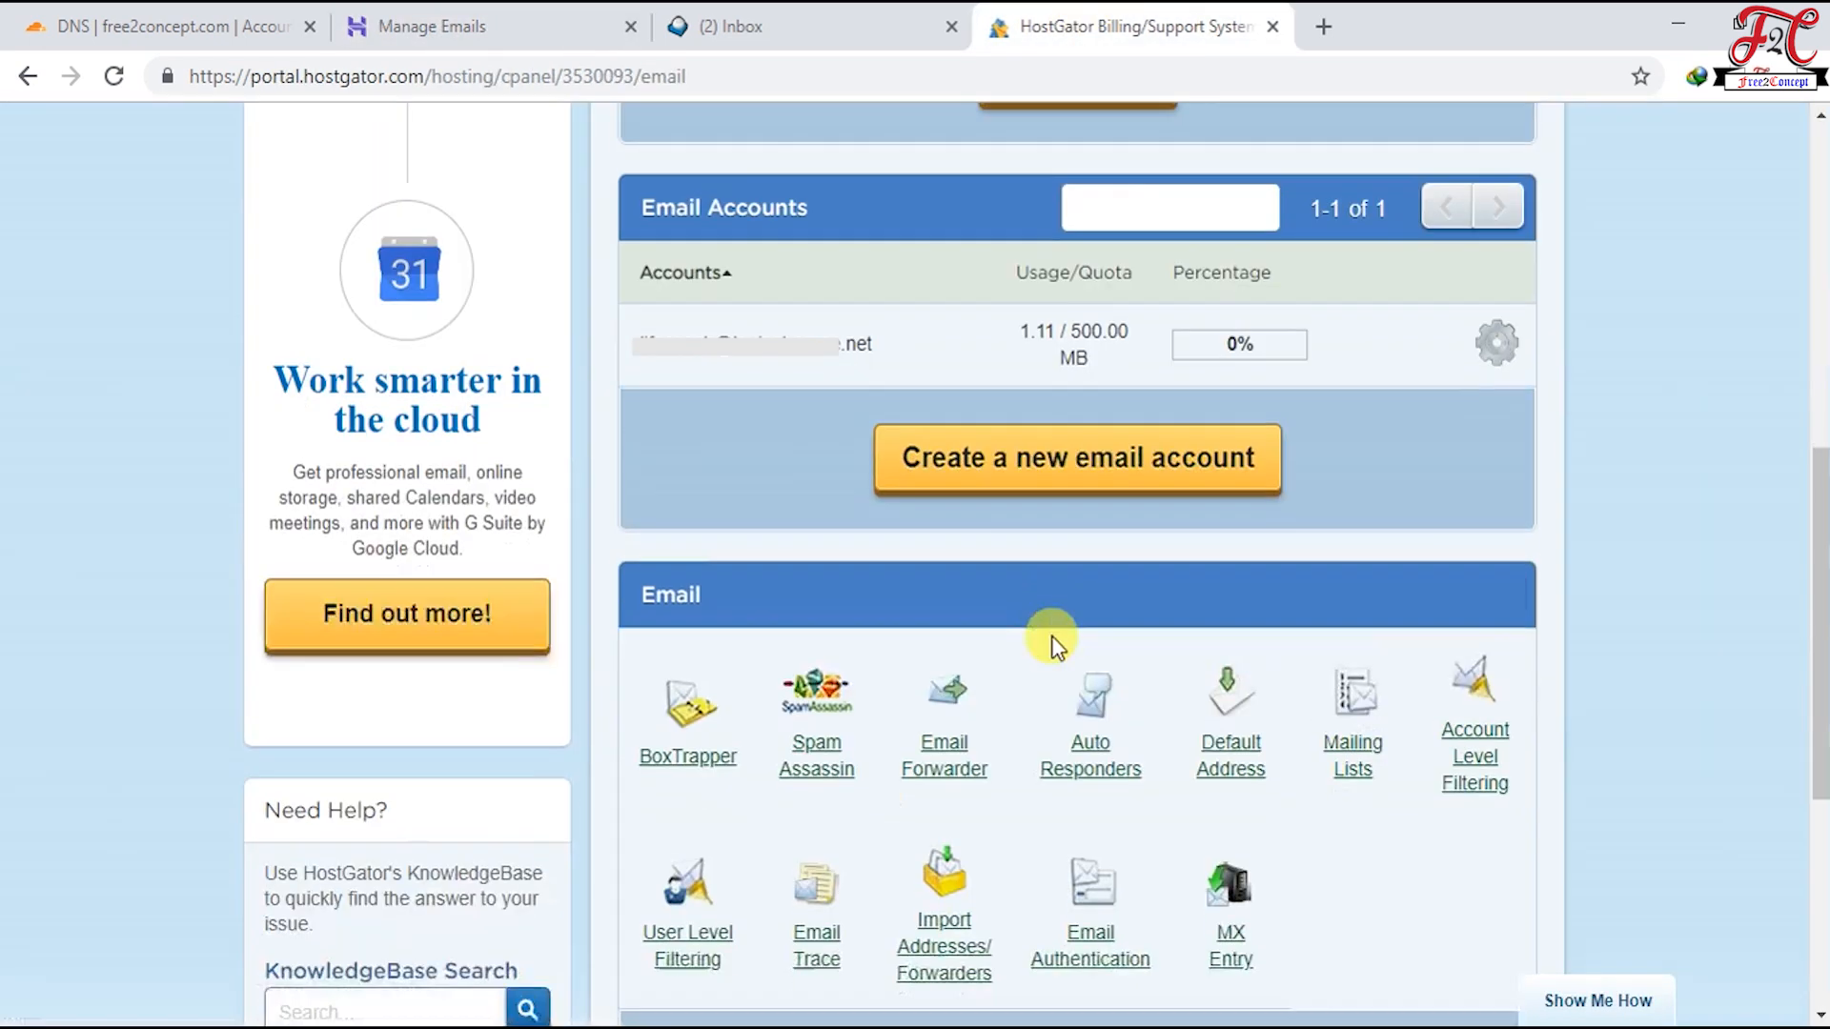
scroll(down, 3)
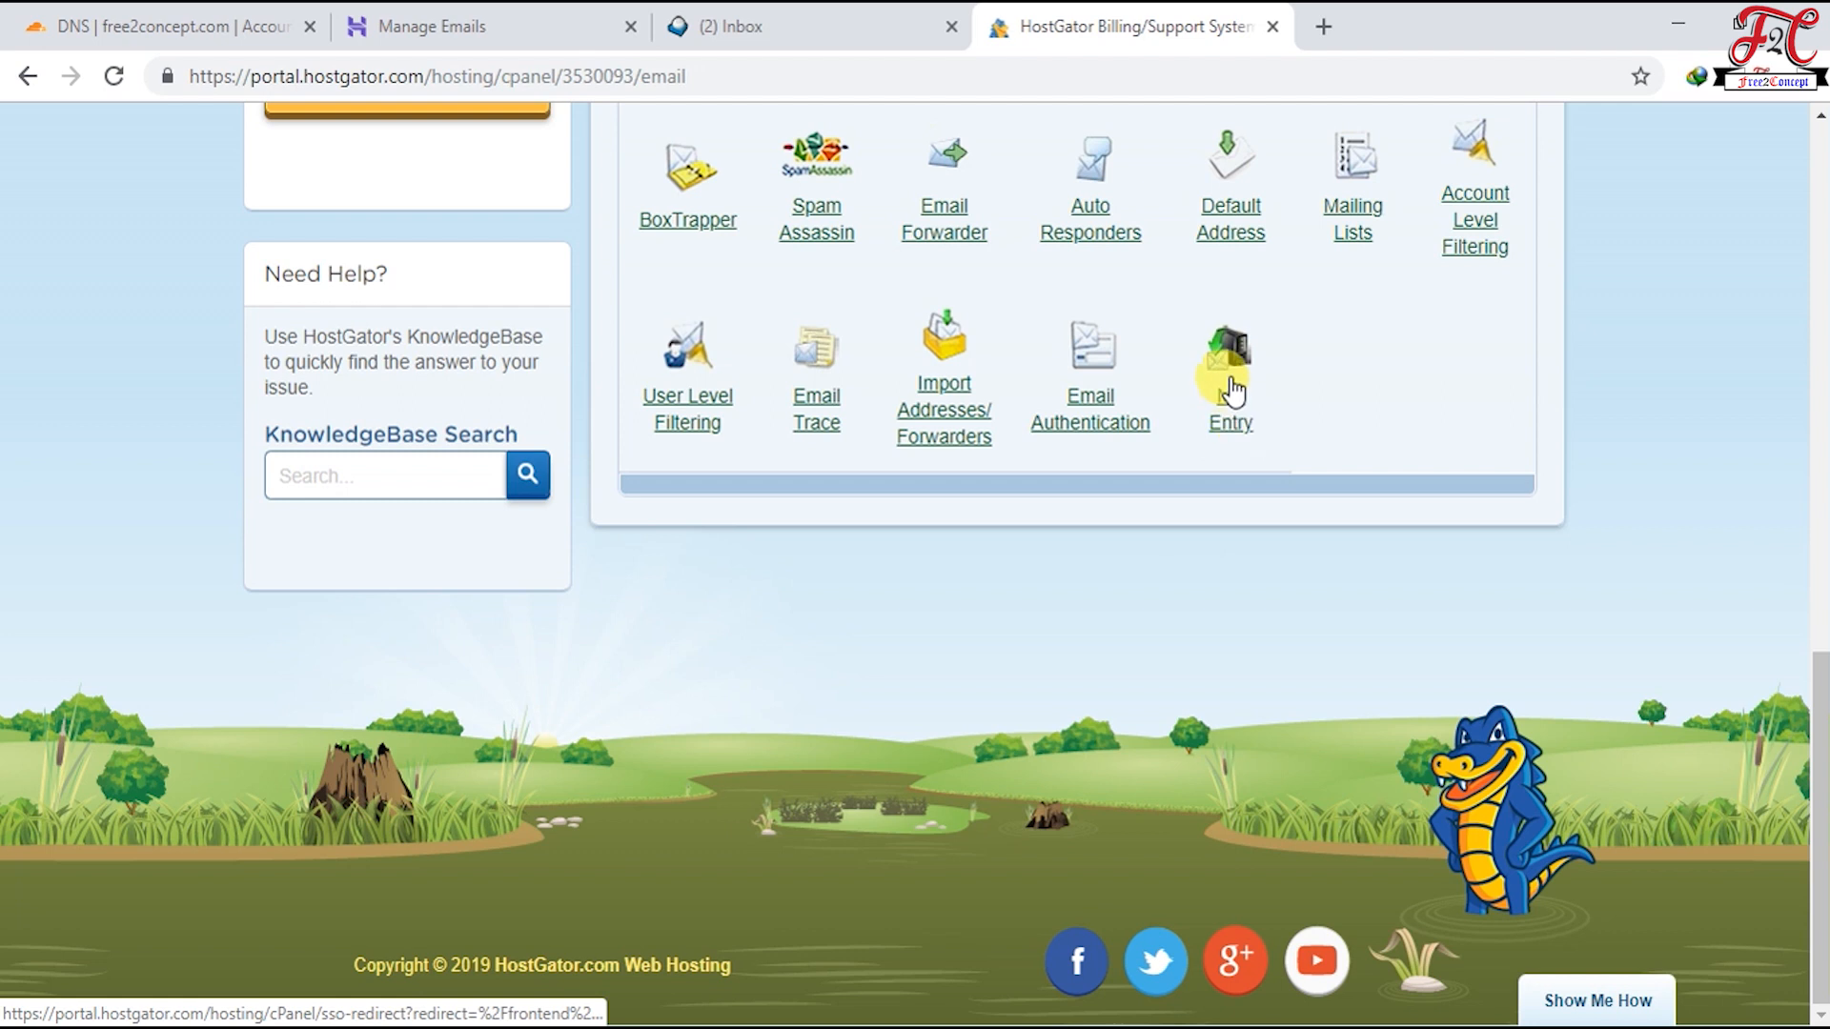
click(1229, 350)
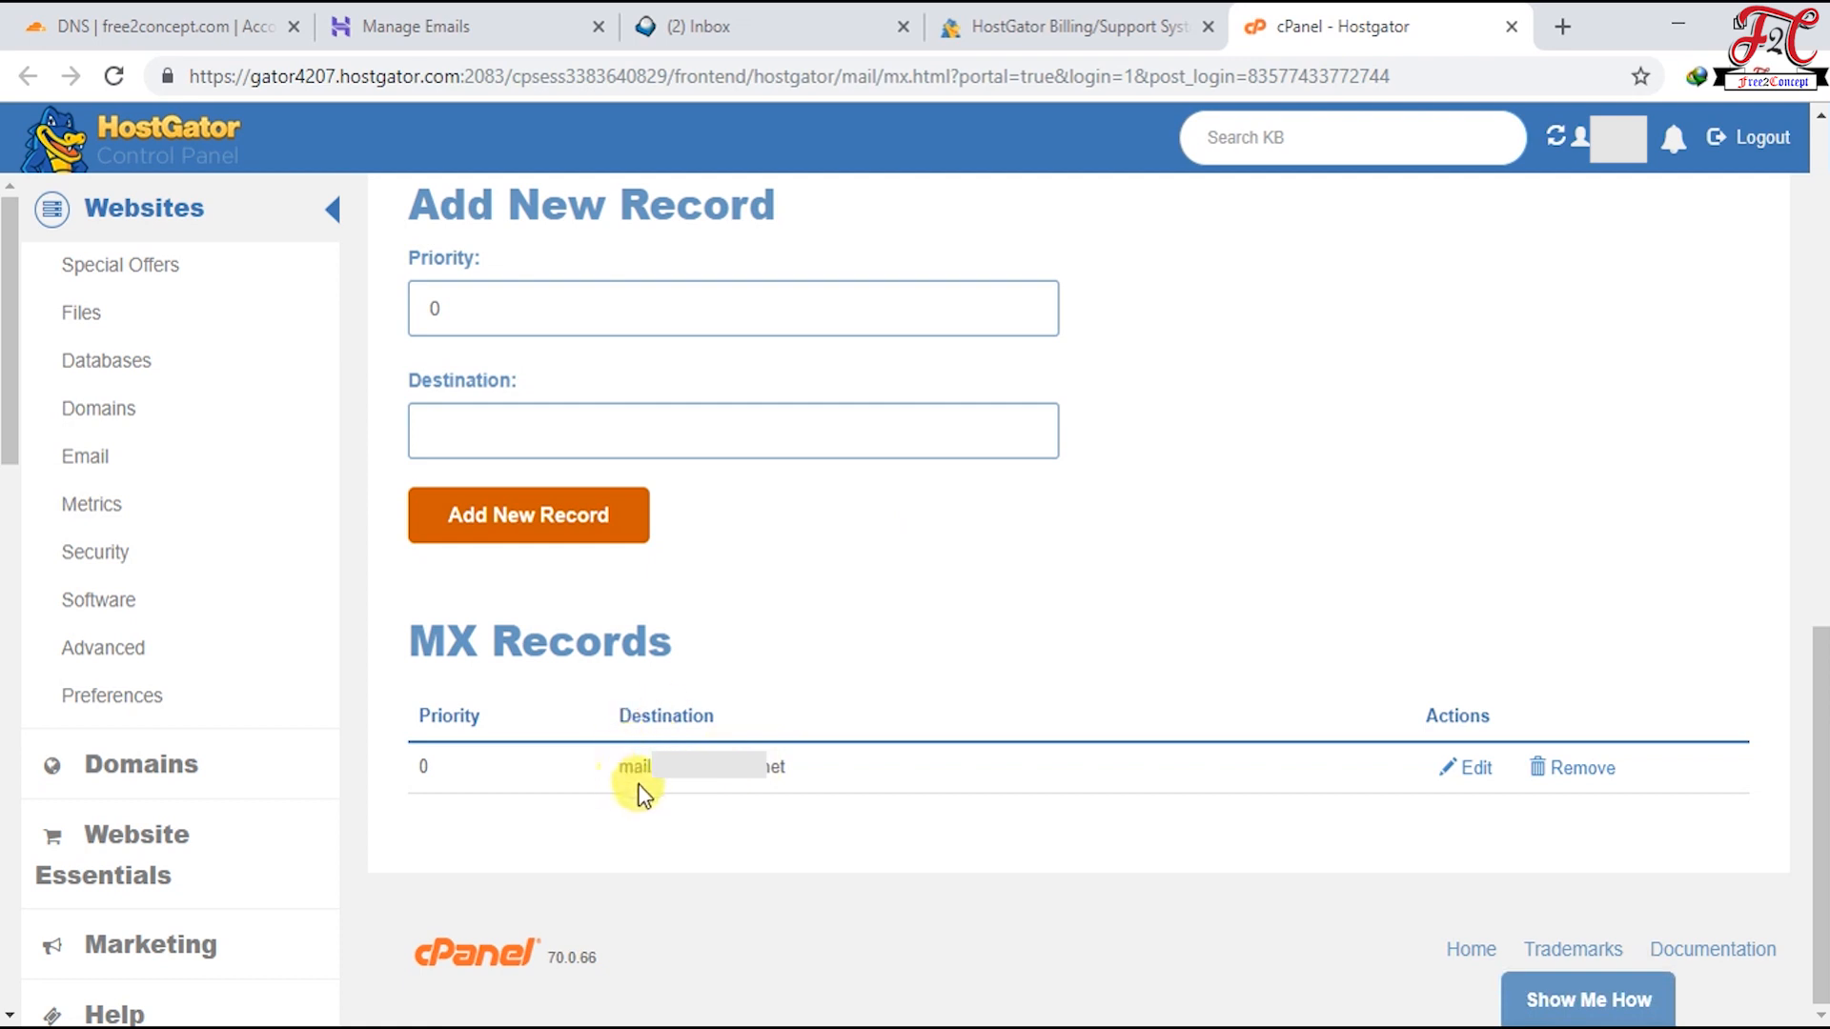
mouse_move(724, 791)
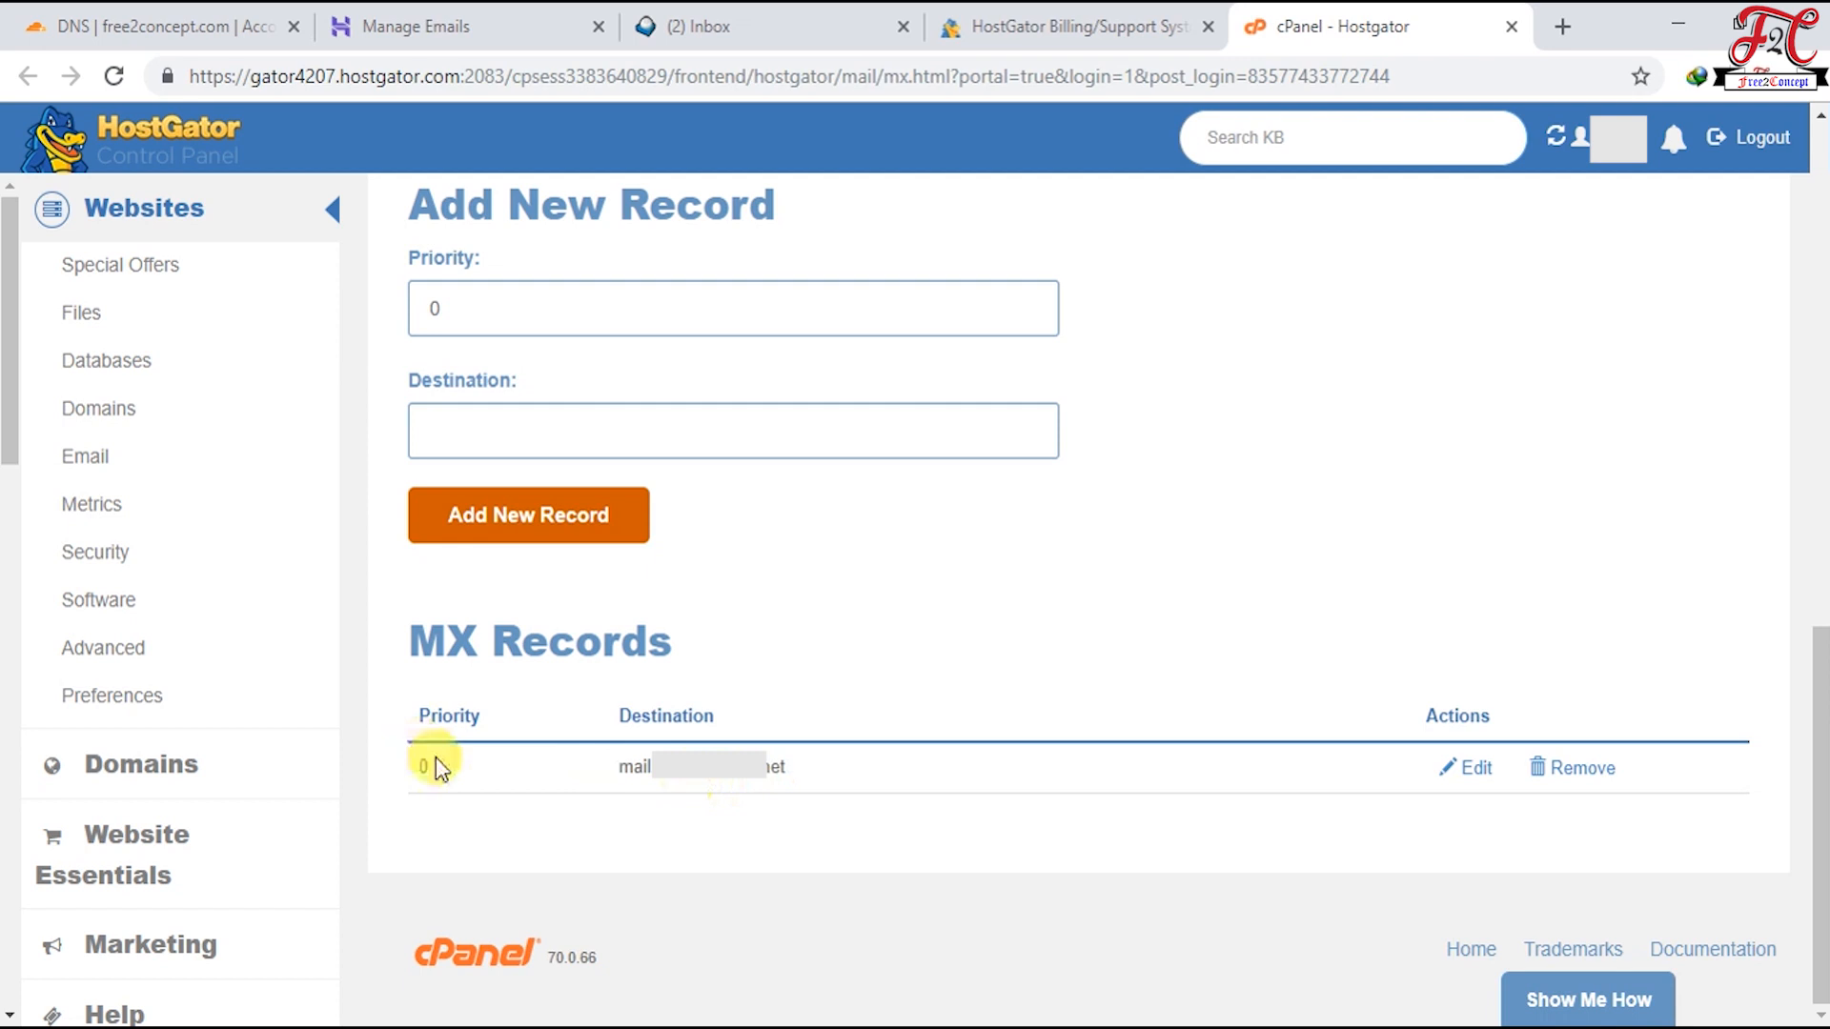
mouse_move(449, 774)
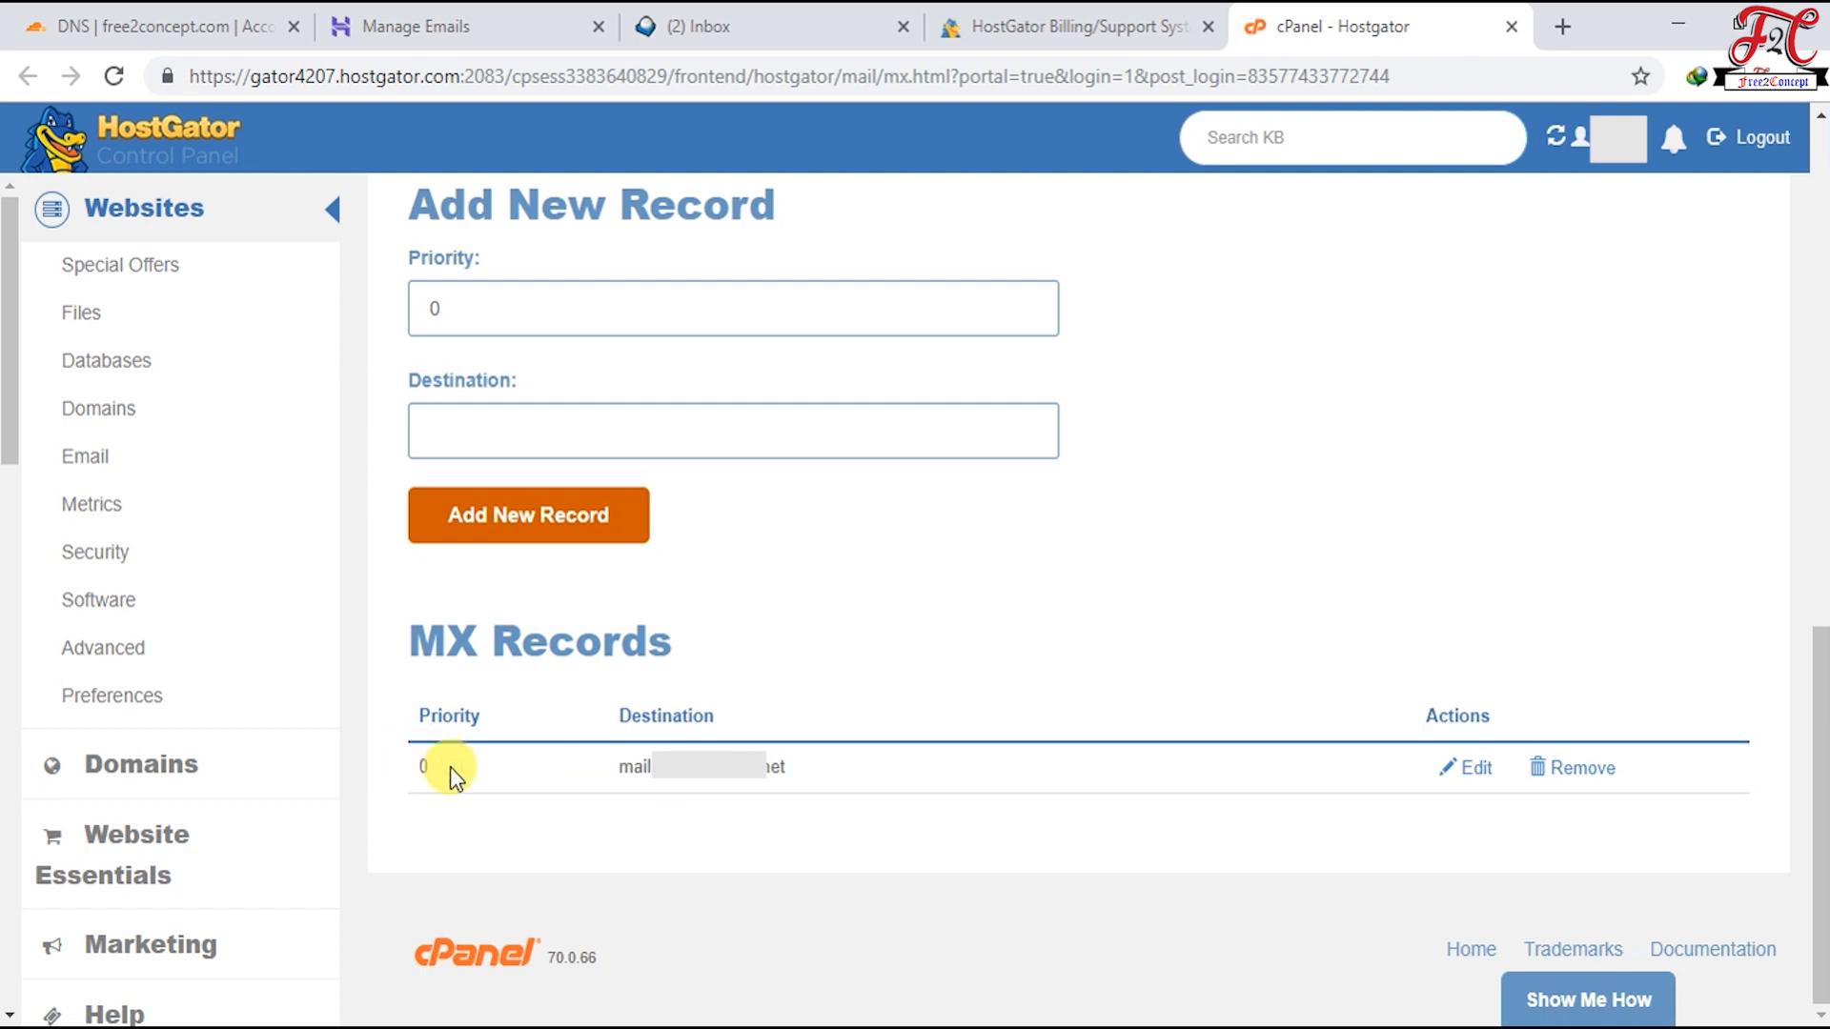
mouse_move(791, 784)
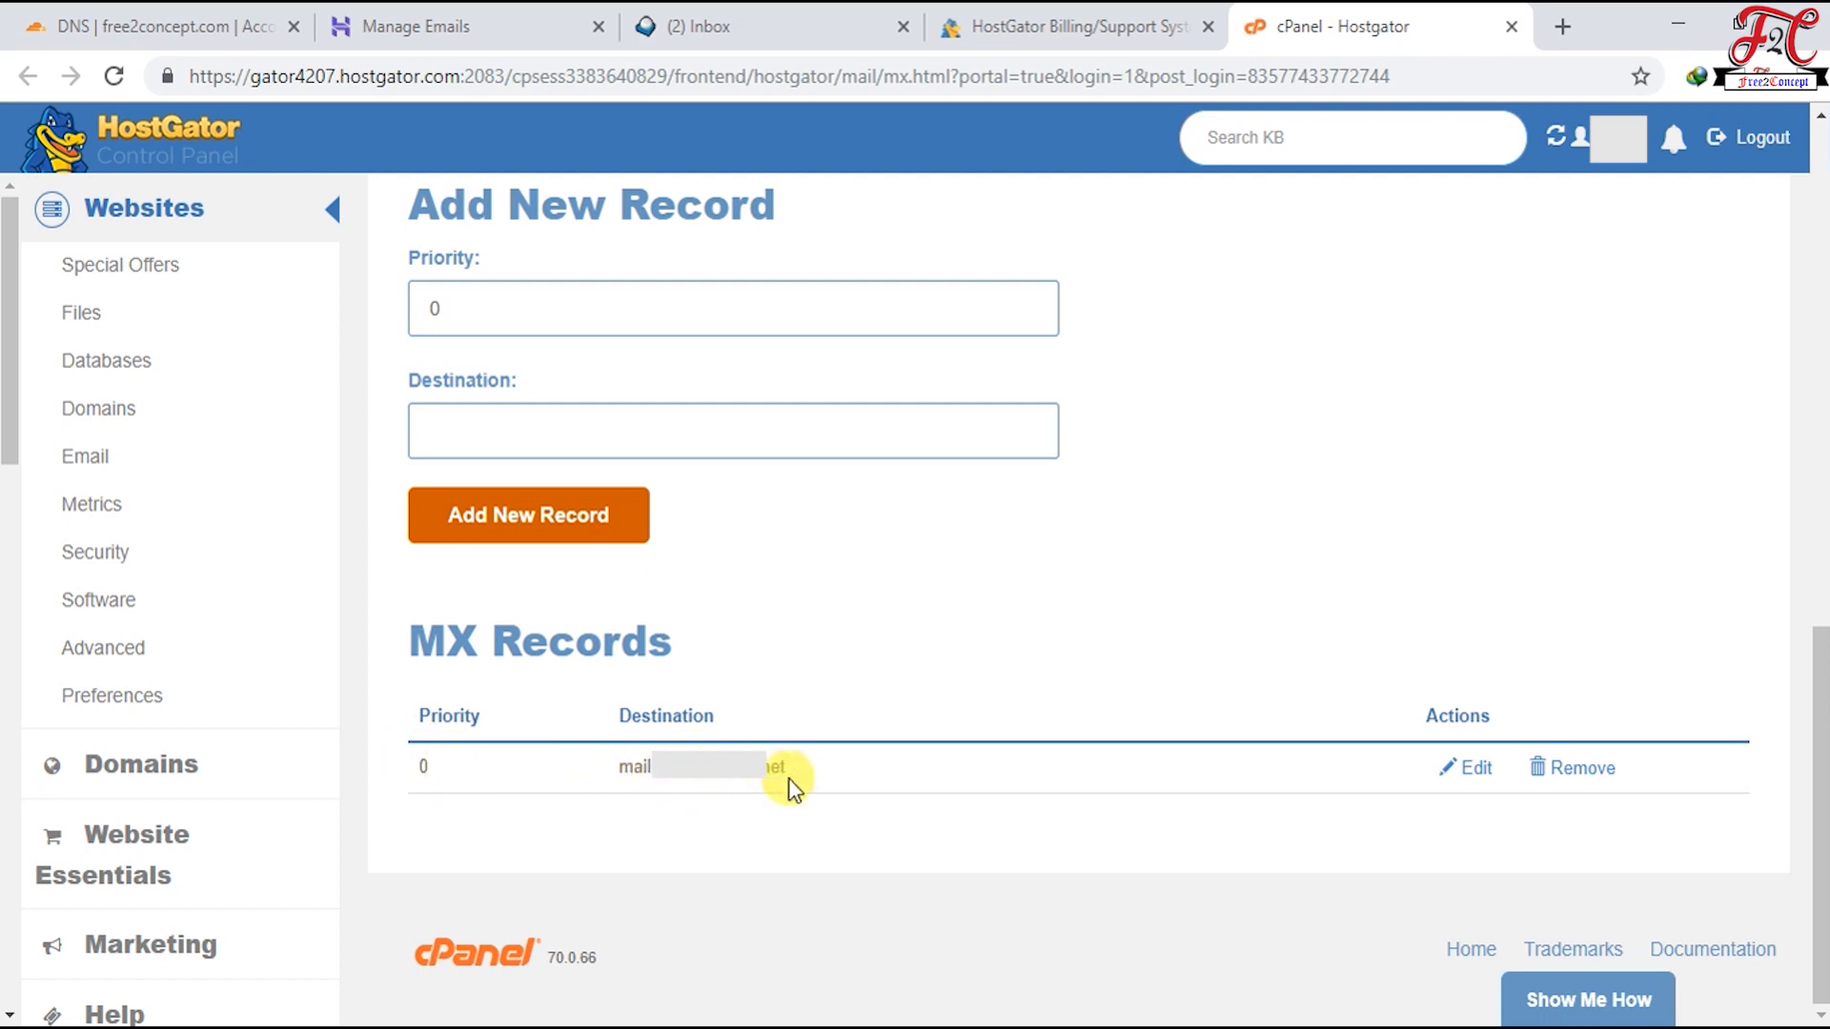
mouse_move(580, 14)
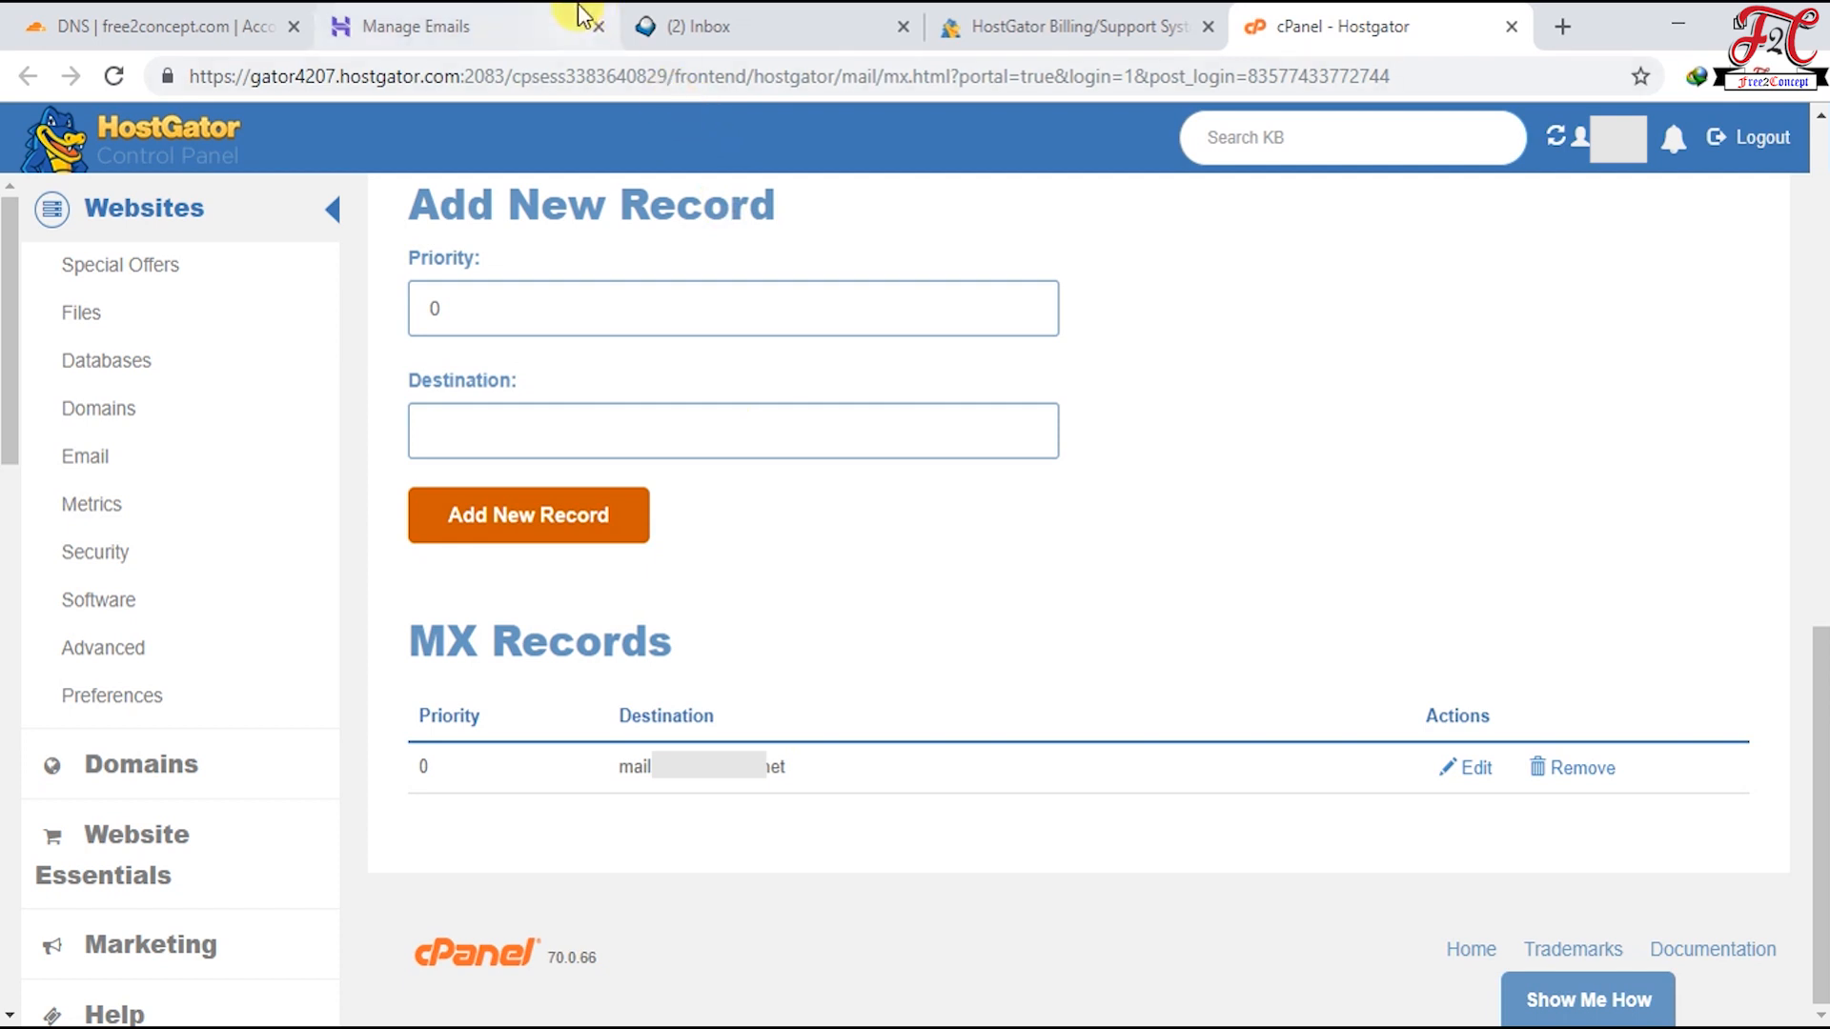
click(414, 26)
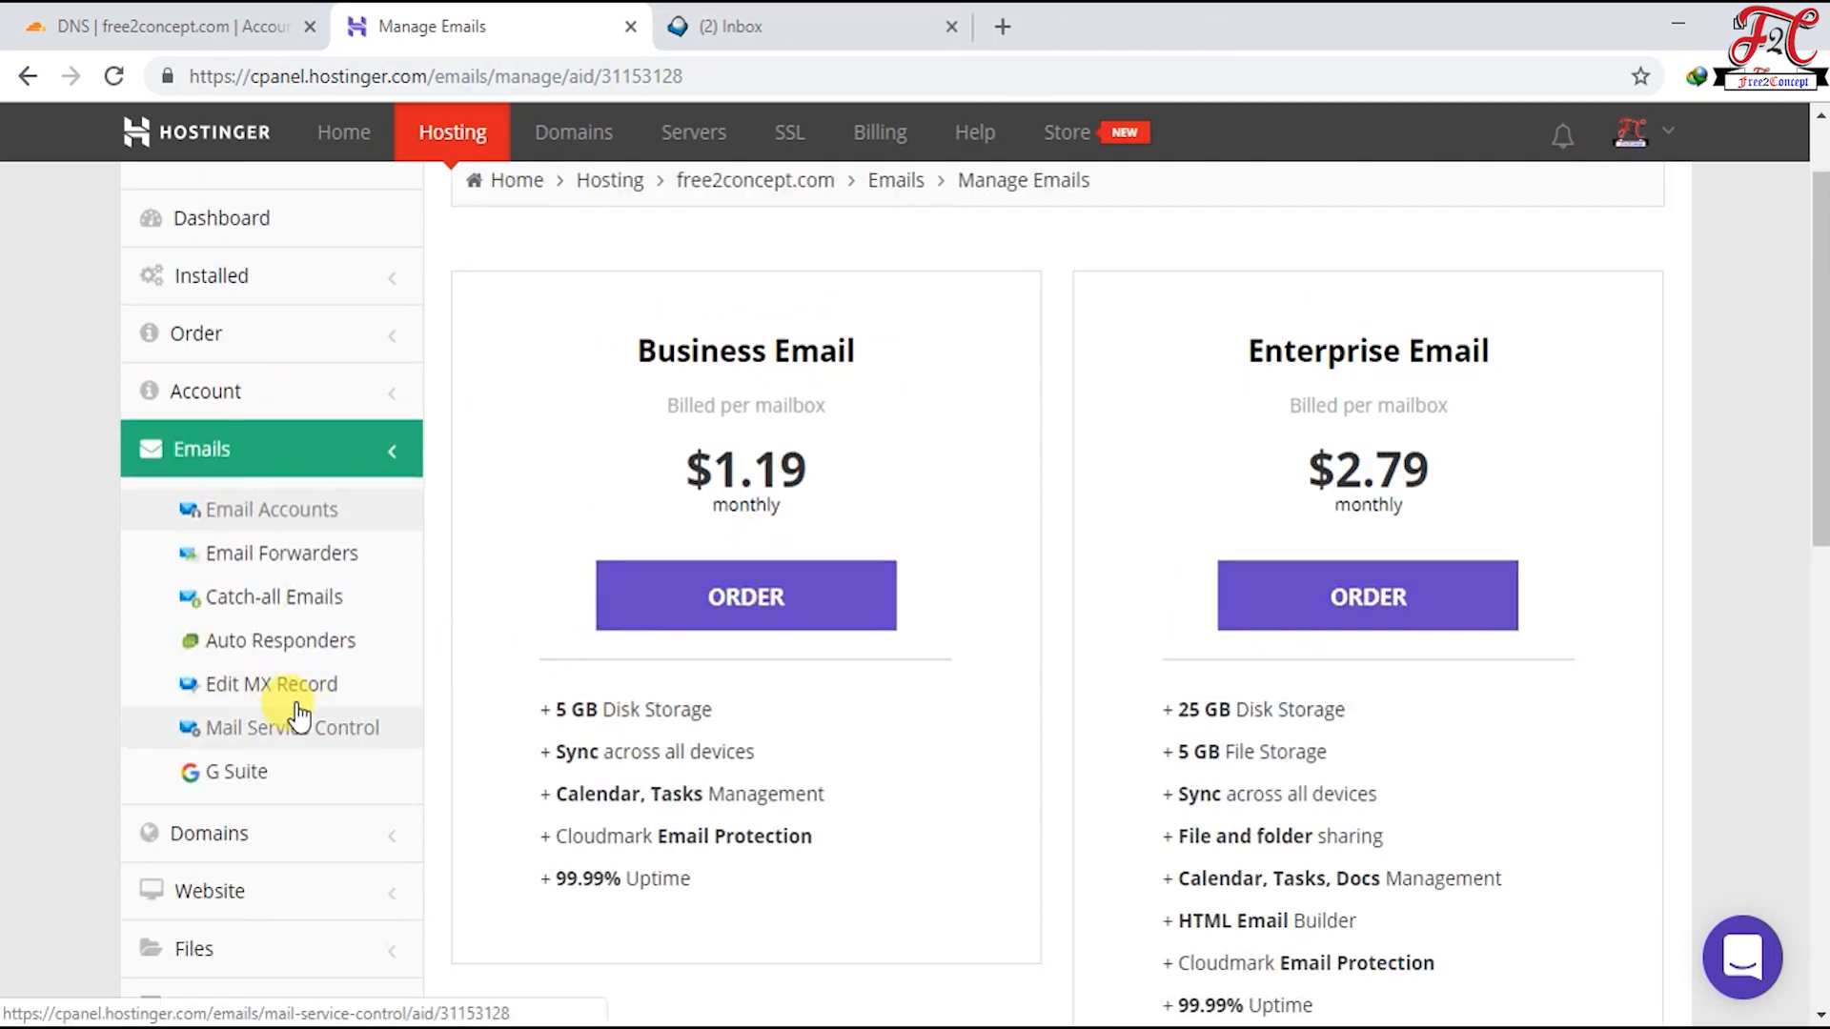
Step: Open Hostinger's Edit MX Record page and select the mx1.hostinger.com value
click(271, 684)
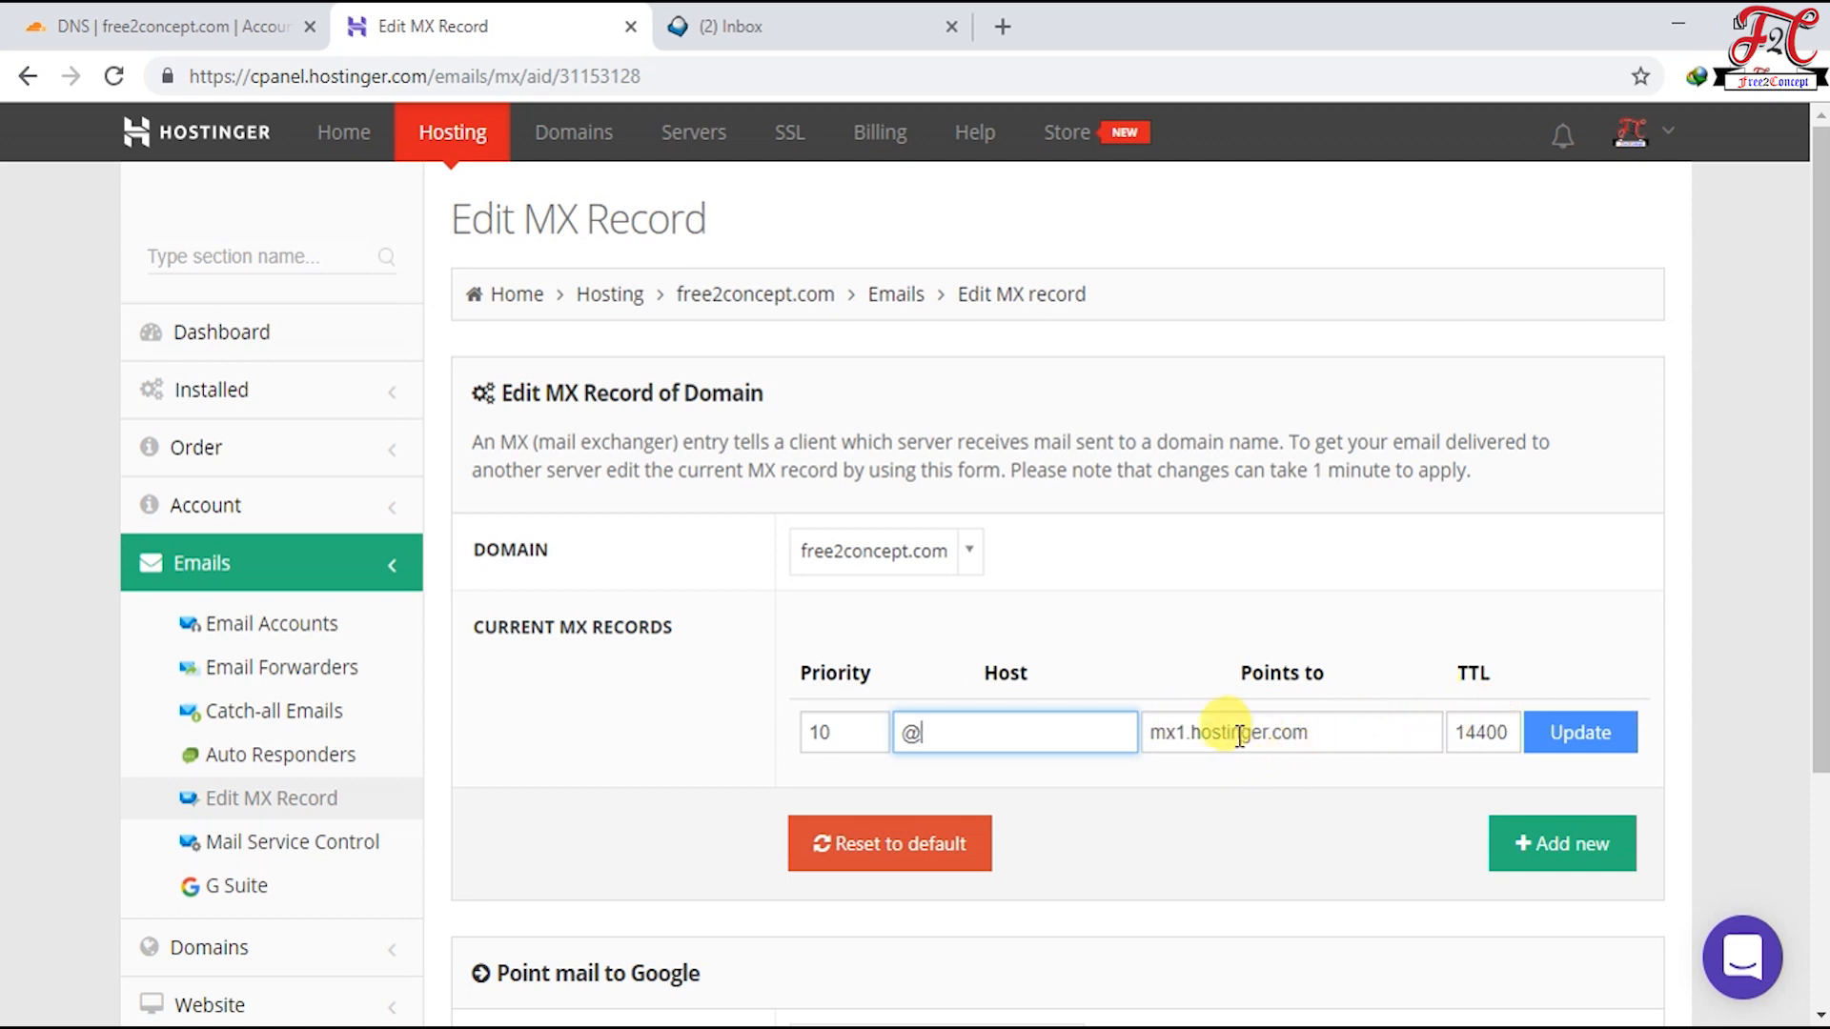
click(1482, 732)
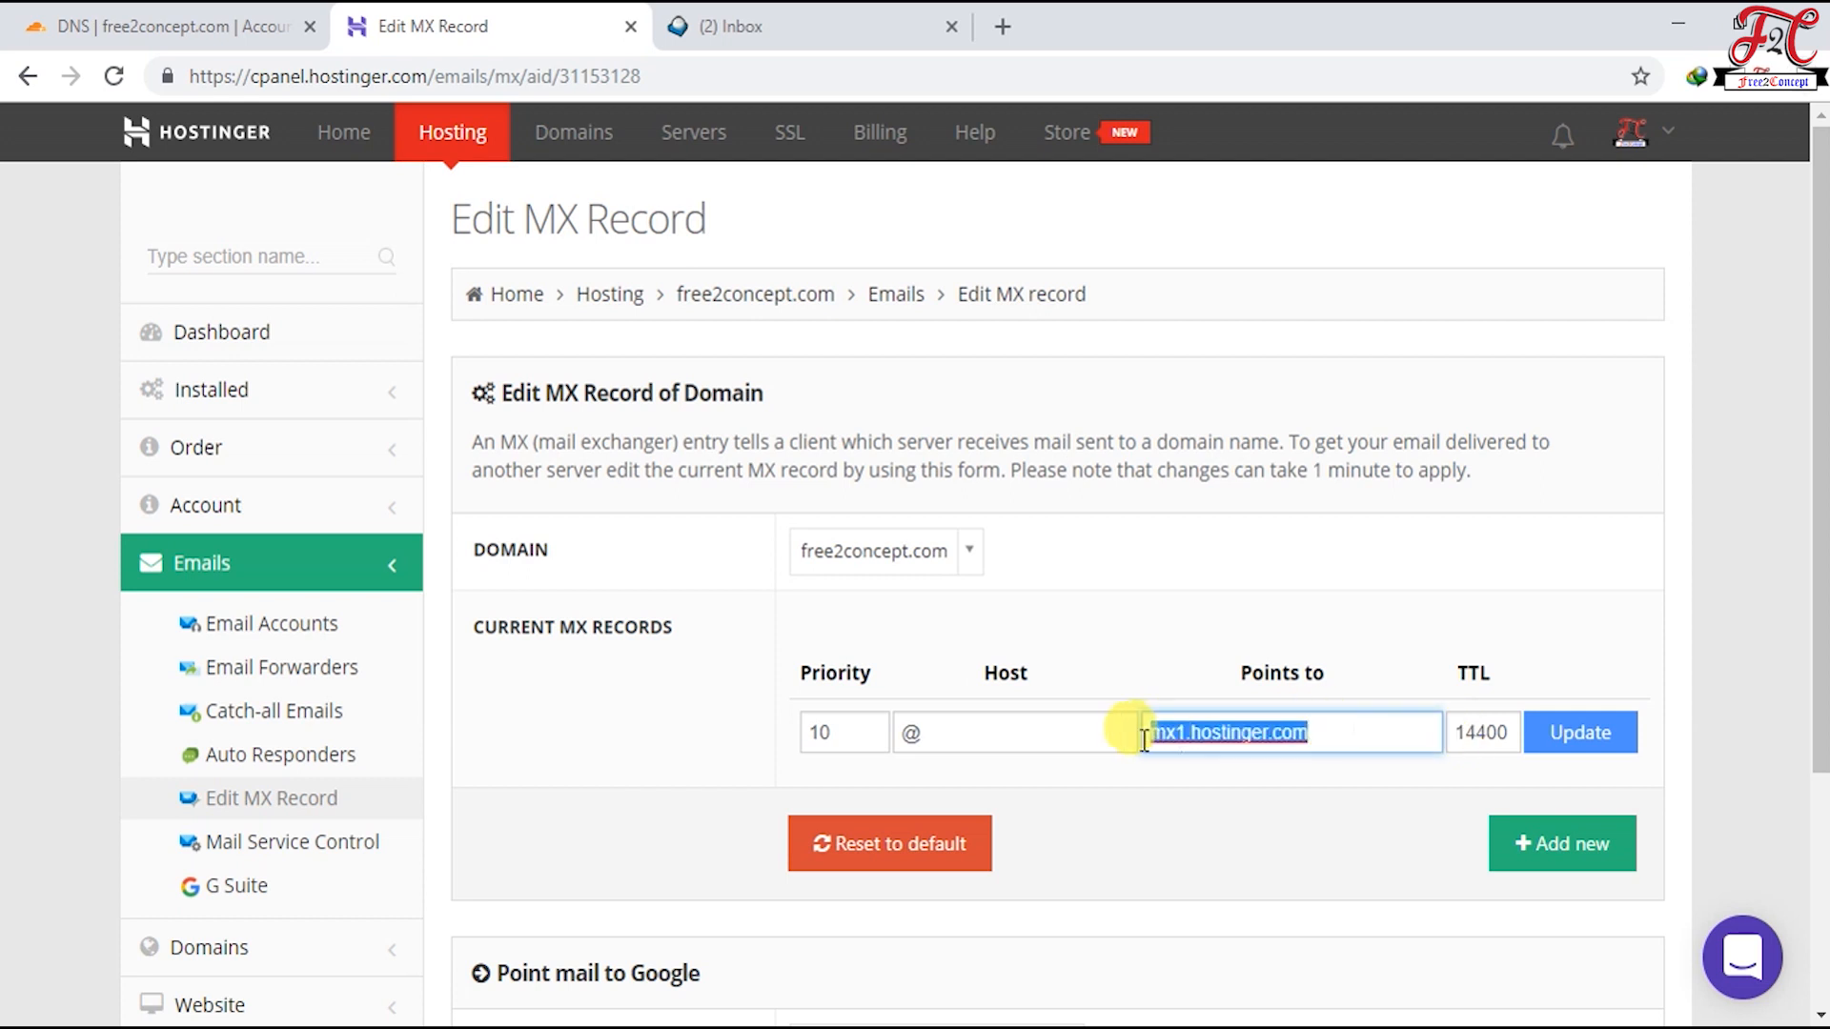
Step: Copy mx1.hostinger.com into Cloudflare, set priority 10, and save the MX record
right_click(1228, 732)
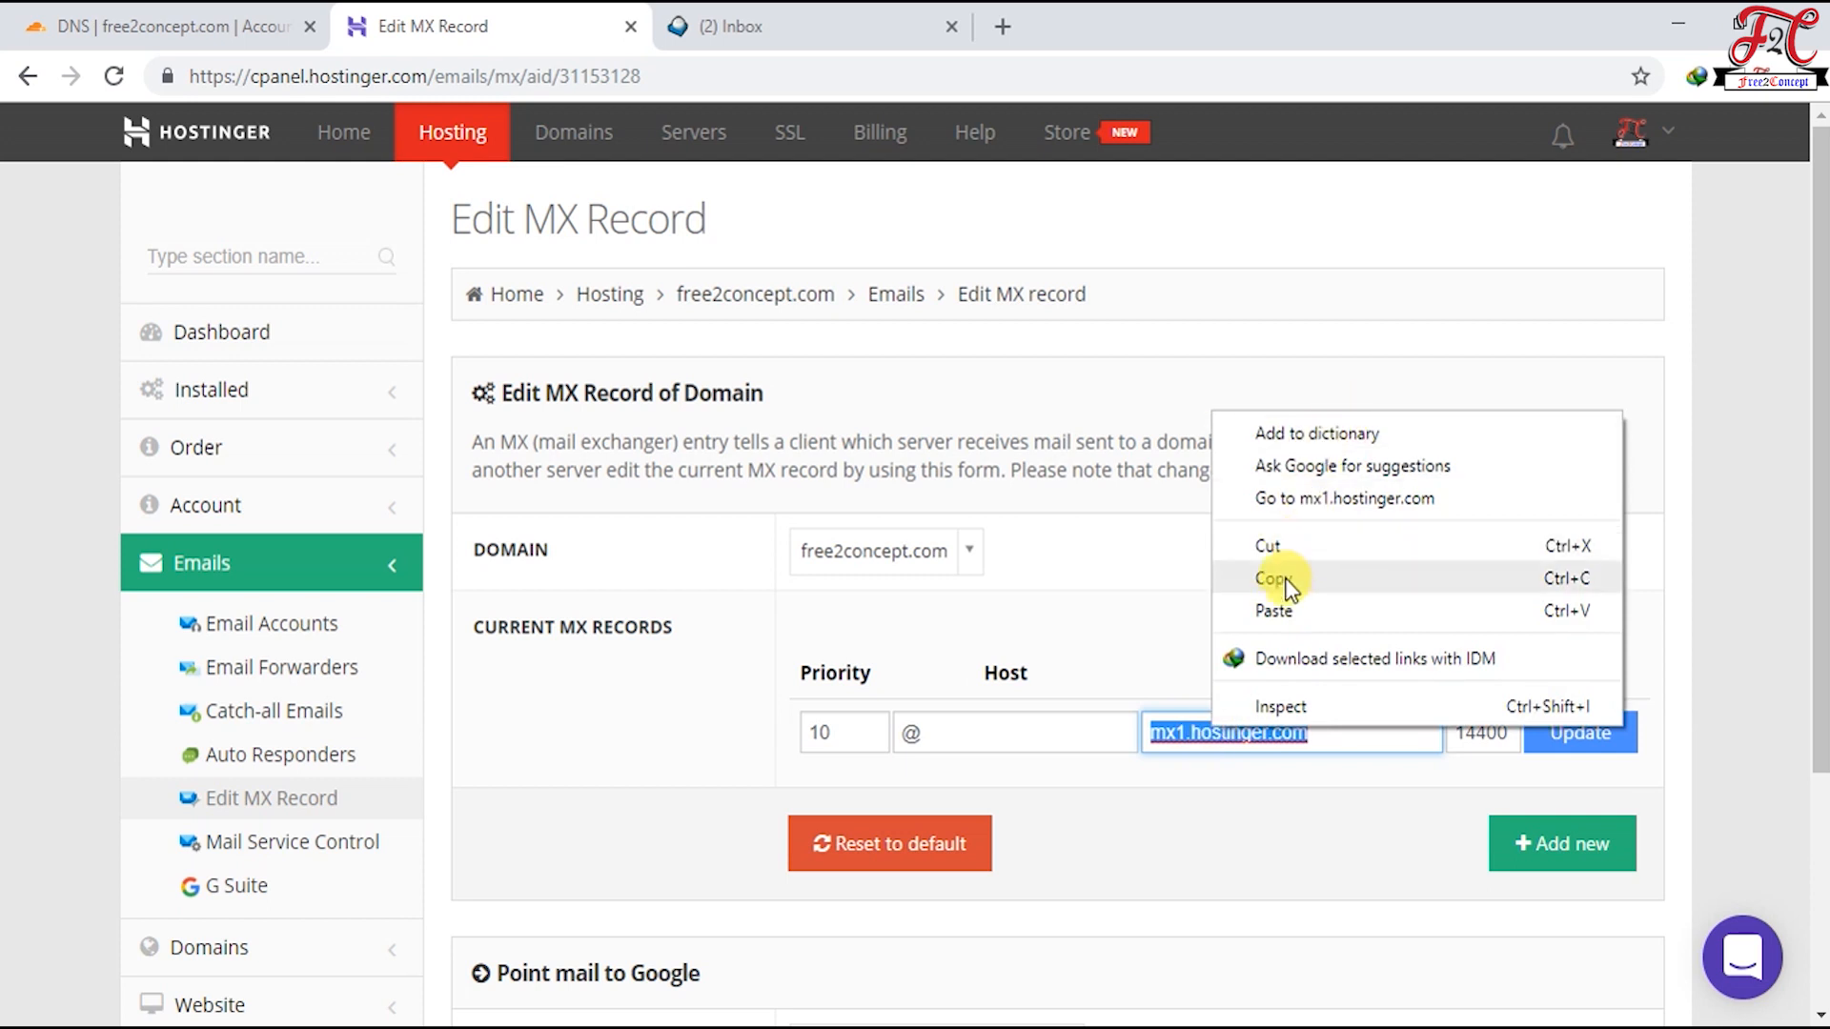
click(163, 26)
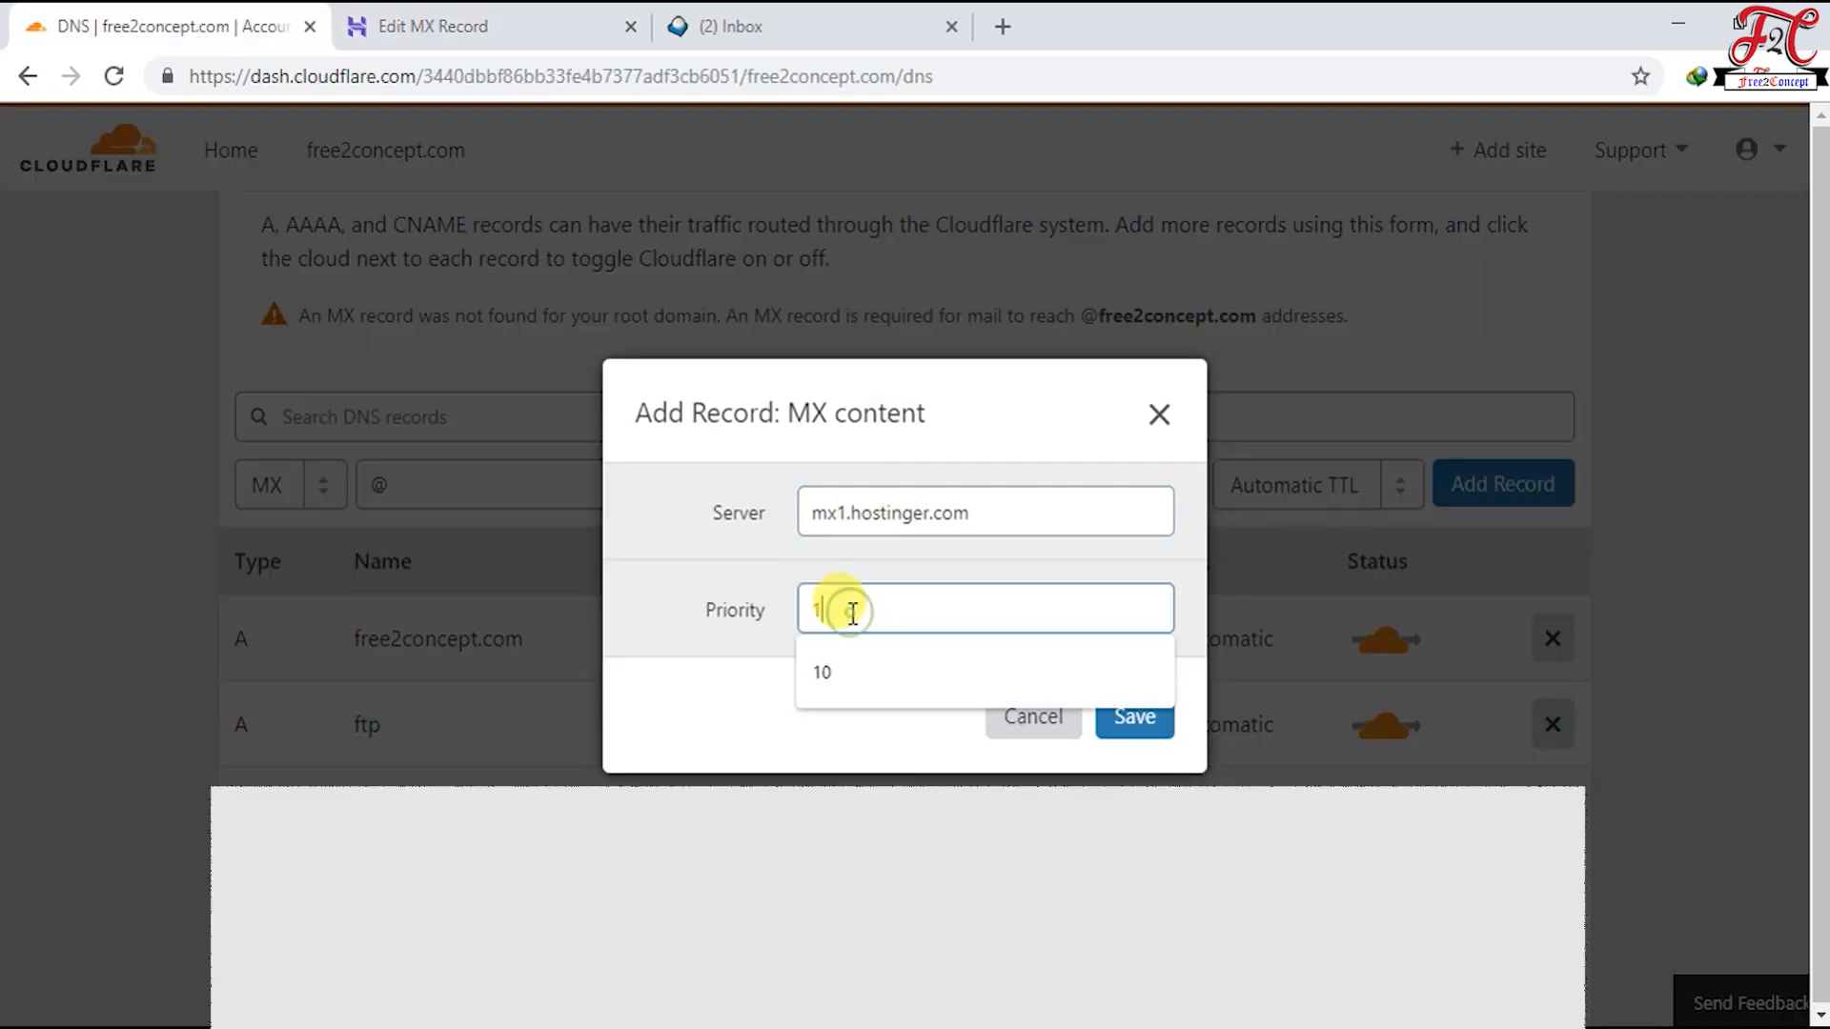
click(821, 671)
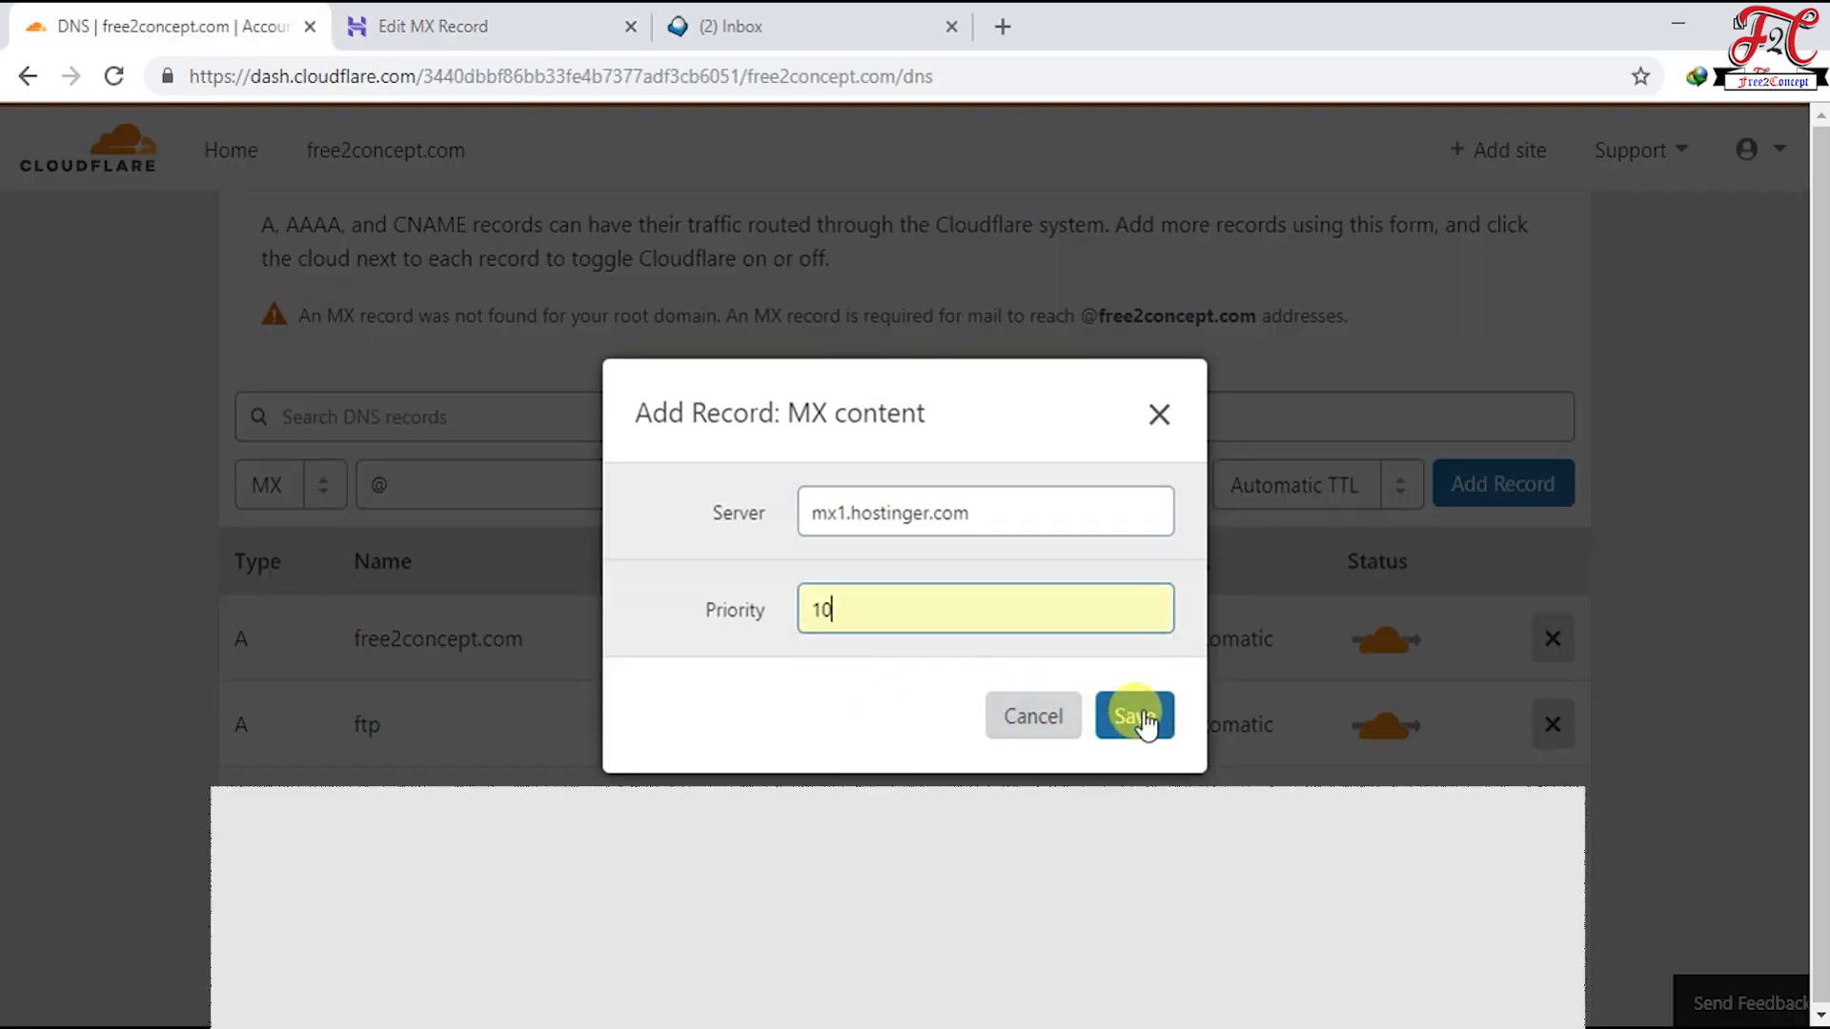
click(1133, 716)
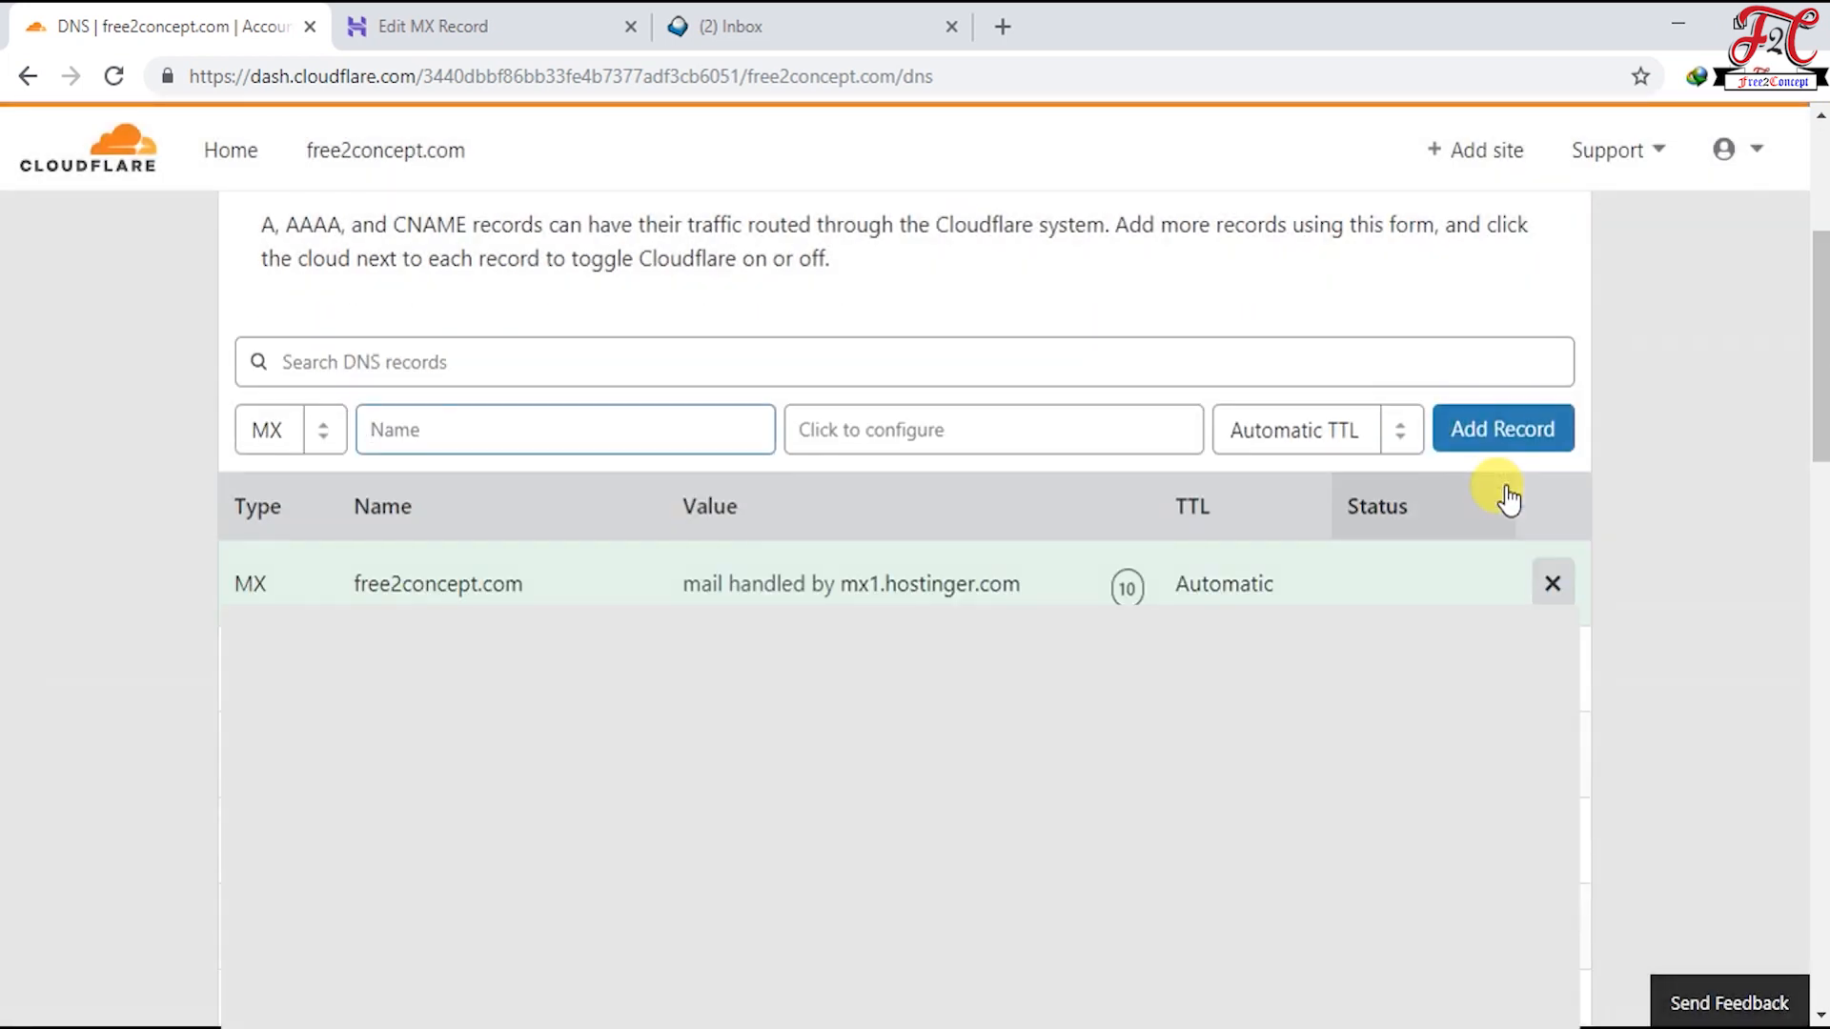
Step: Inspect the new MX record's name and mx1.hostinger.com value, then return to Gmail
scroll(up, 3)
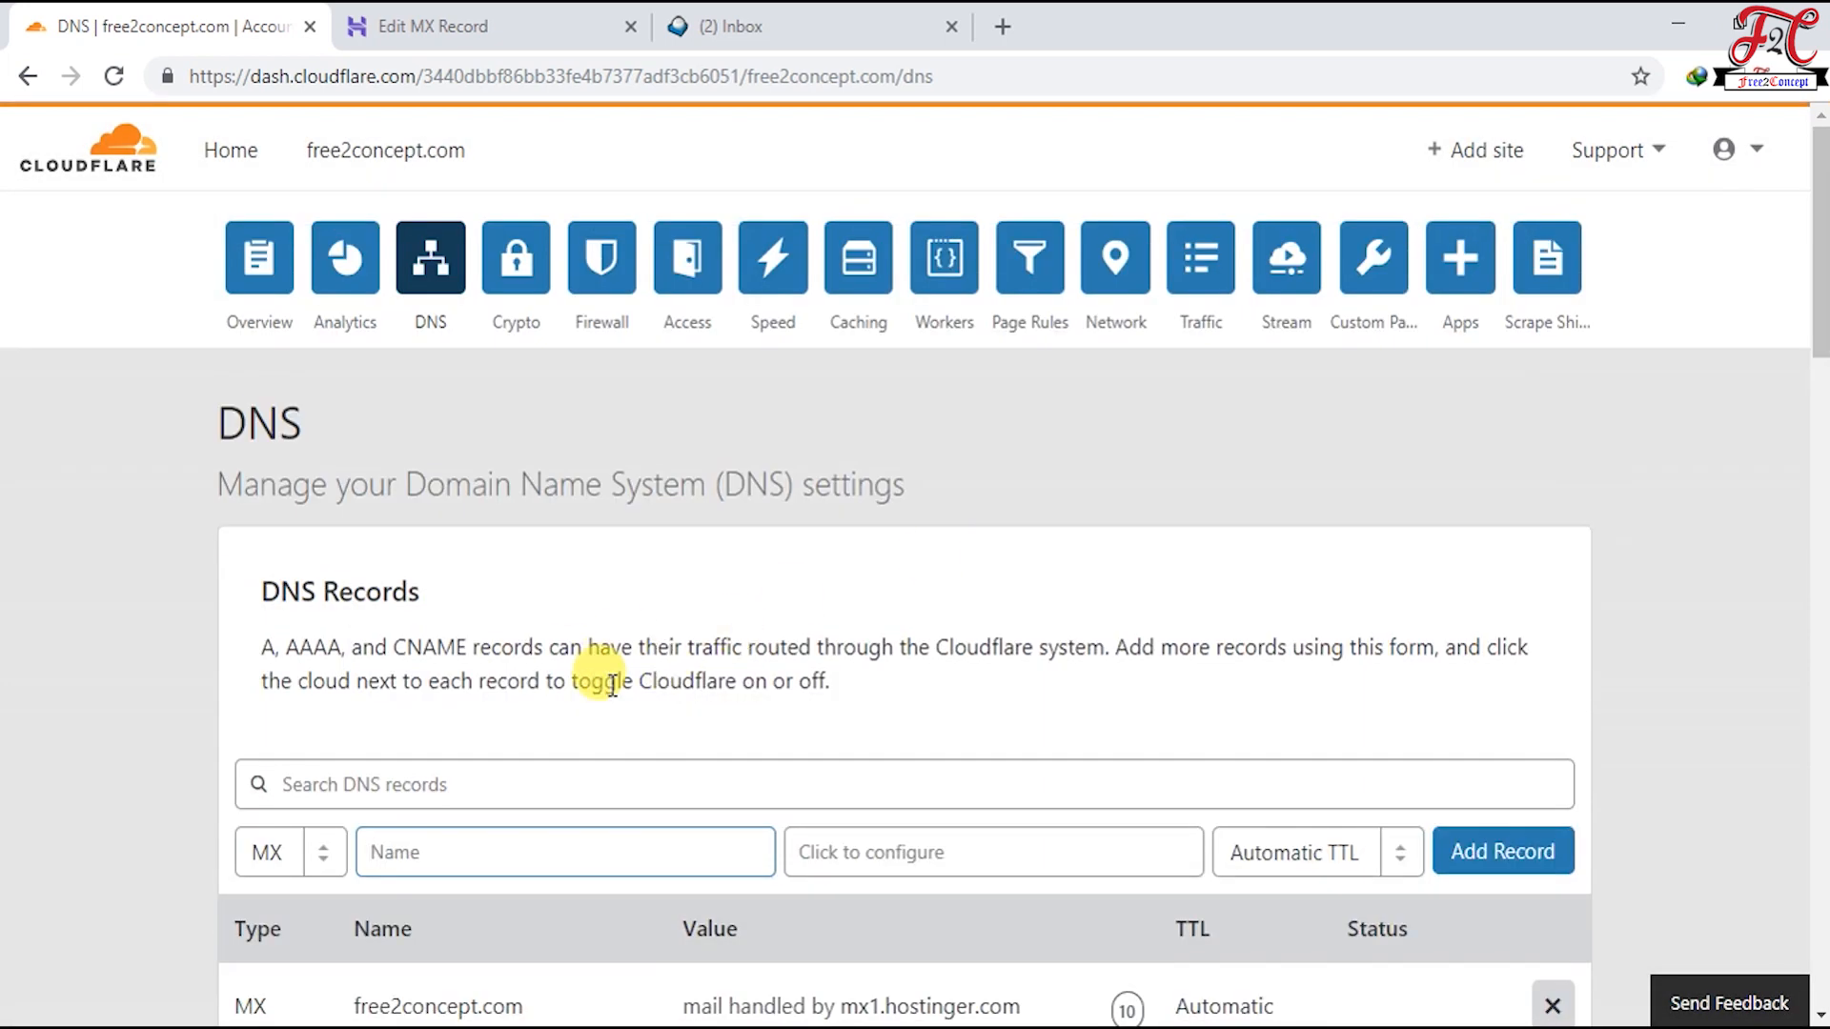
scroll(down, 3)
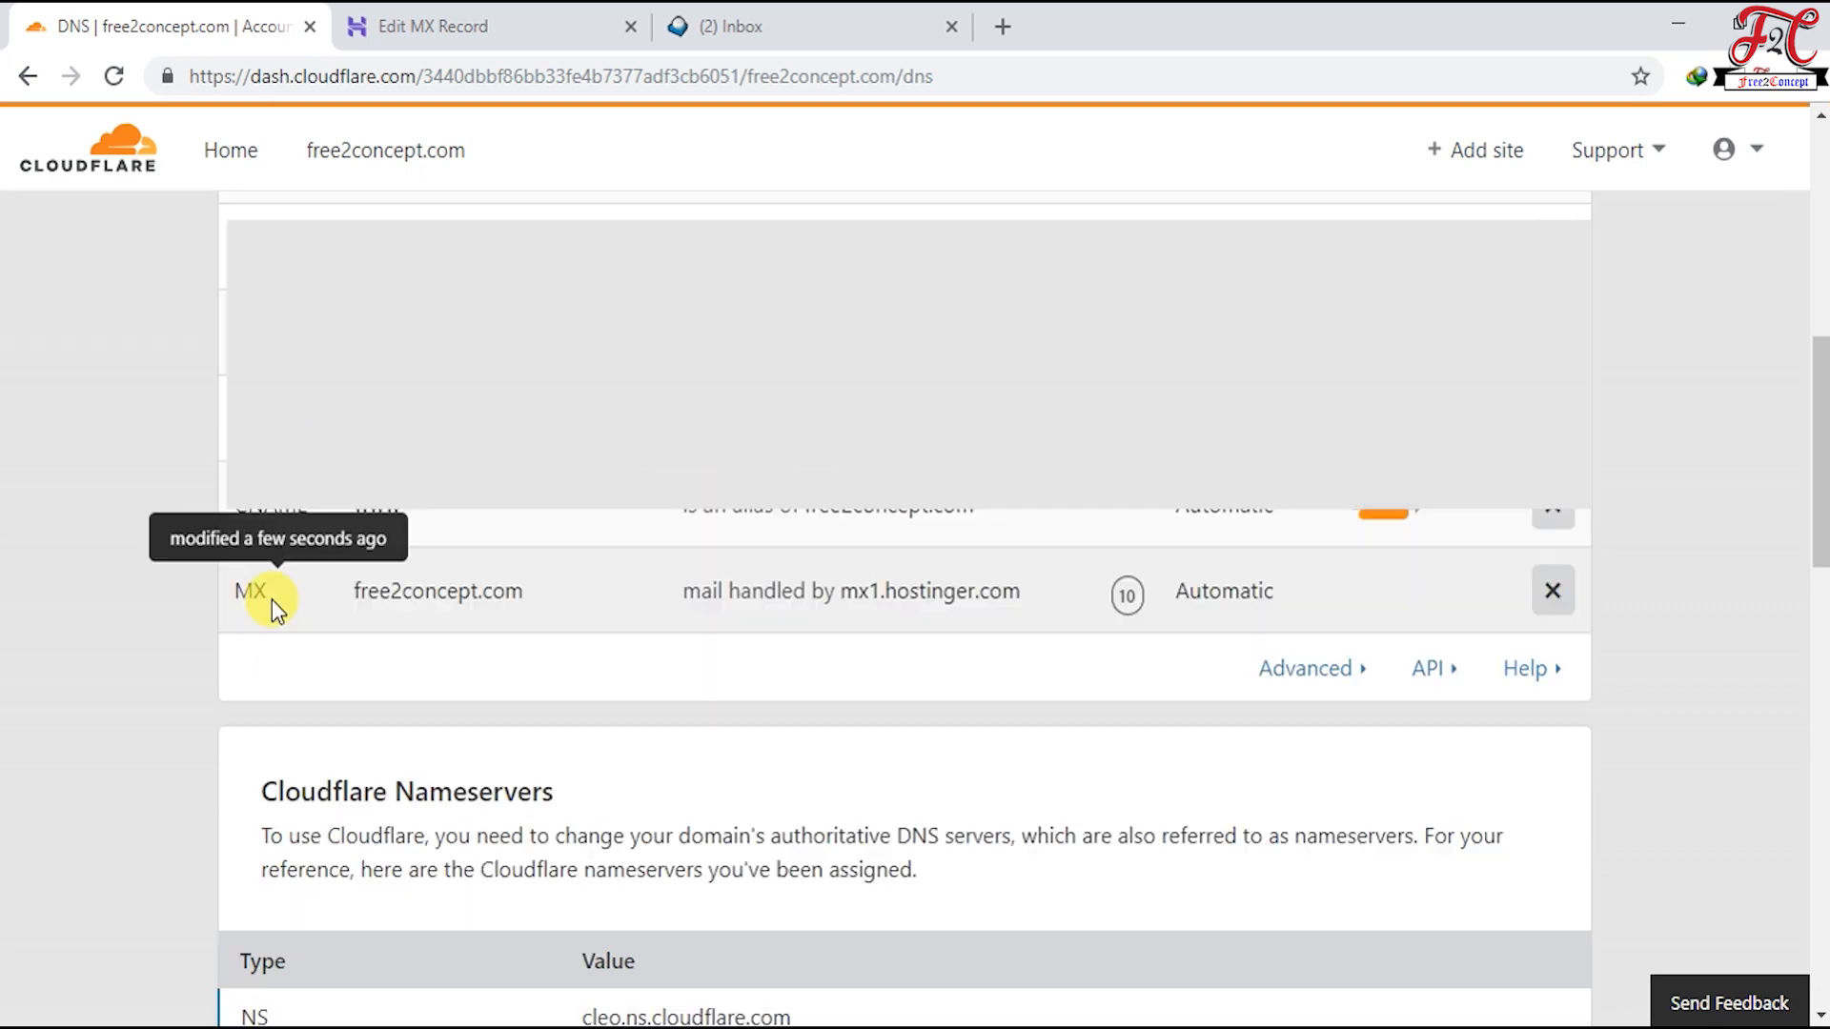
click(438, 591)
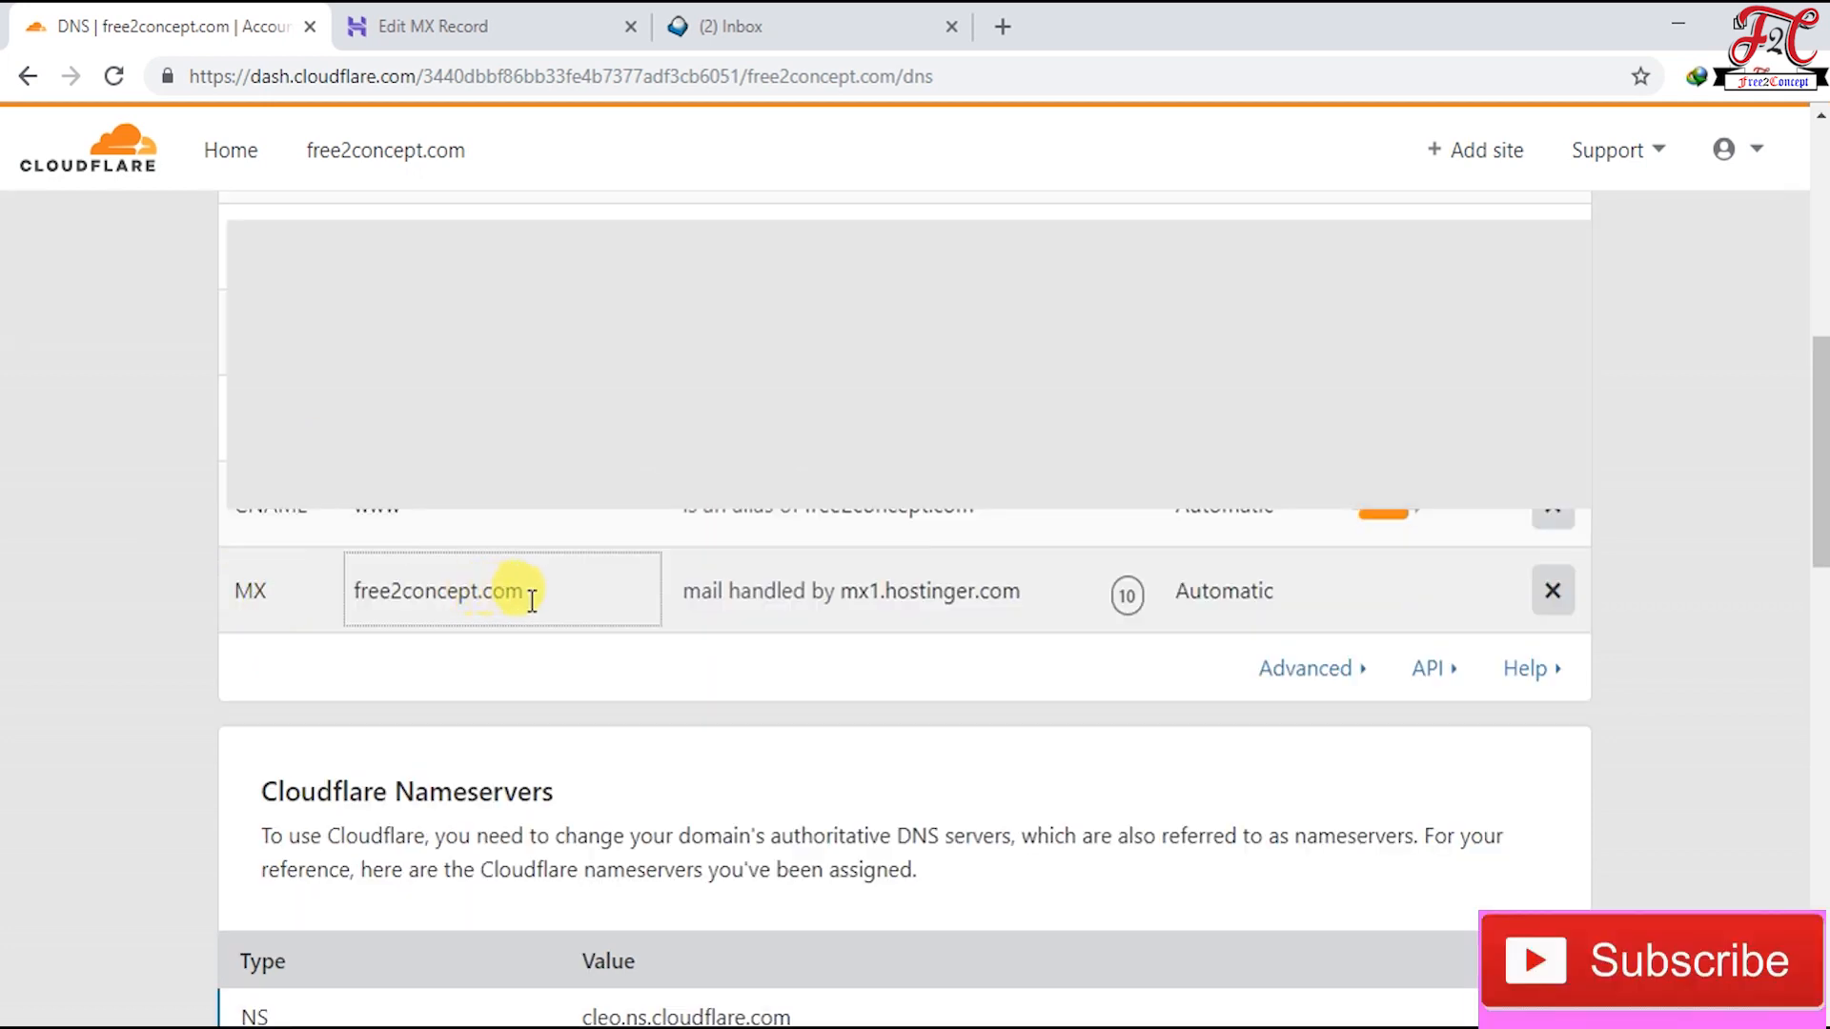
click(910, 590)
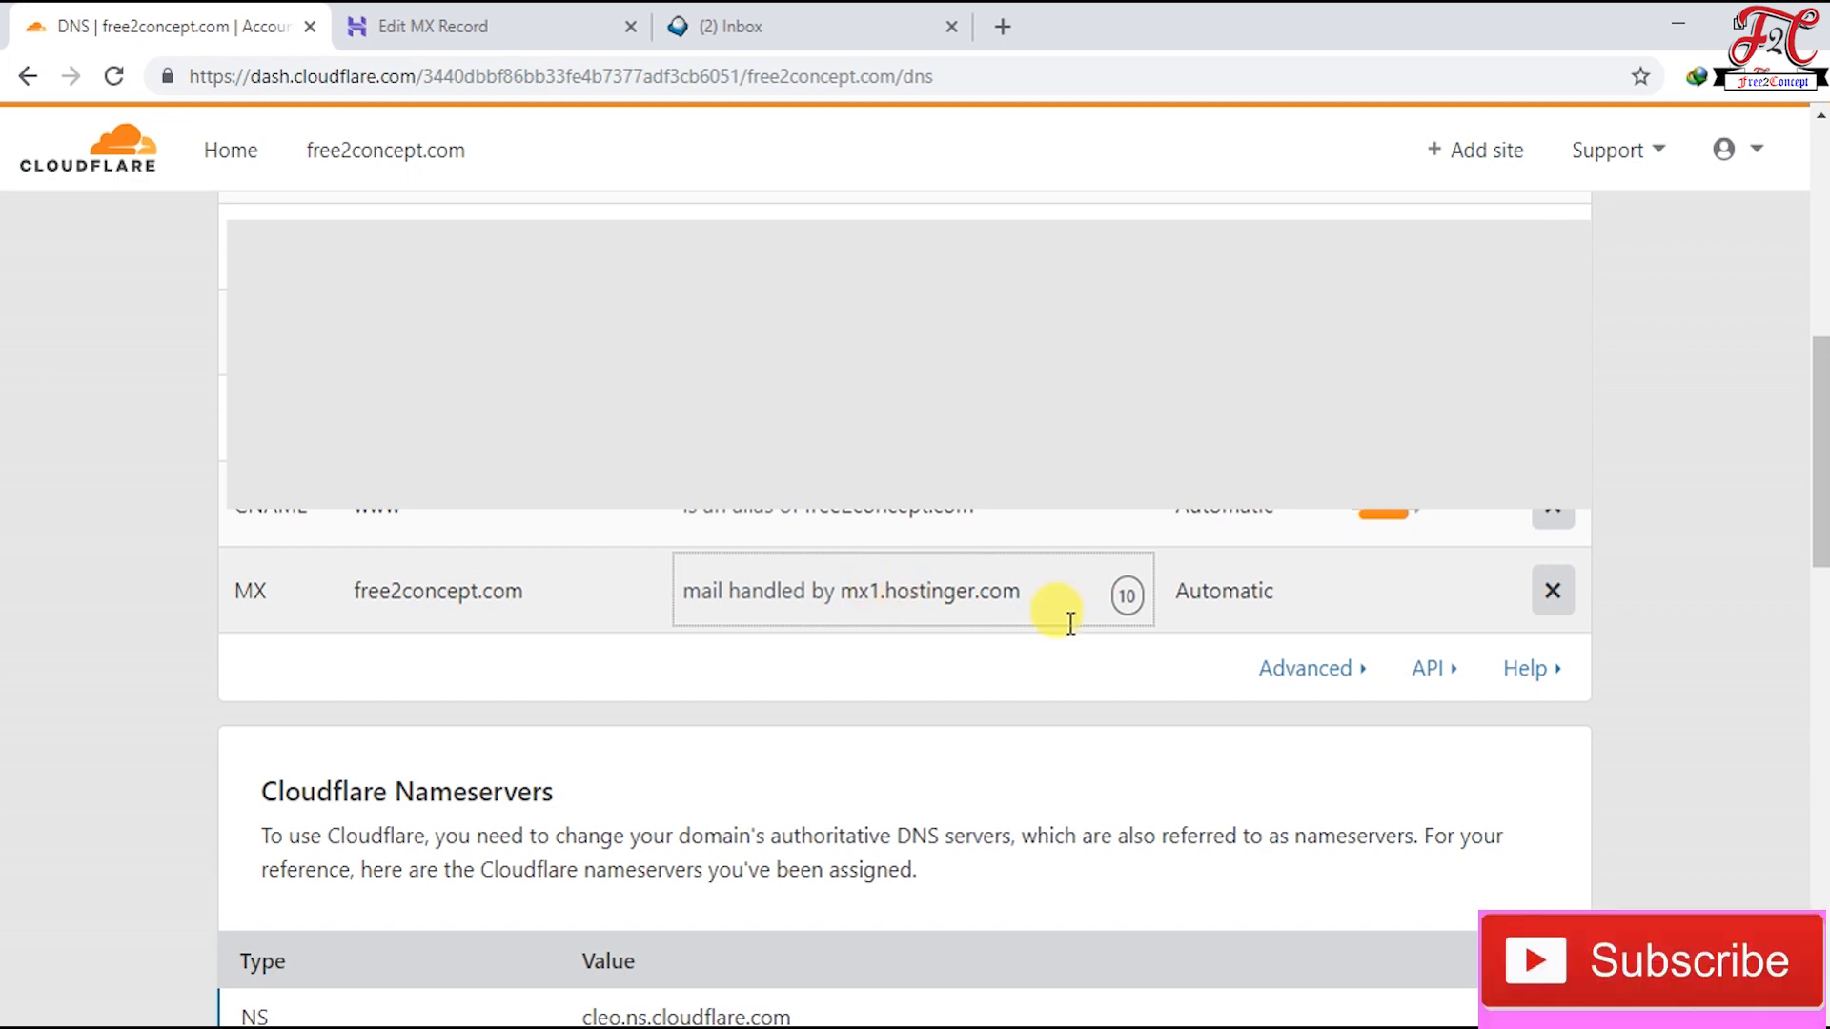
click(1244, 589)
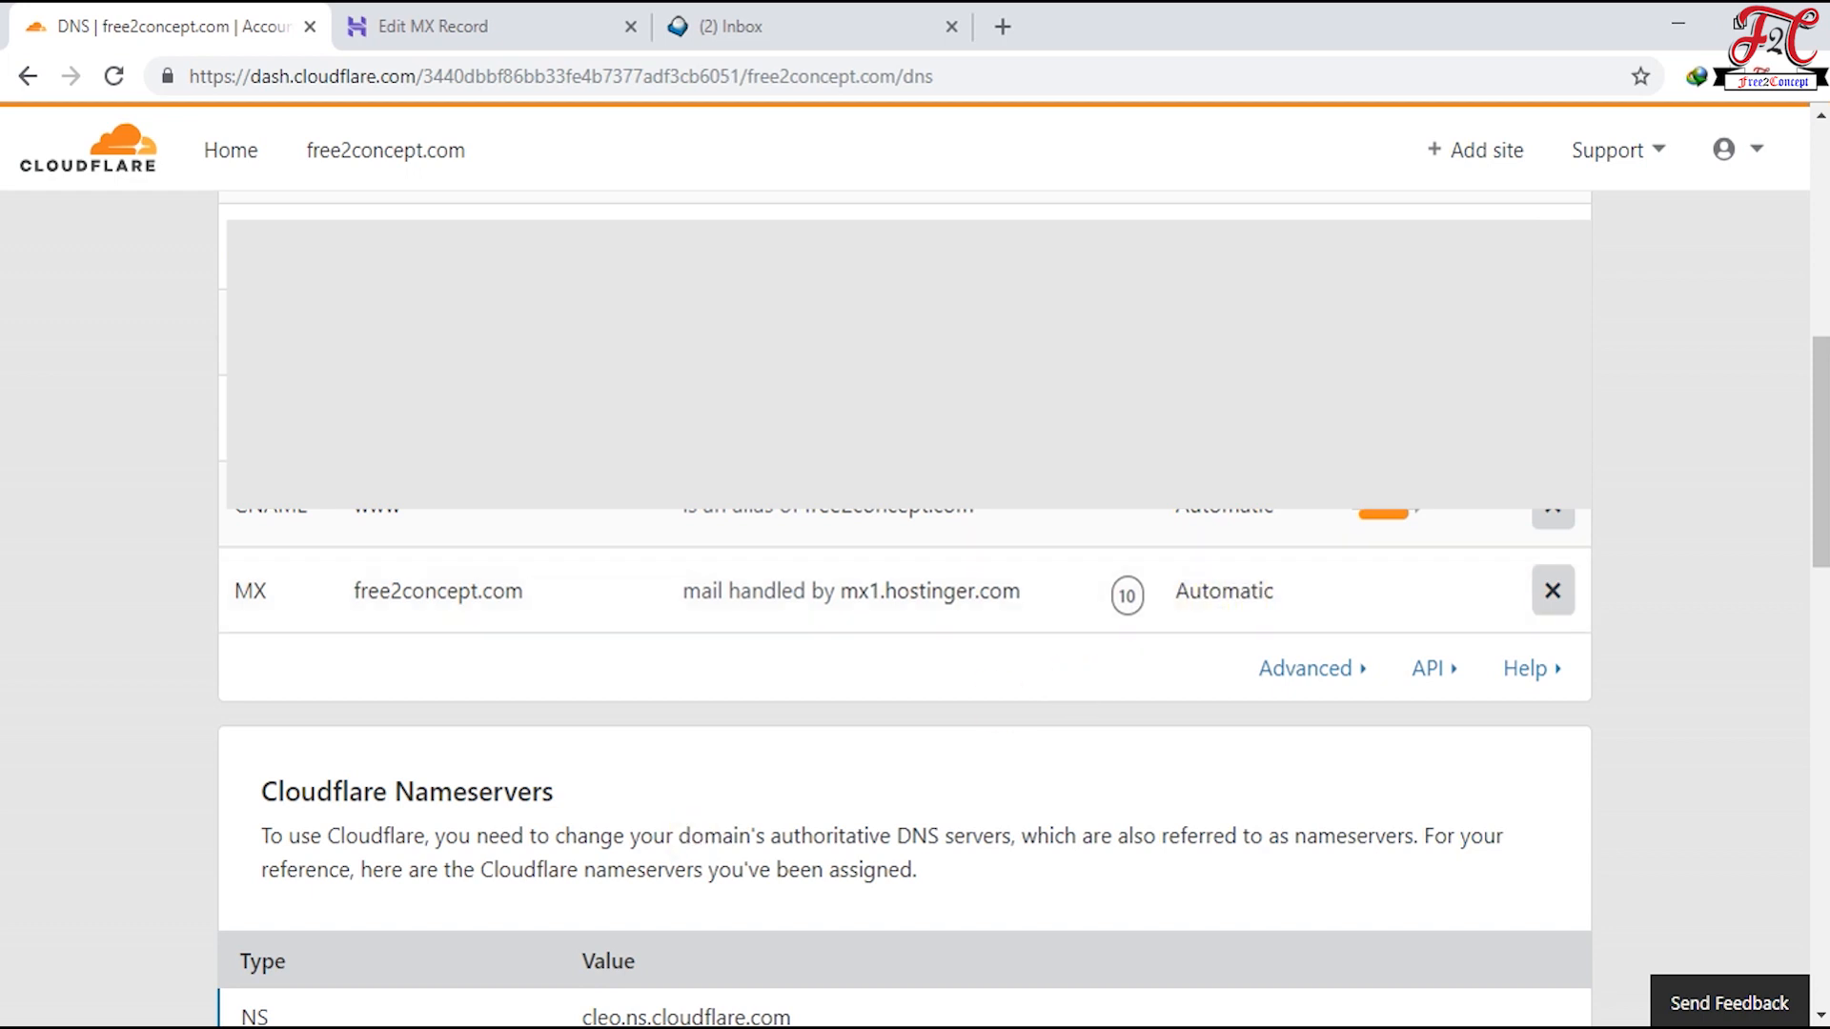
click(810, 26)
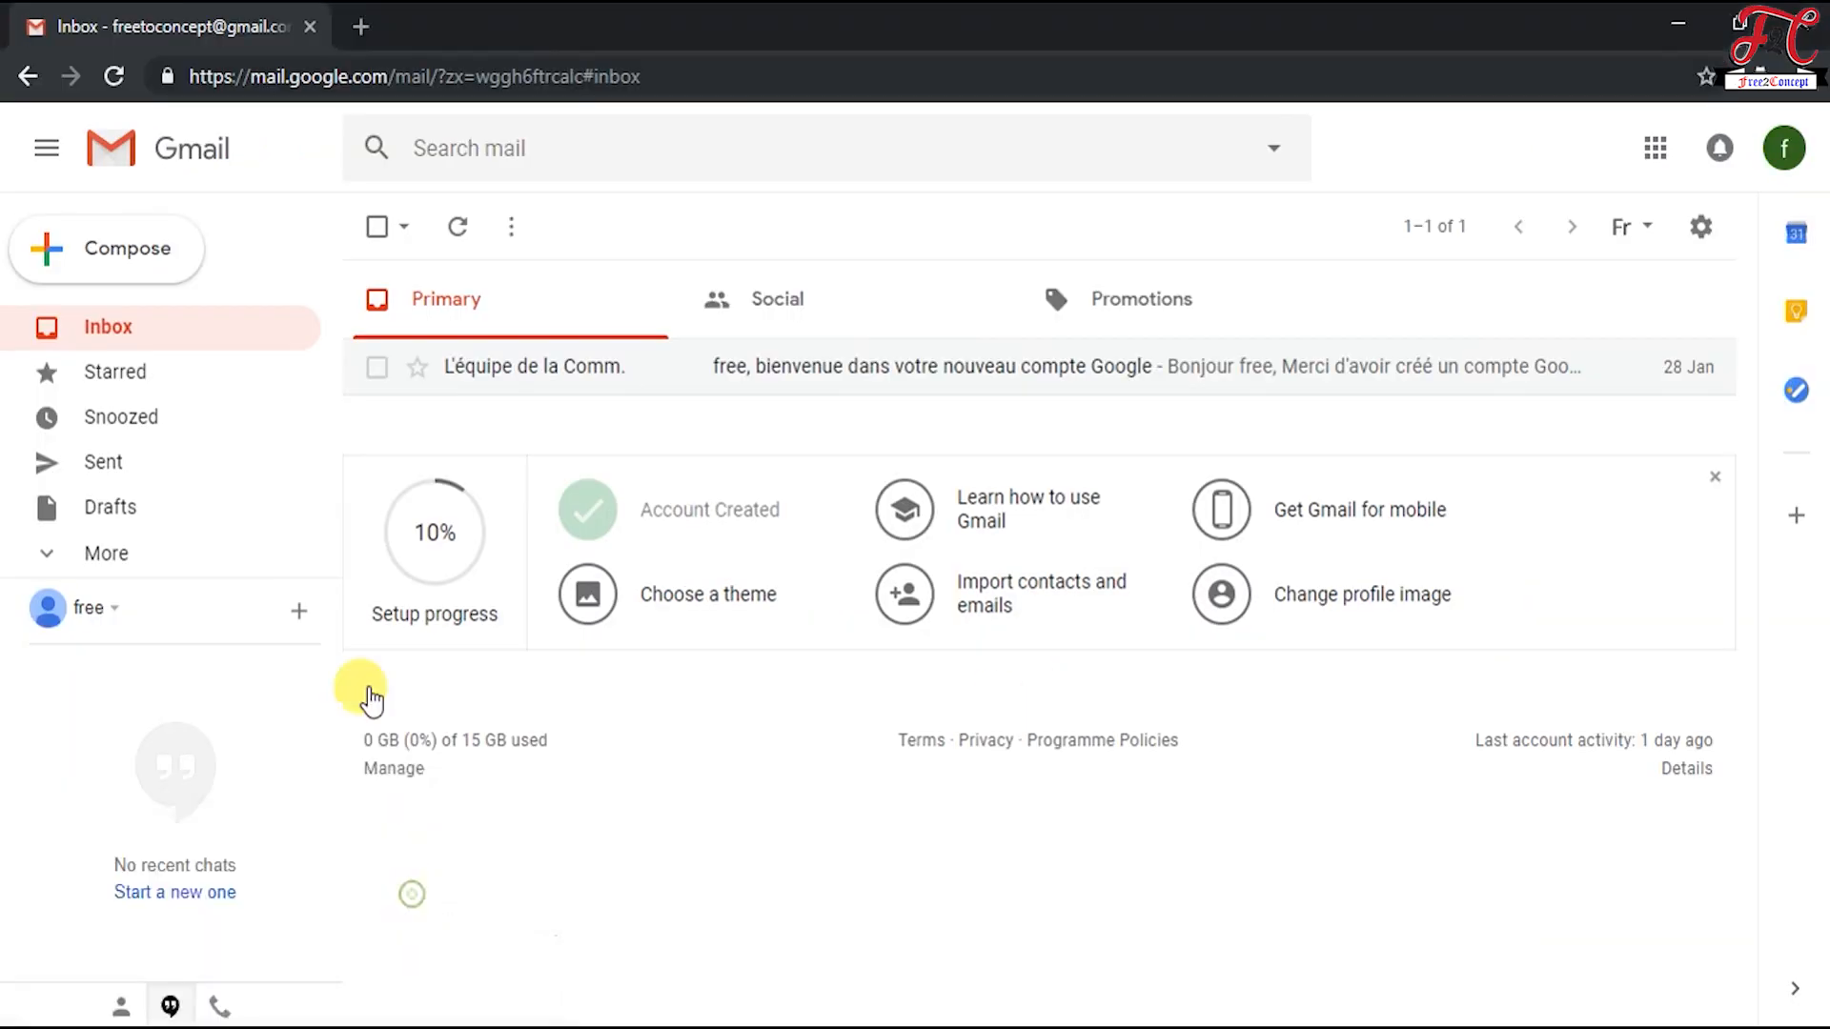
click(126, 249)
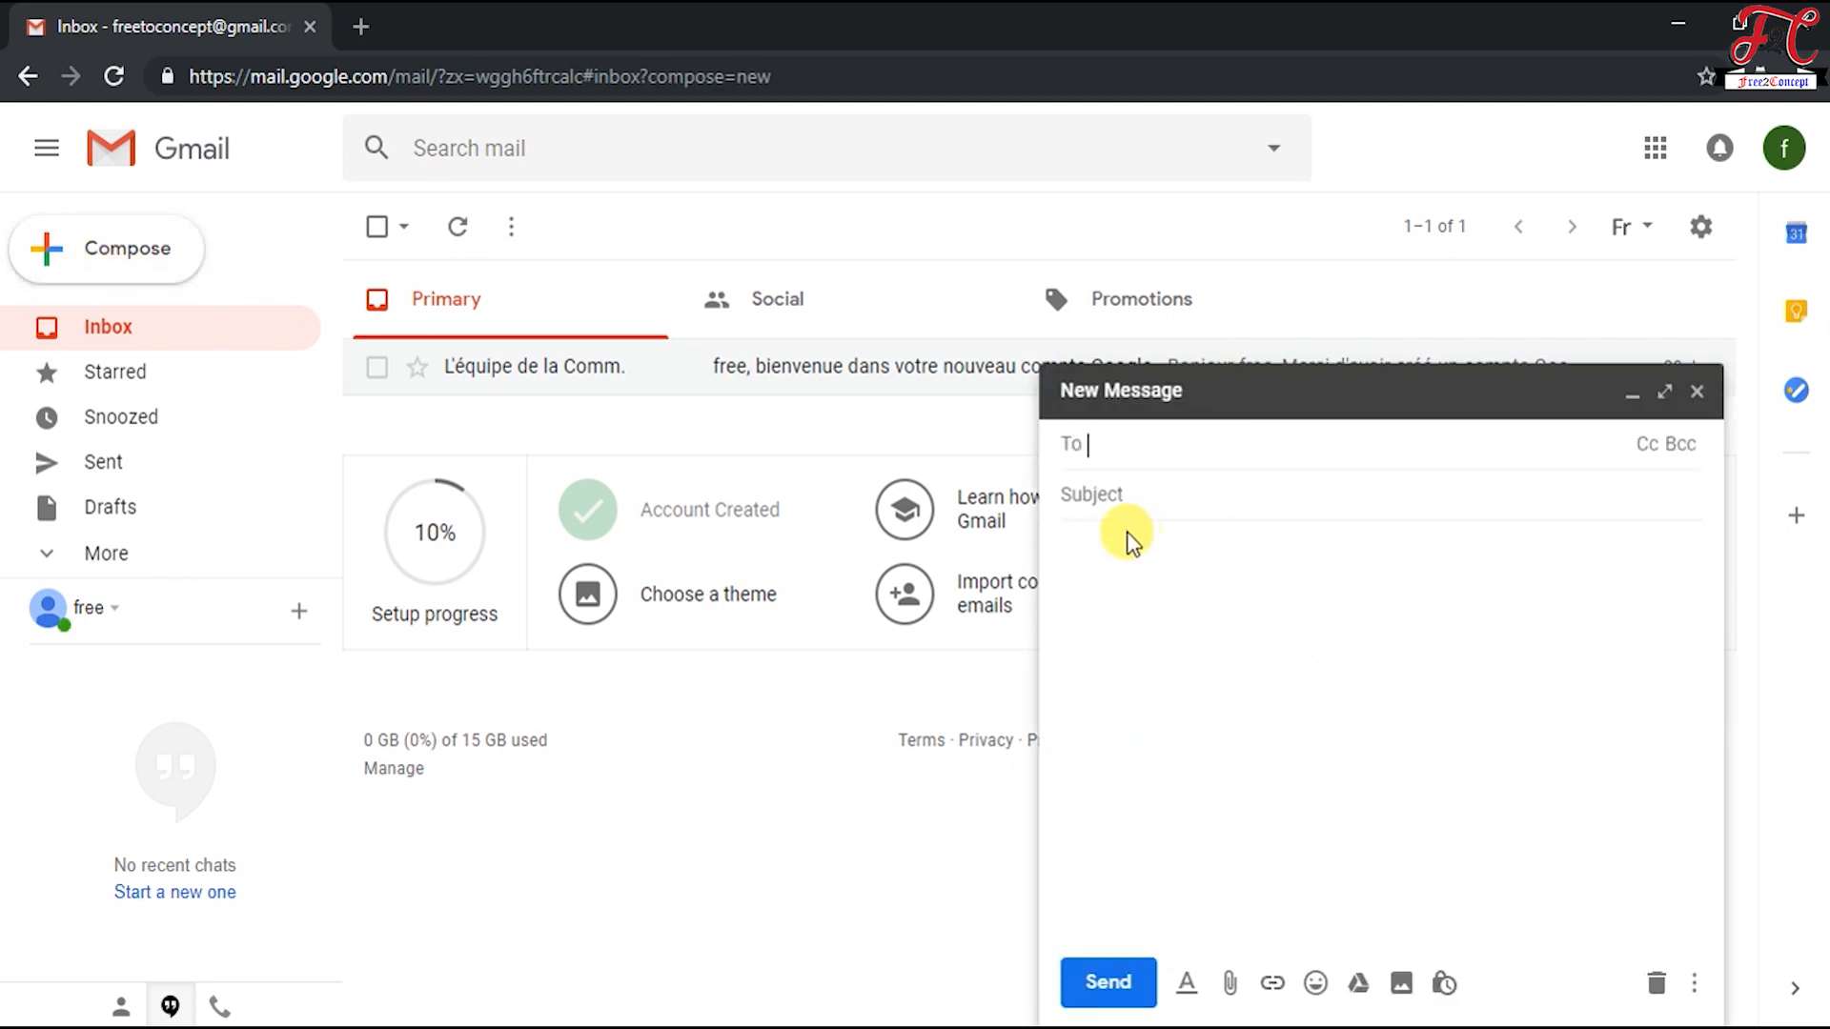
text(co)
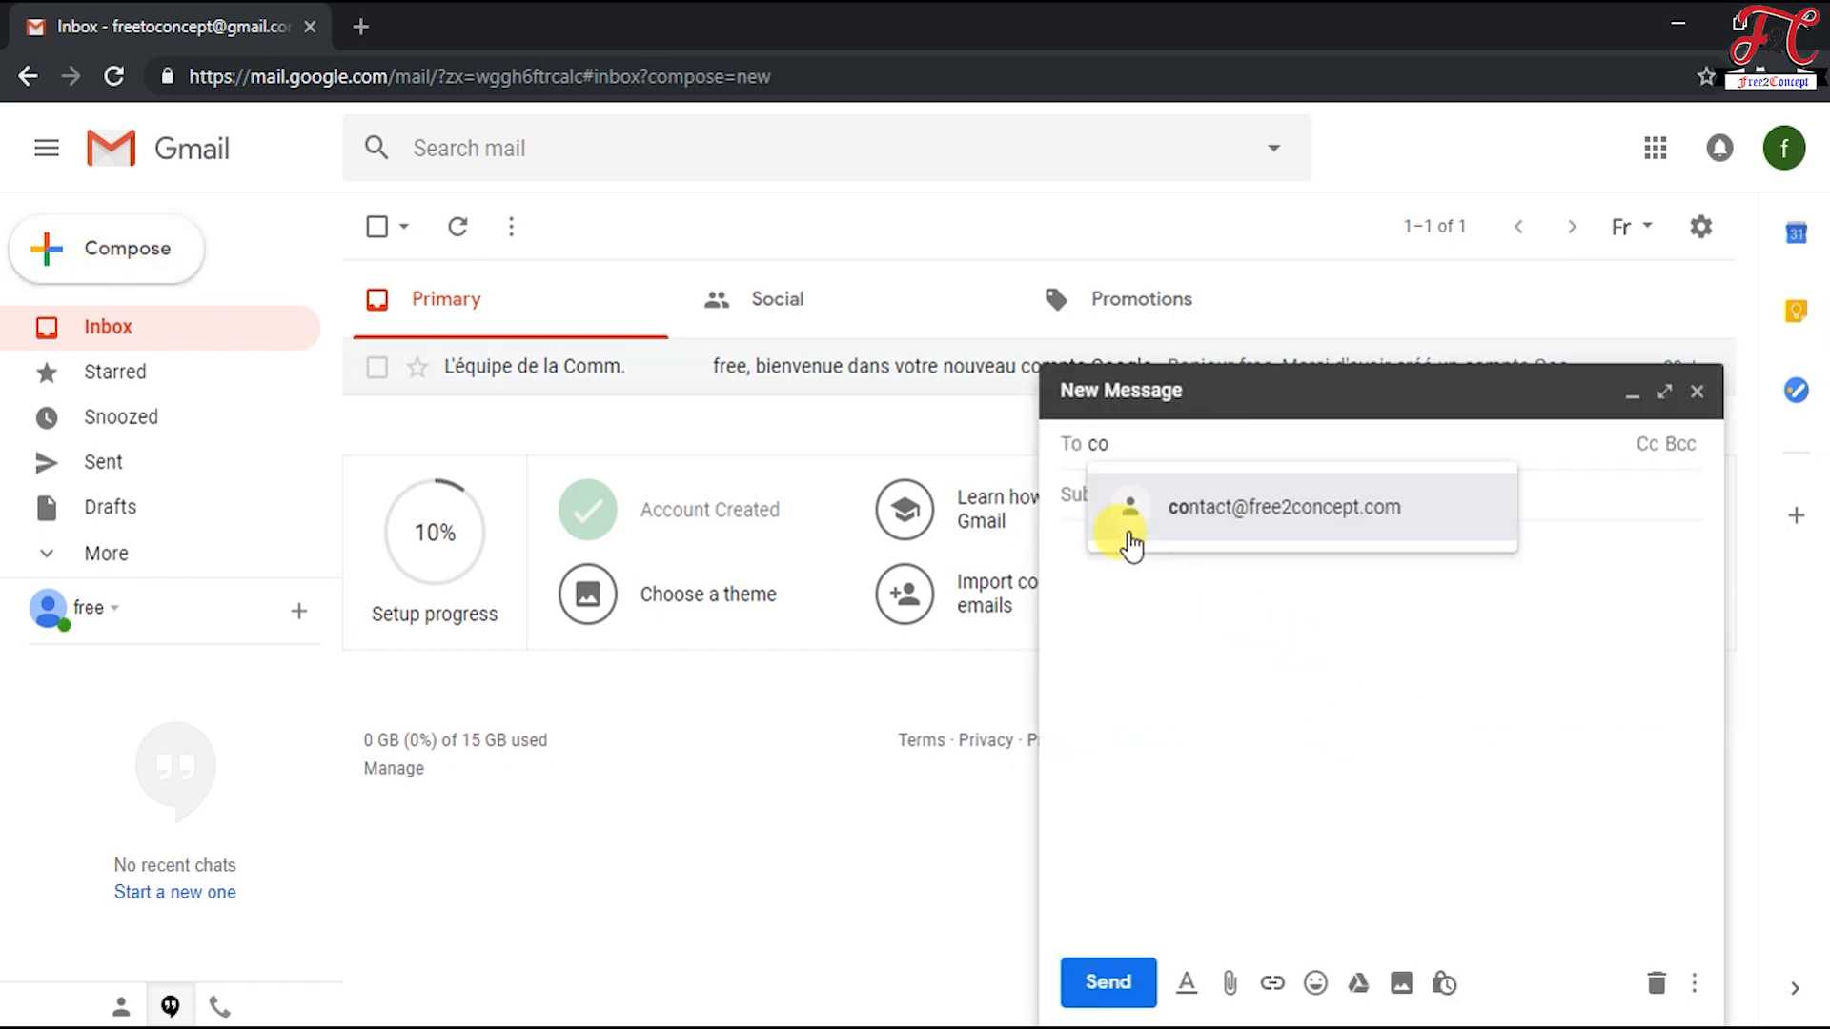
click(1284, 506)
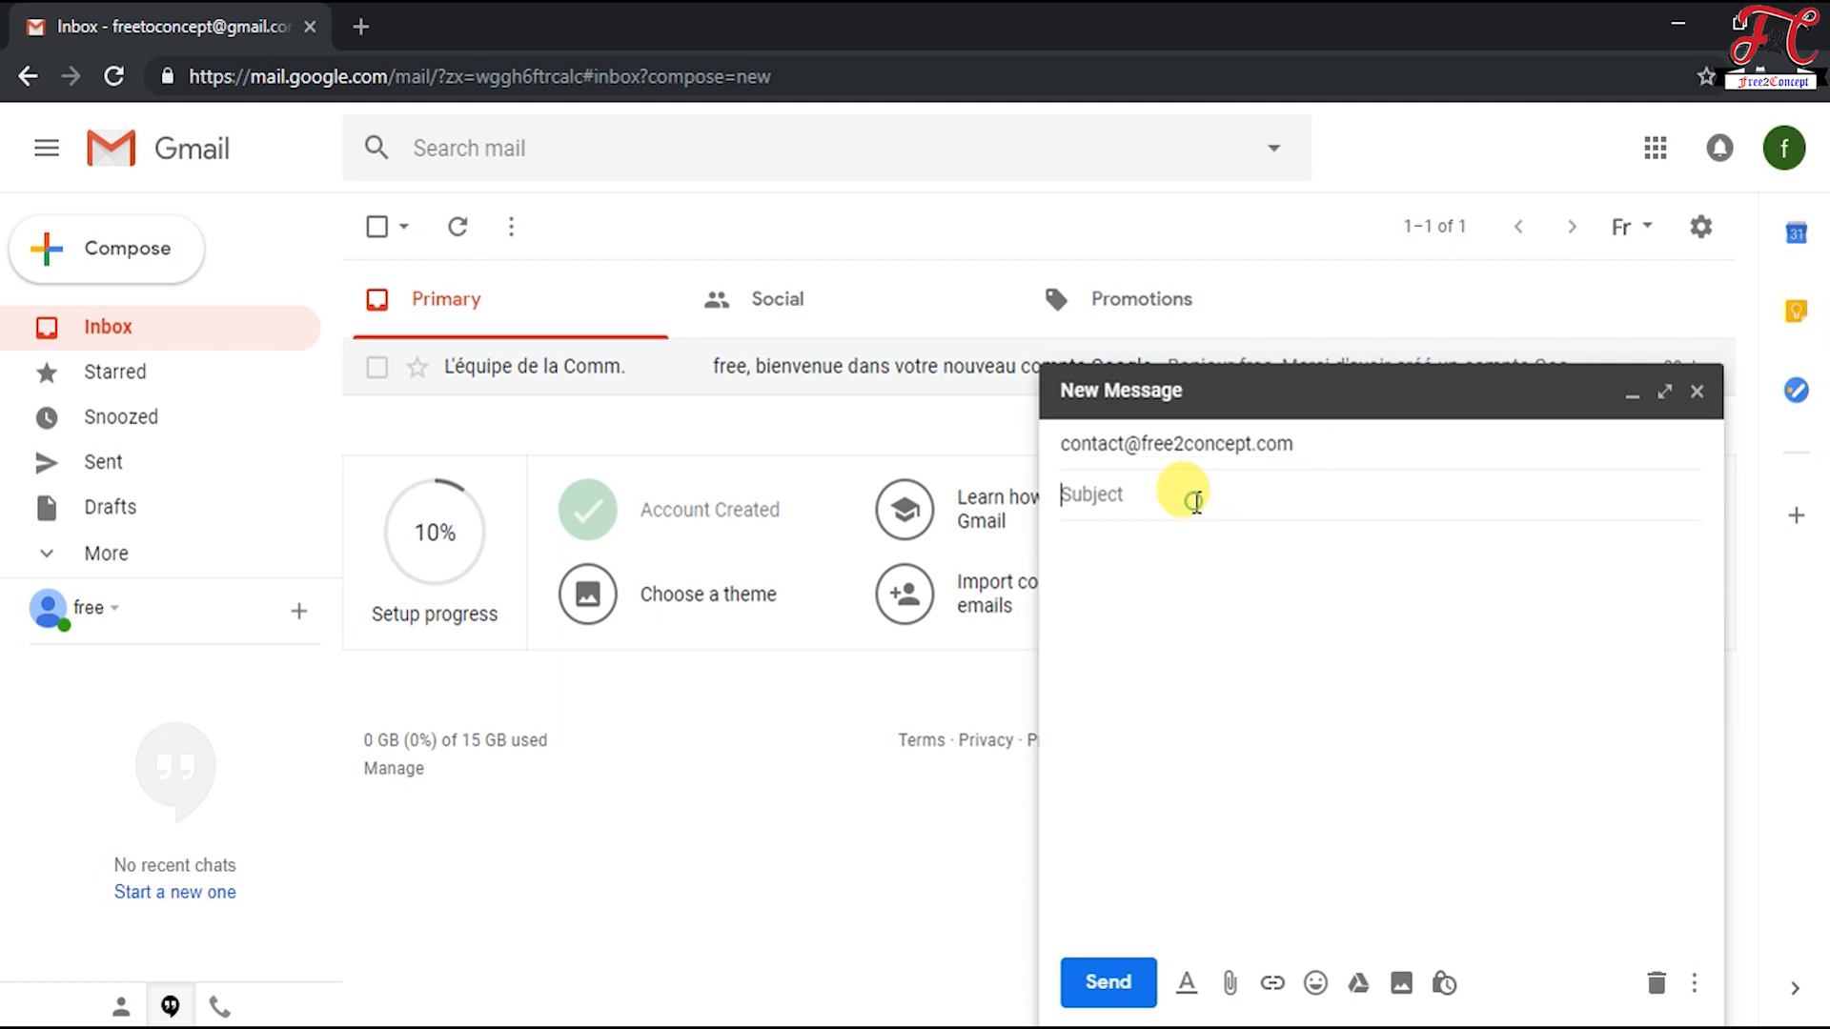
text(successful test)
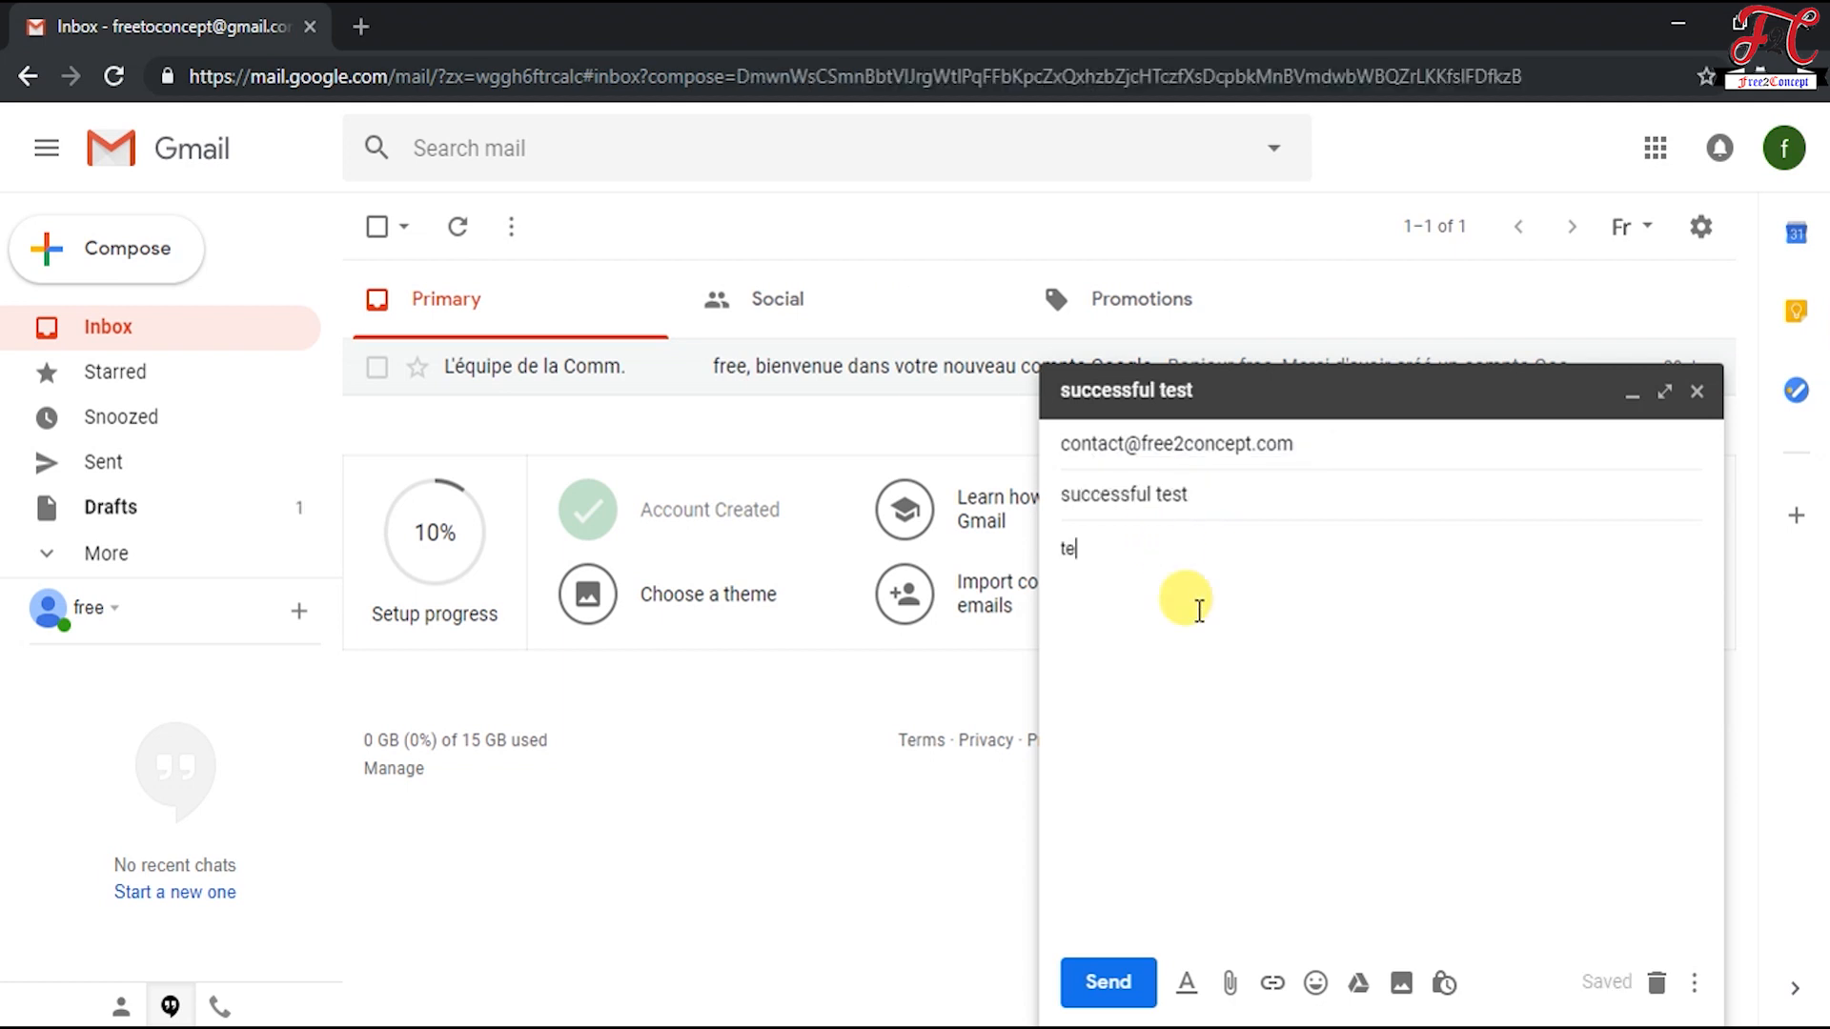
click(1105, 983)
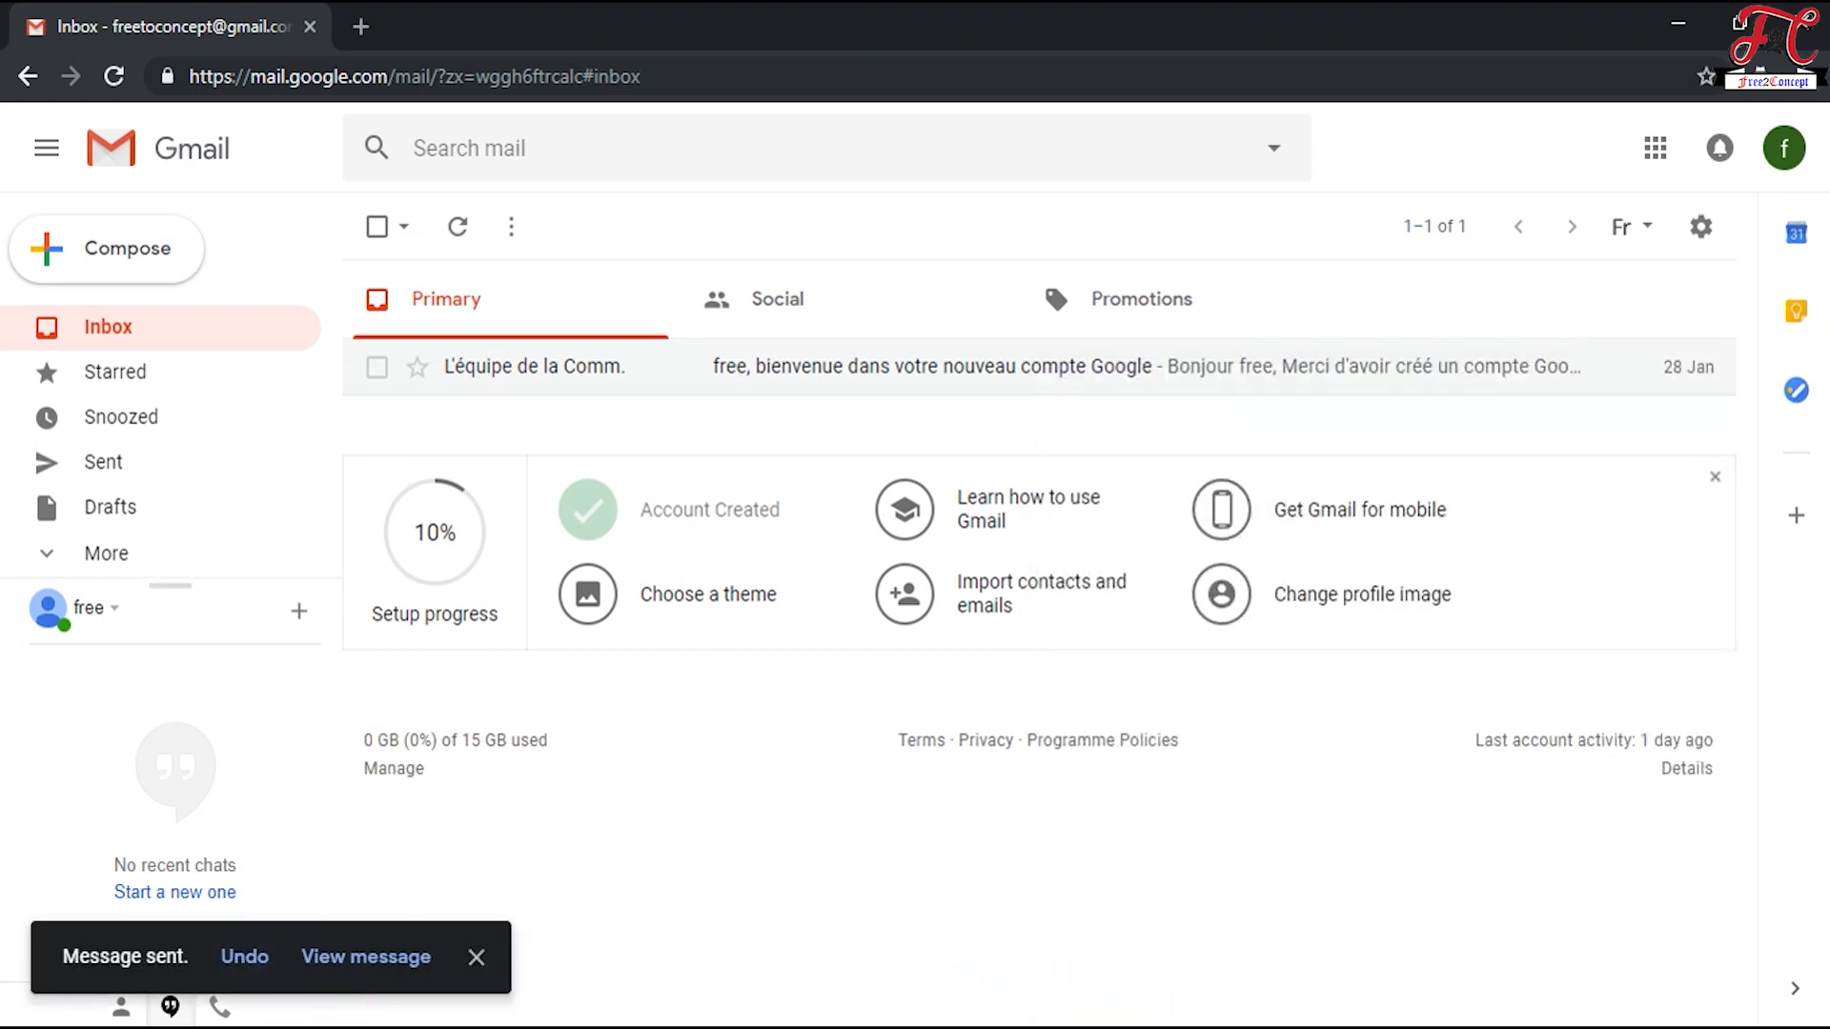
click(805, 26)
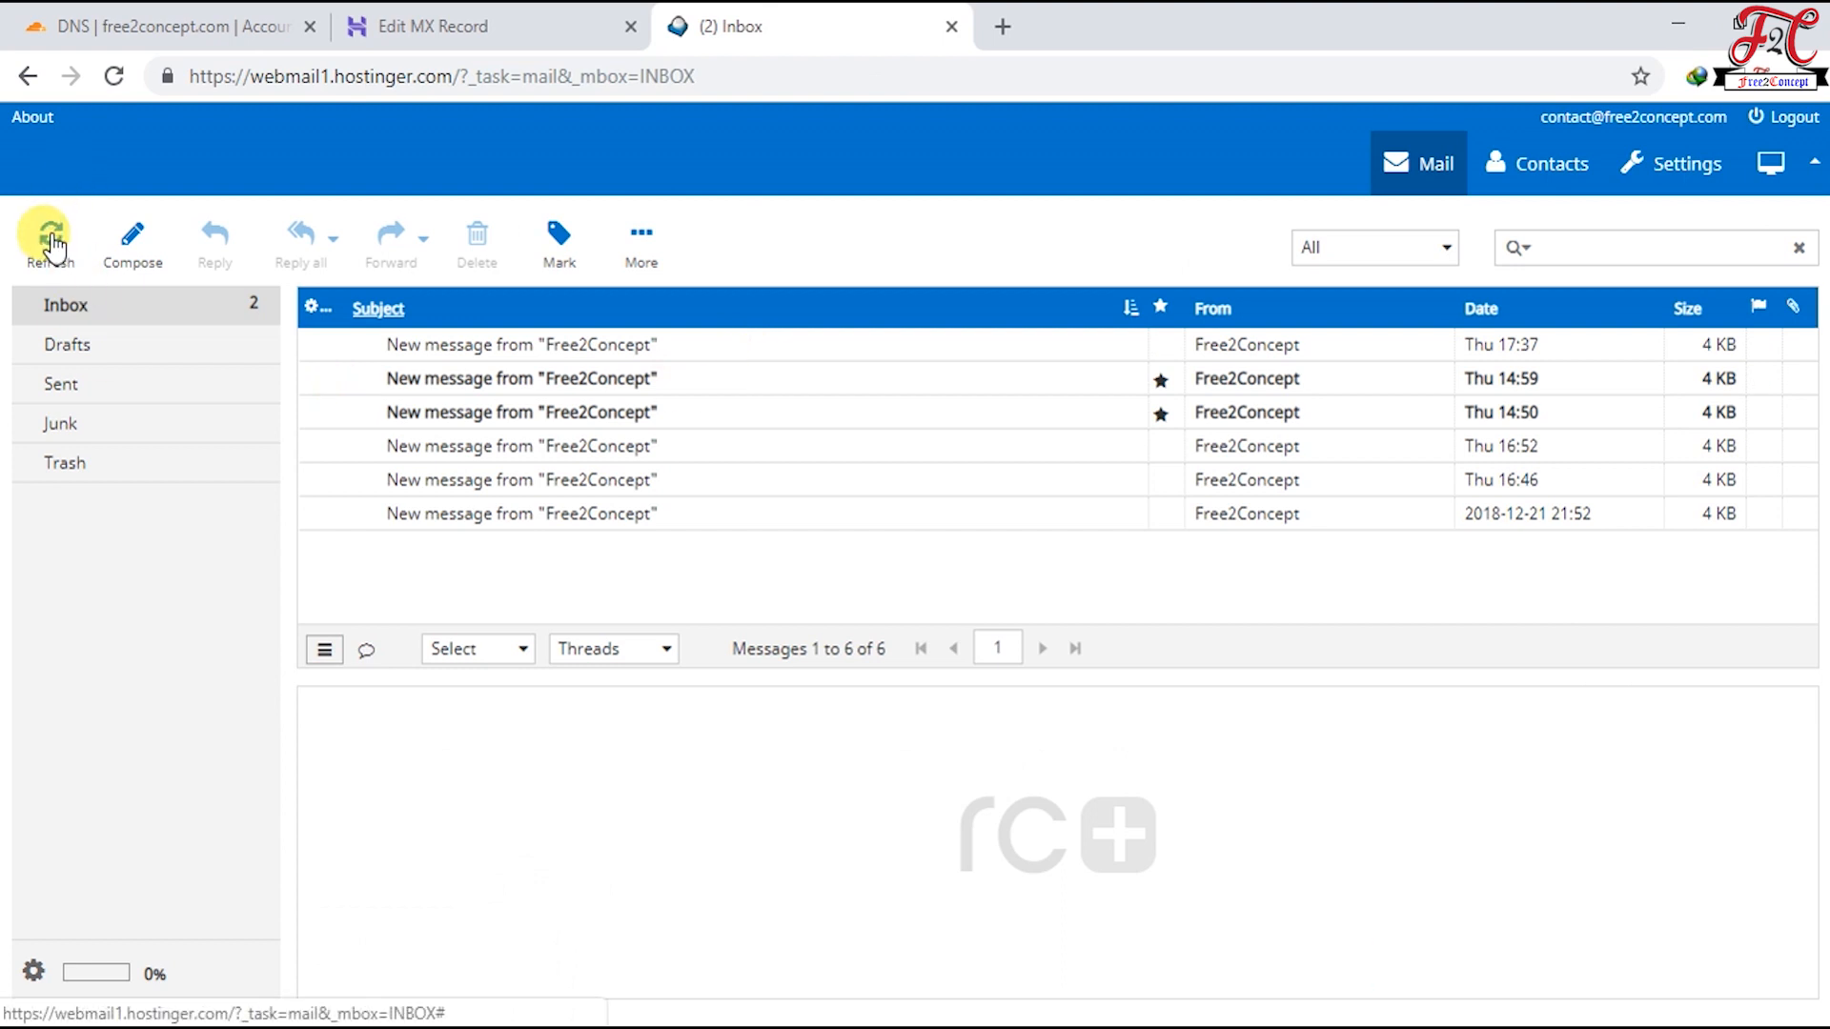
Step: Refresh the inbox, sort by subject, and open the 'successful test' message reading 'test 2'
click(46, 234)
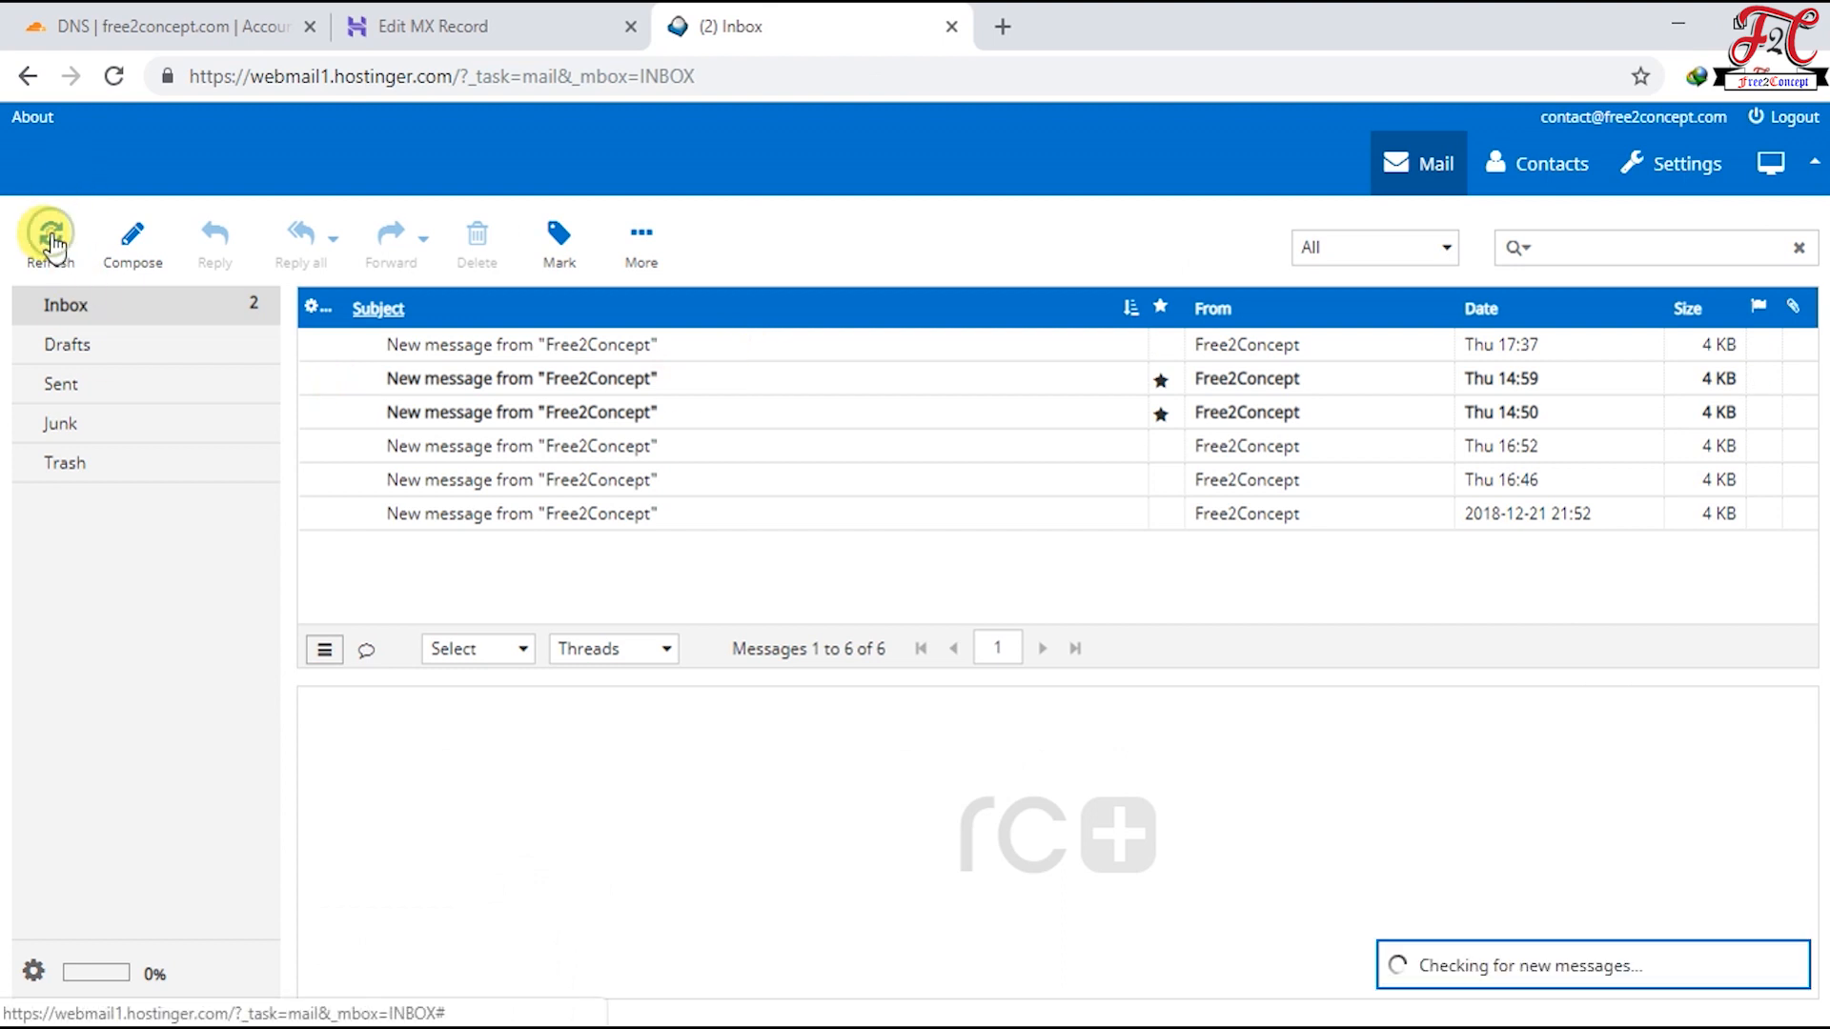
click(49, 233)
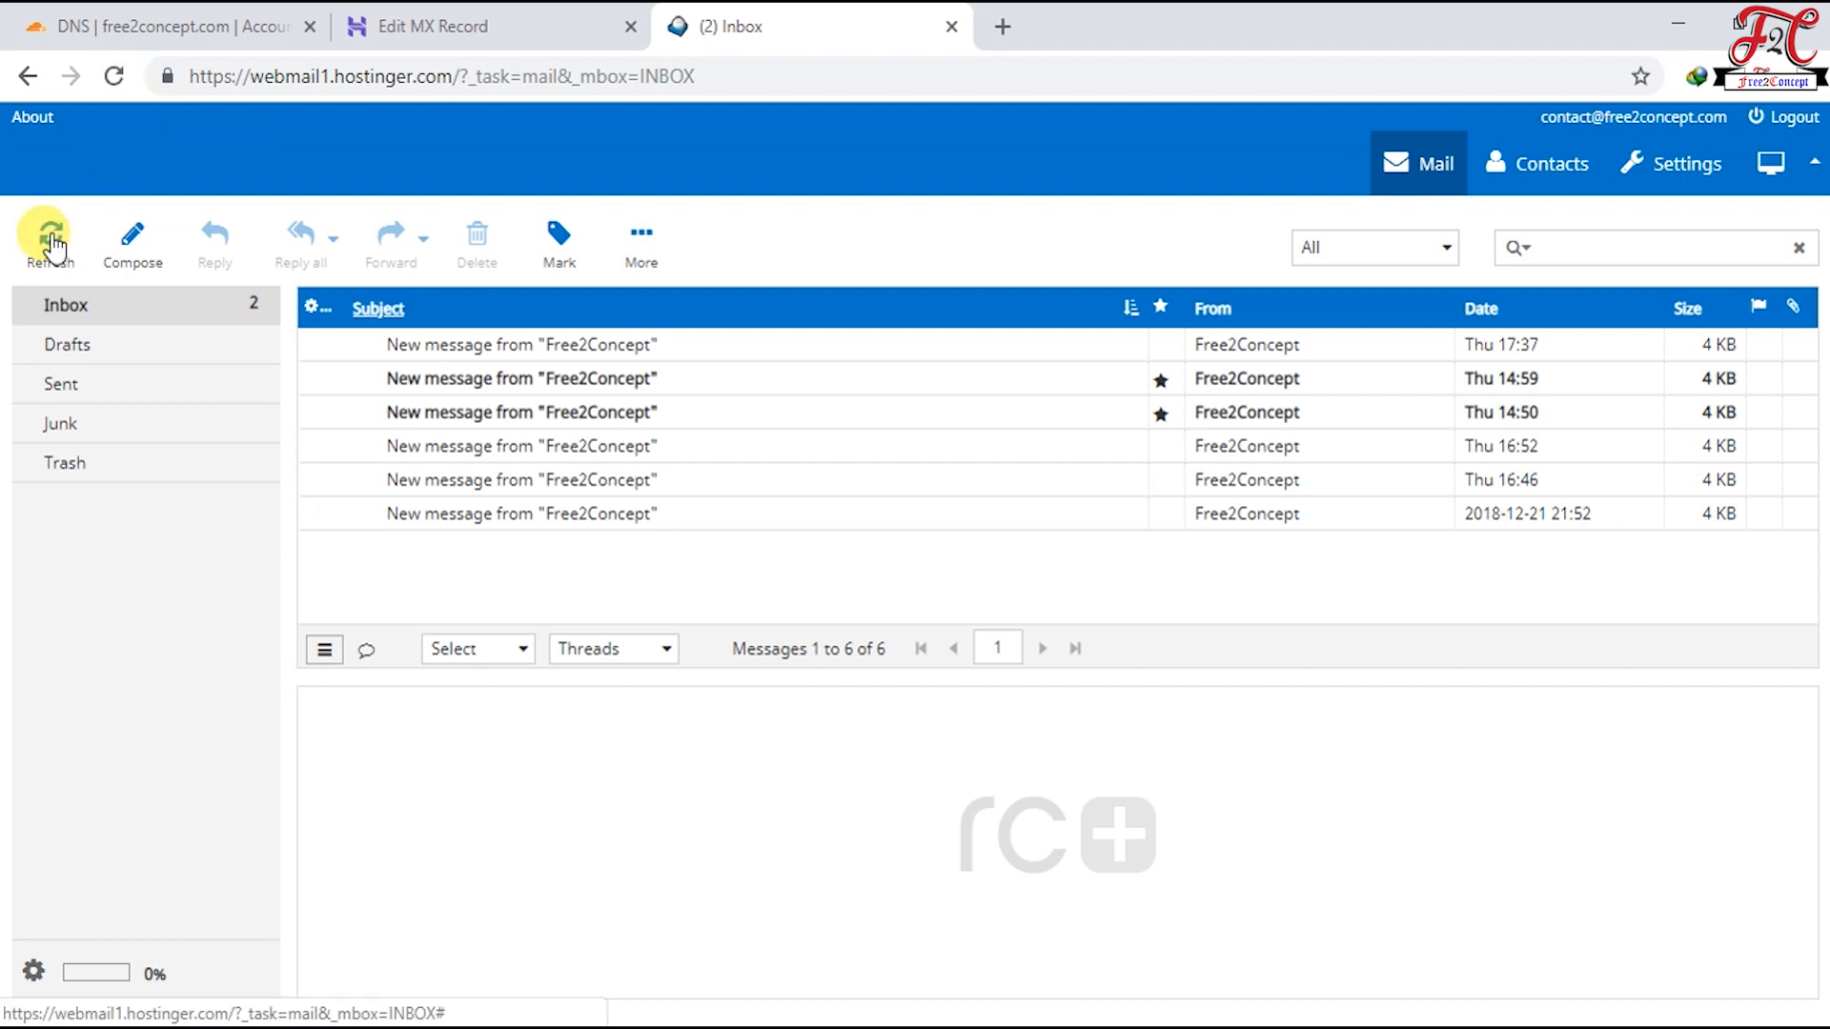
mouse_move(115, 76)
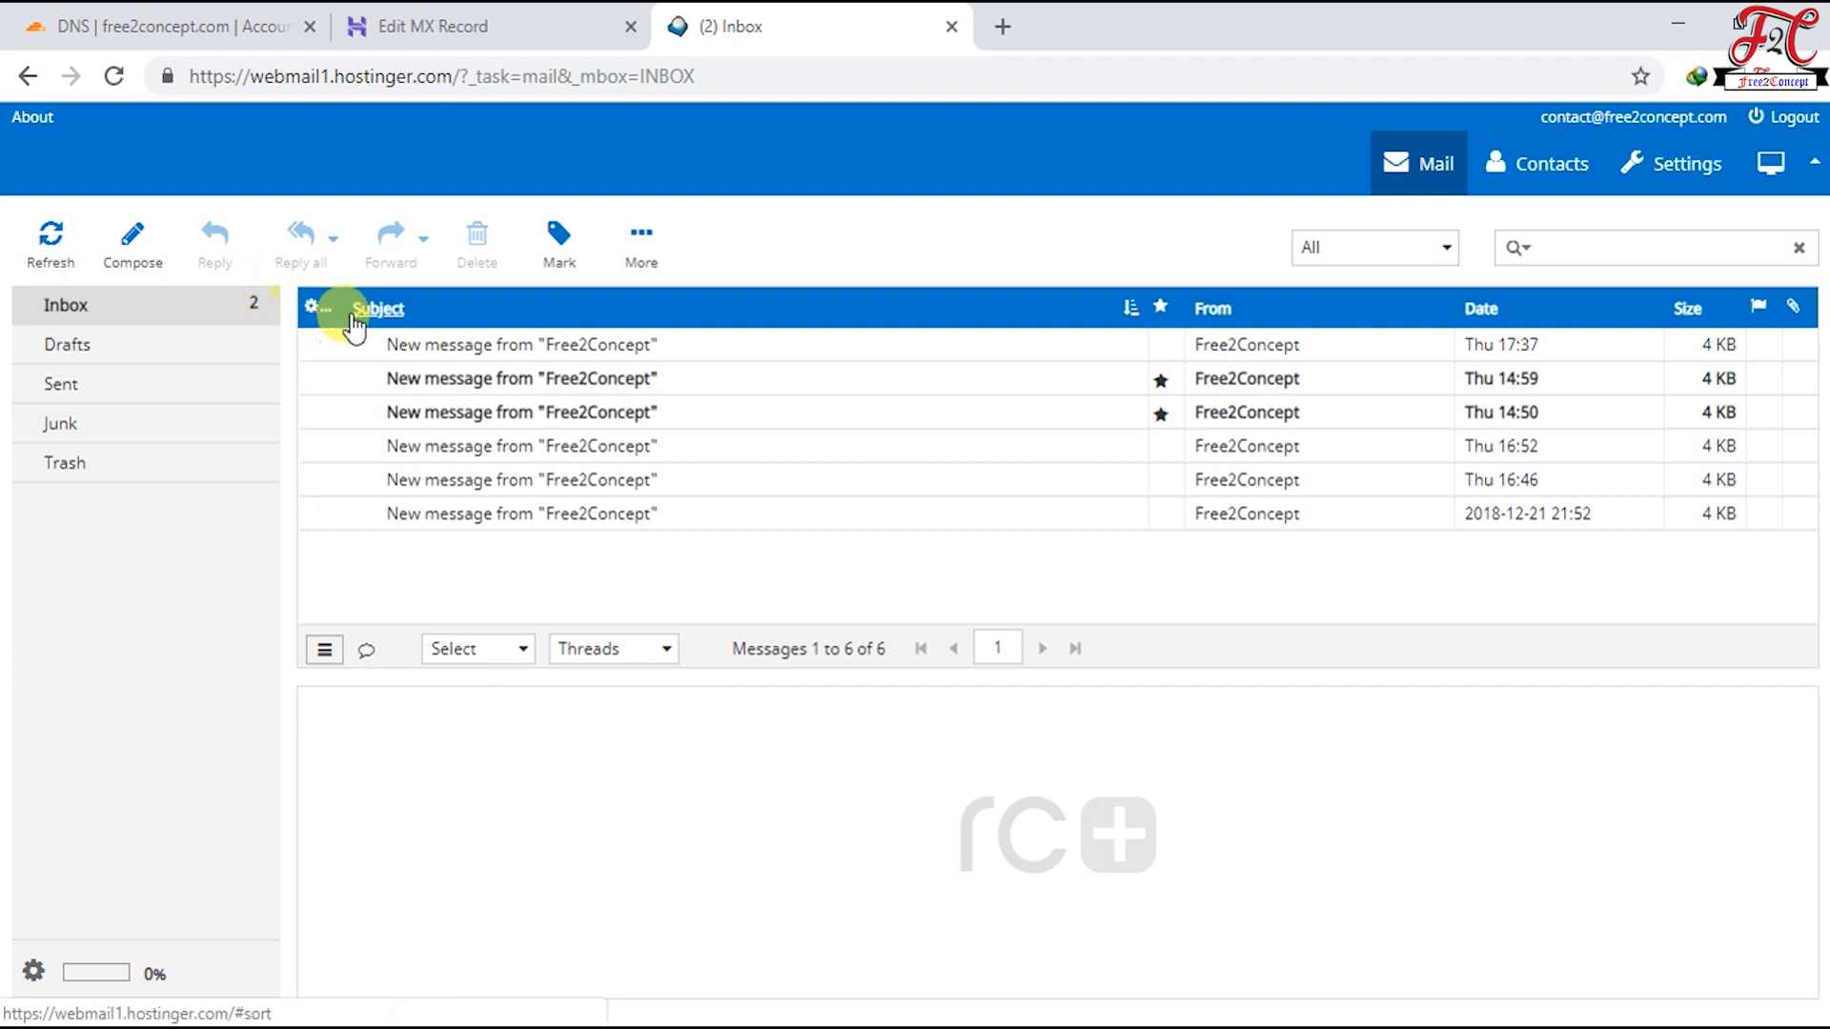
click(114, 77)
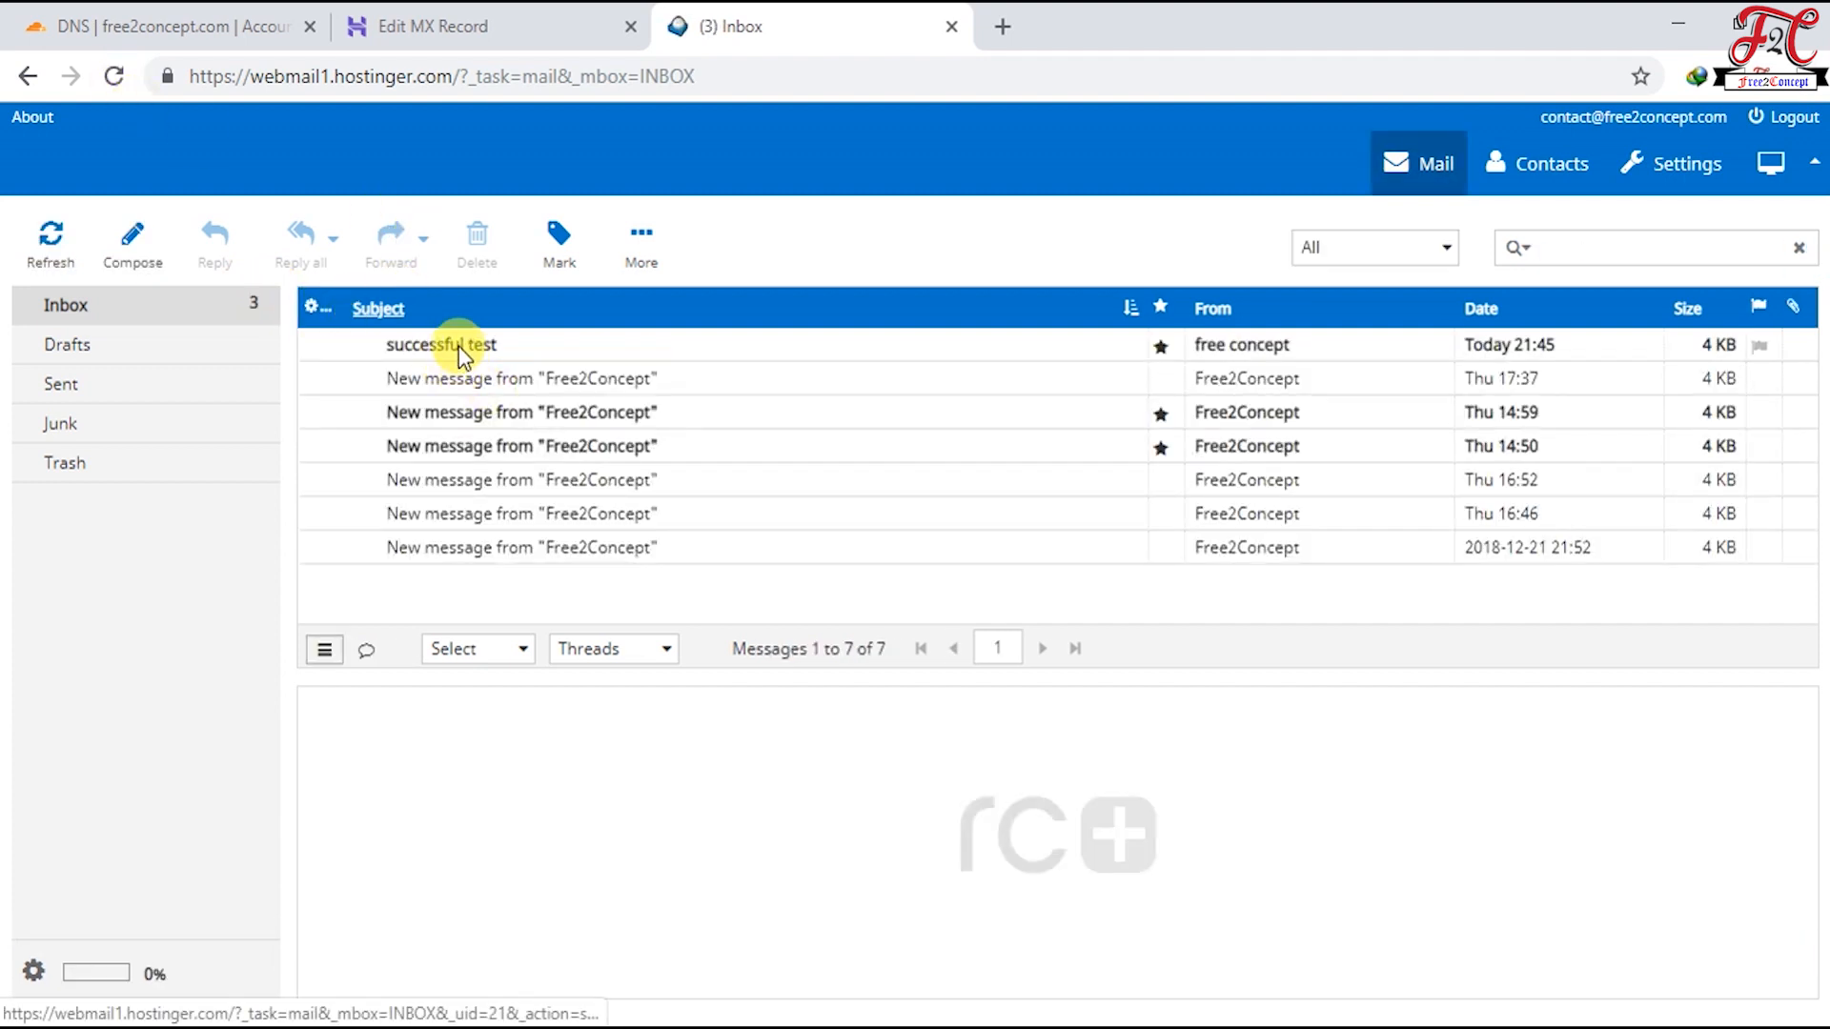
click(441, 344)
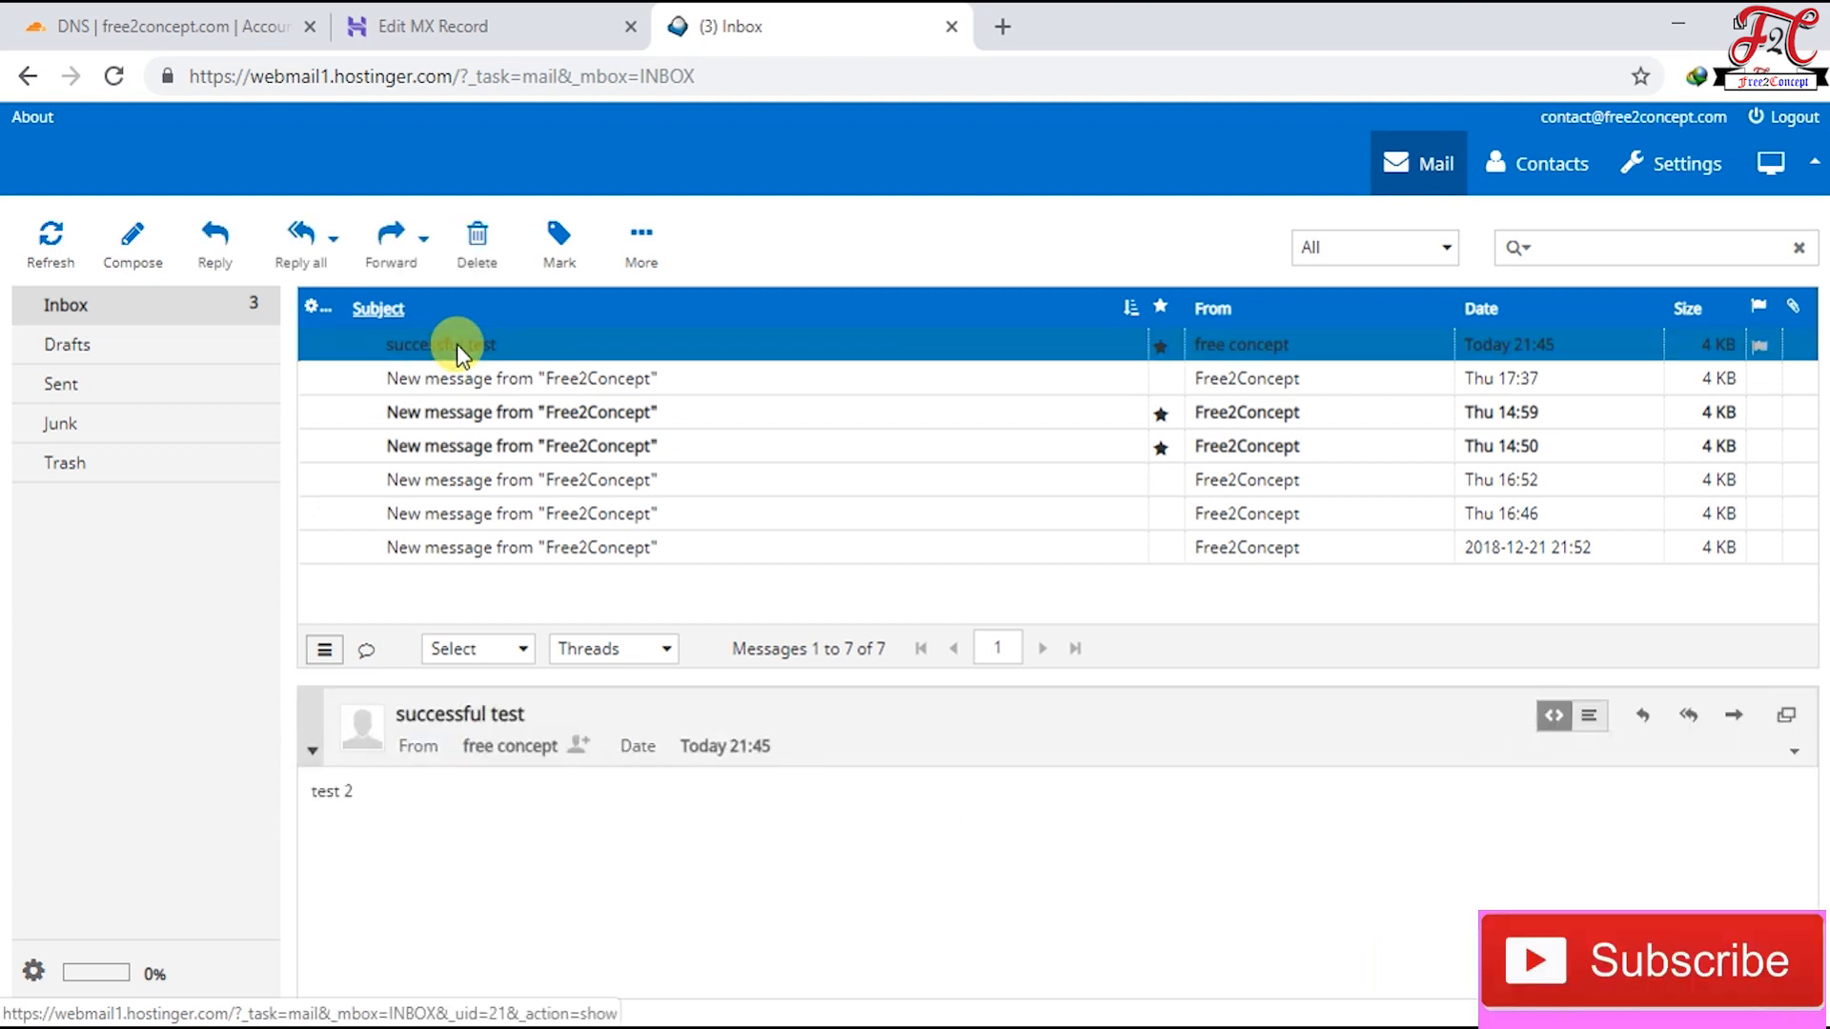
double_click(331, 791)
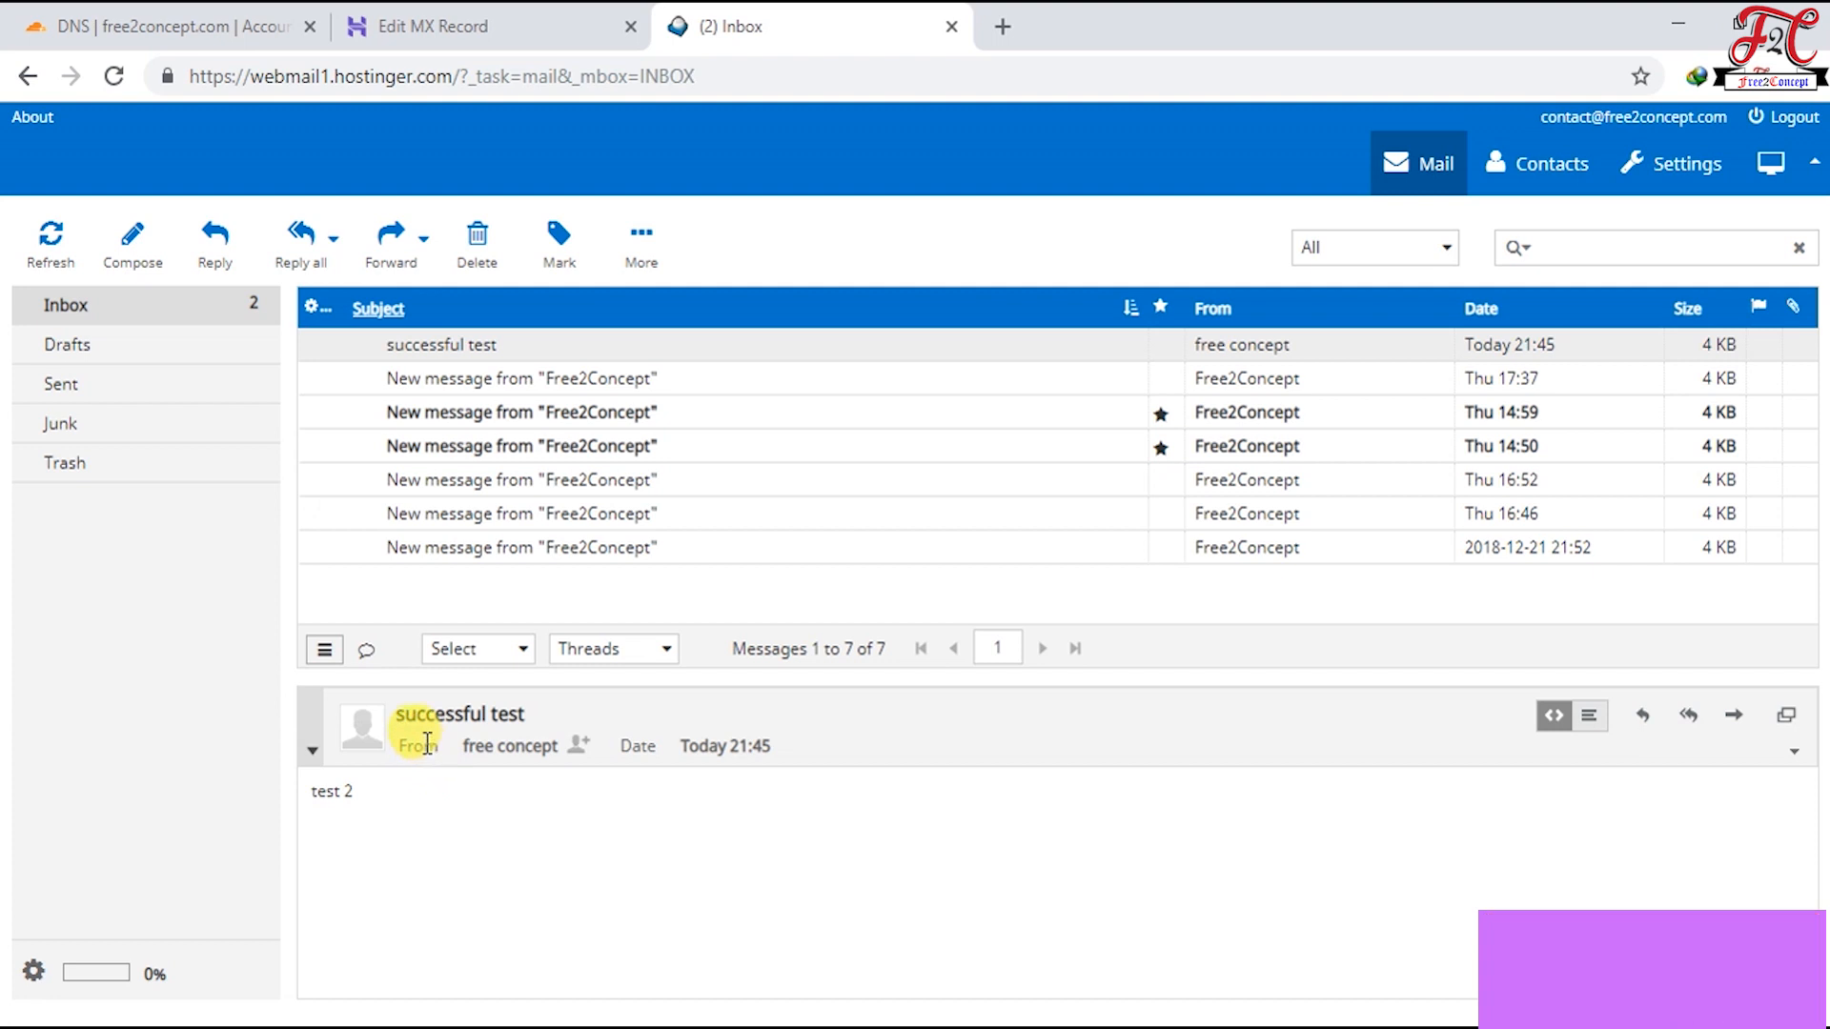
mouse_move(441, 378)
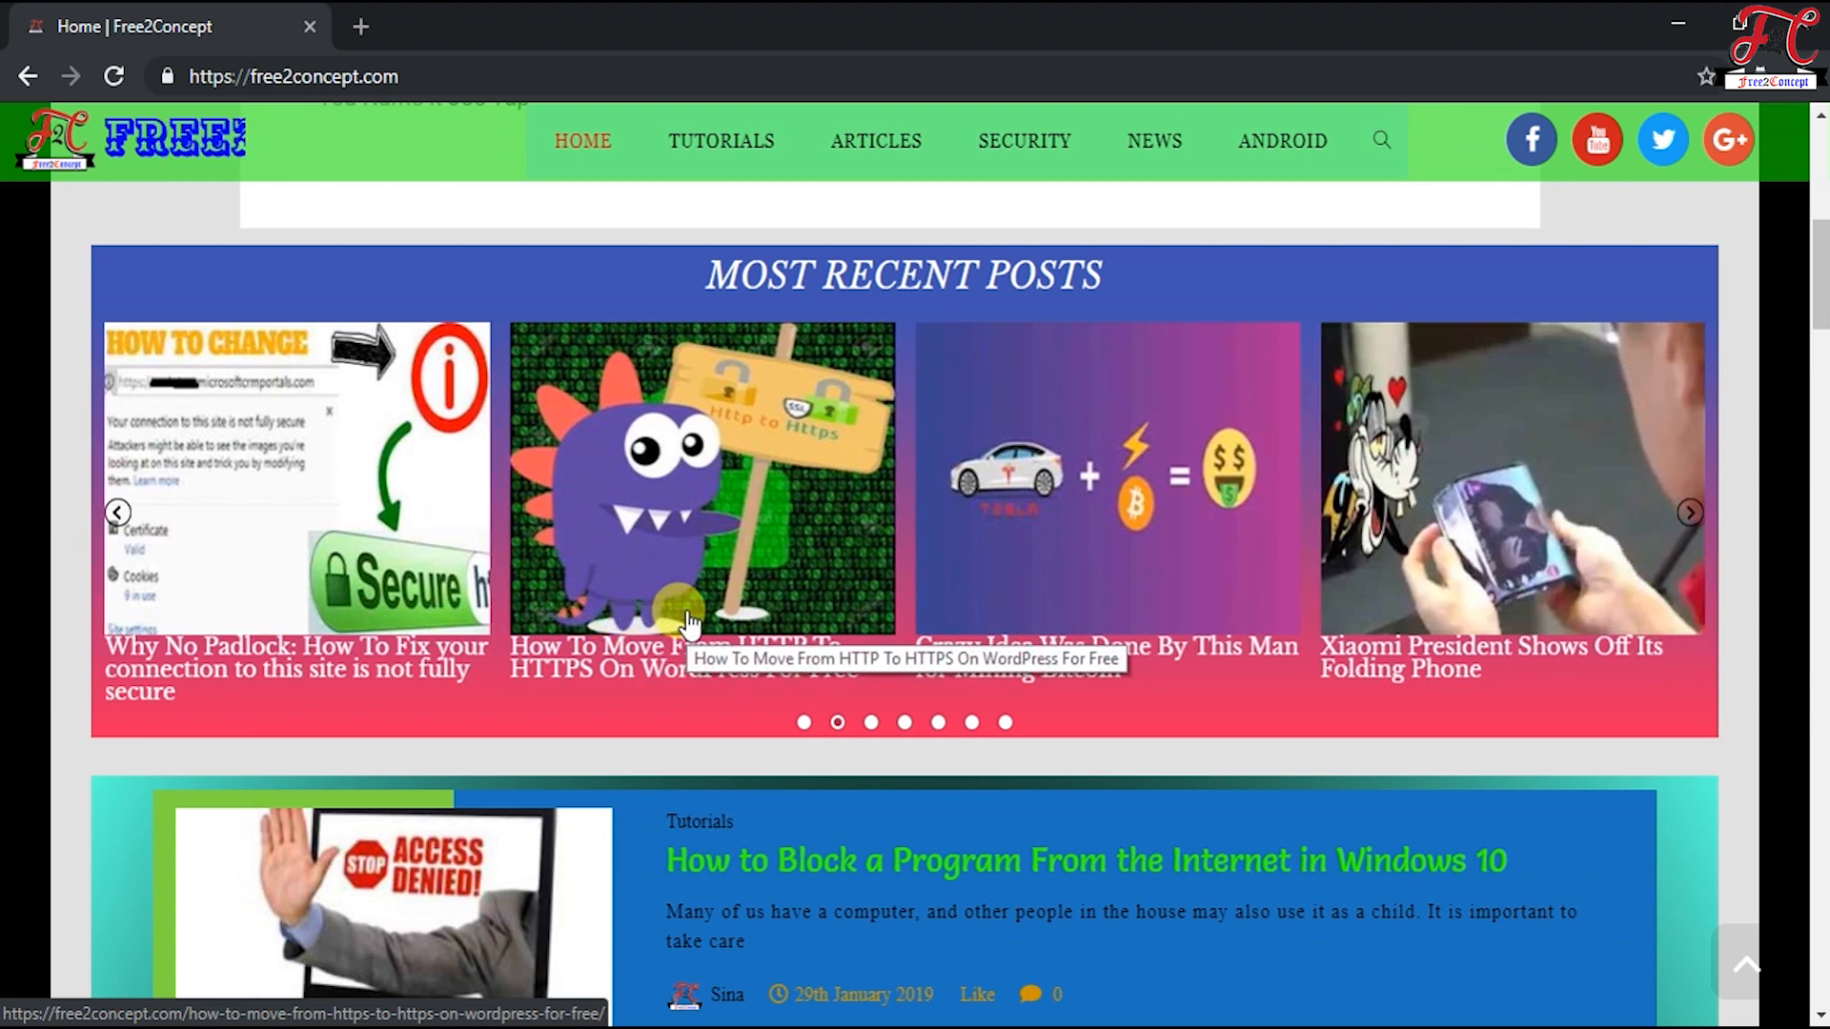
Step: Advance the Free2Concept homepage's Most Recent Posts slider twice
click(1690, 510)
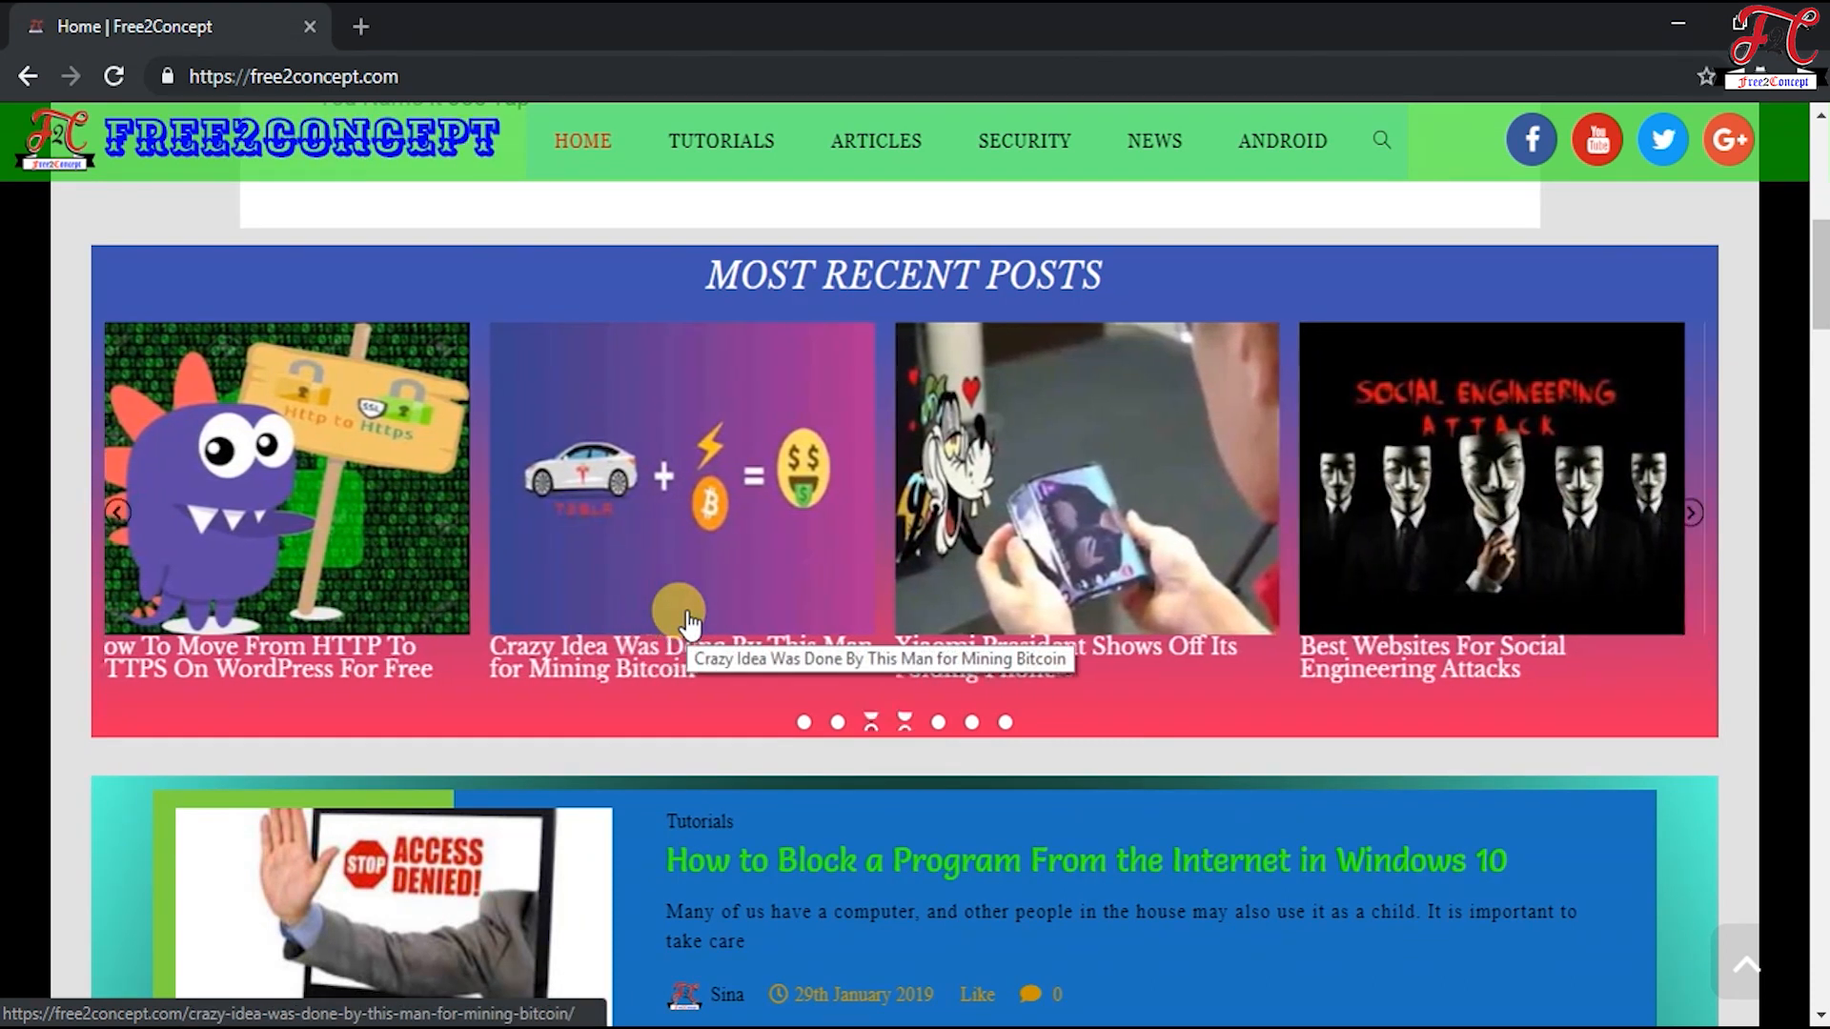
click(1689, 513)
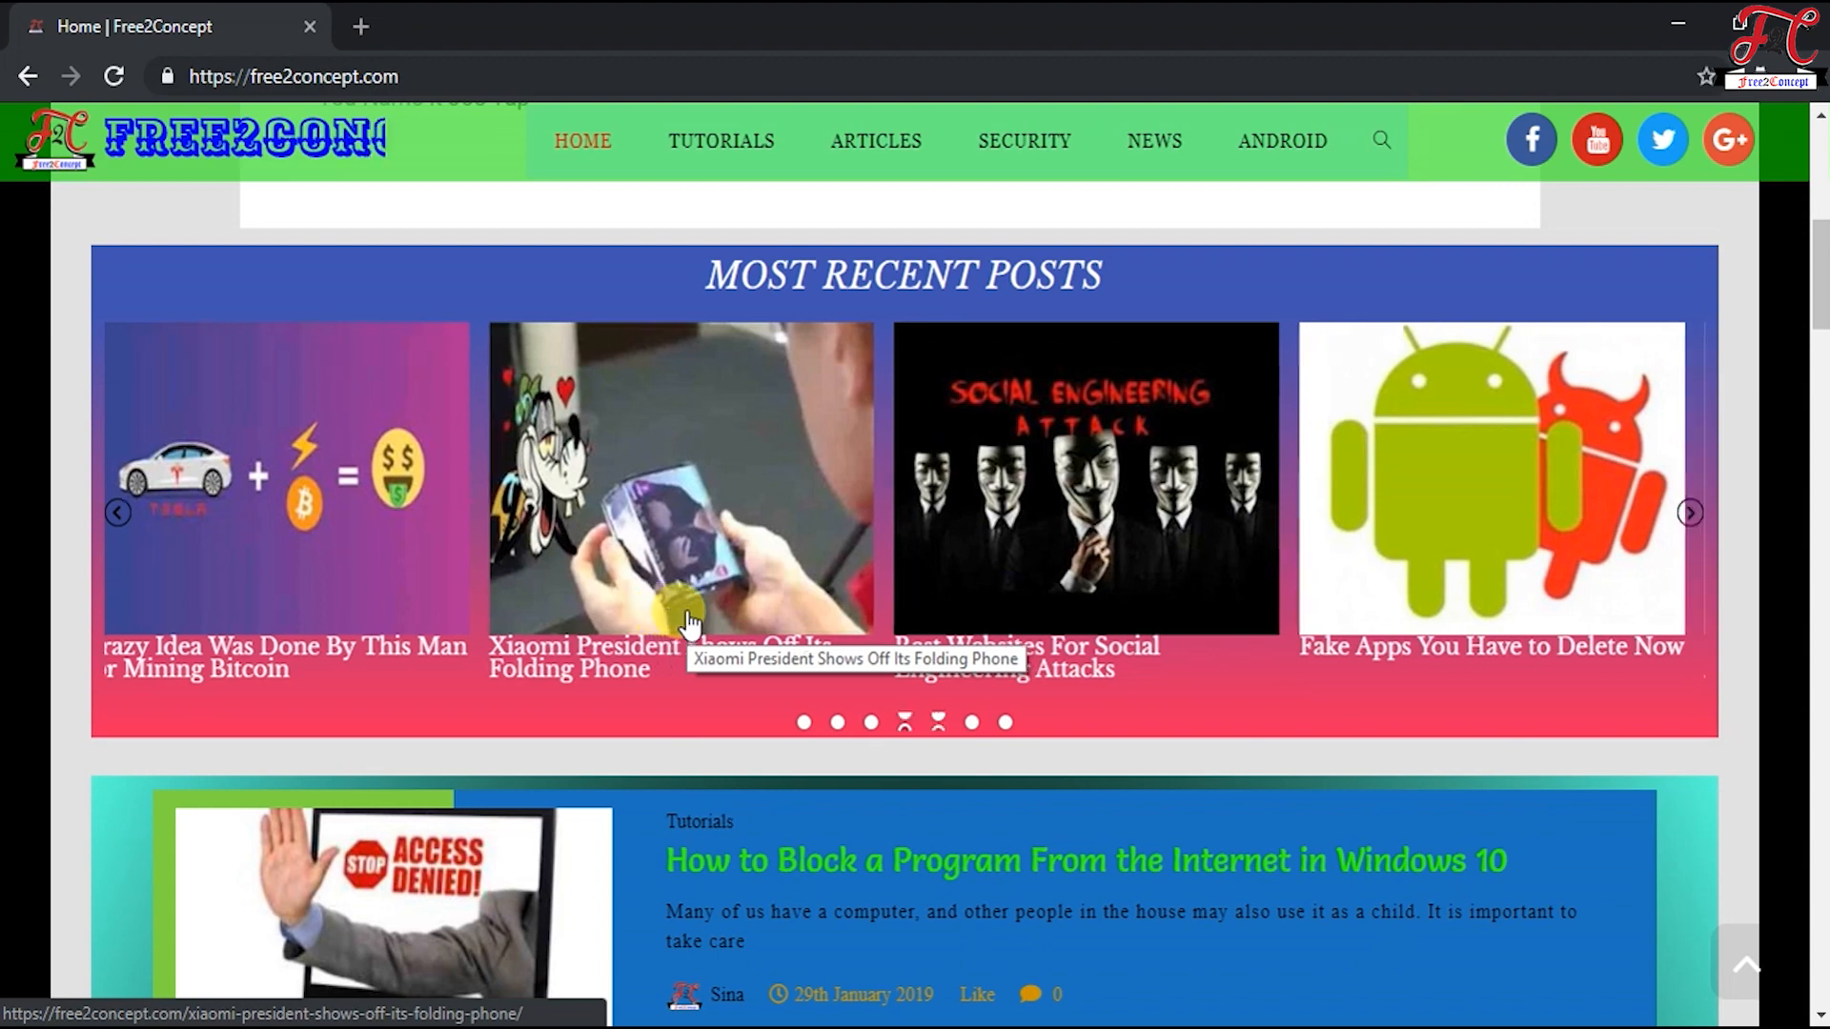